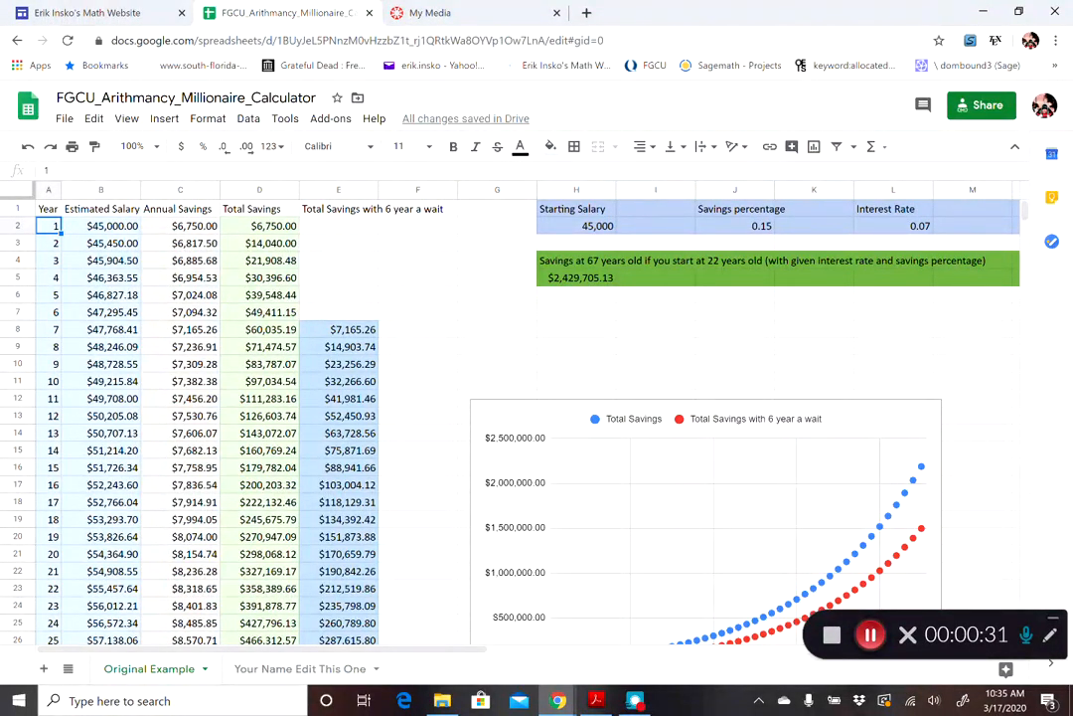
Make a first copy of the Millionaire Calculator spreadsheet via File > Make a copy
left_click(64, 119)
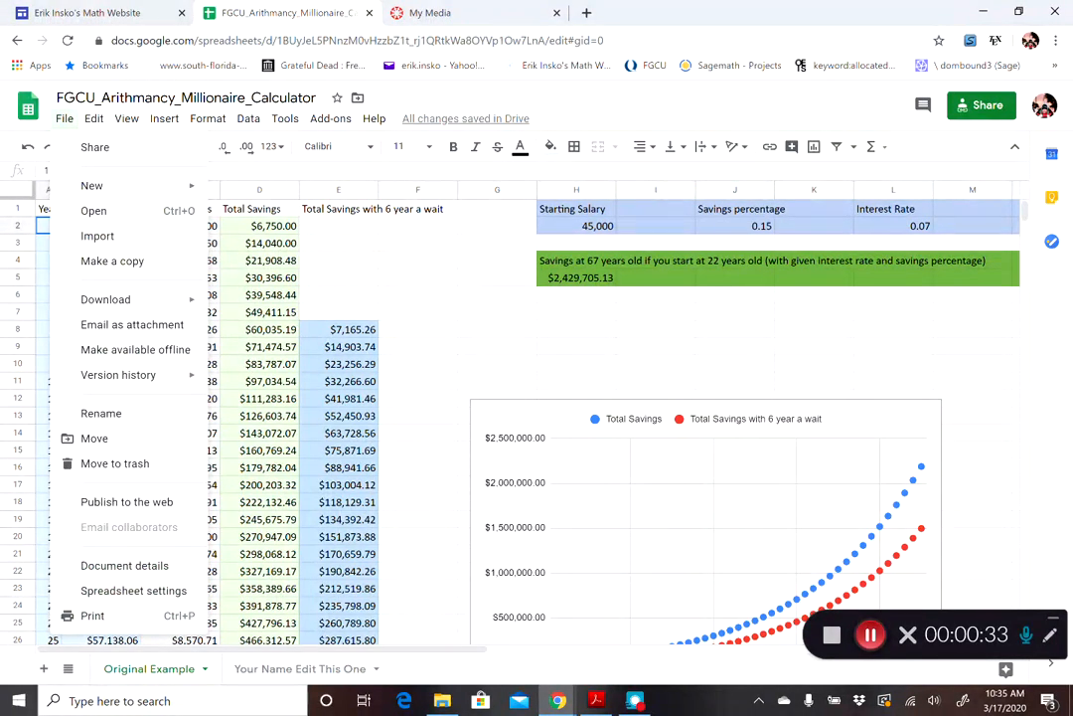
left_click(112, 261)
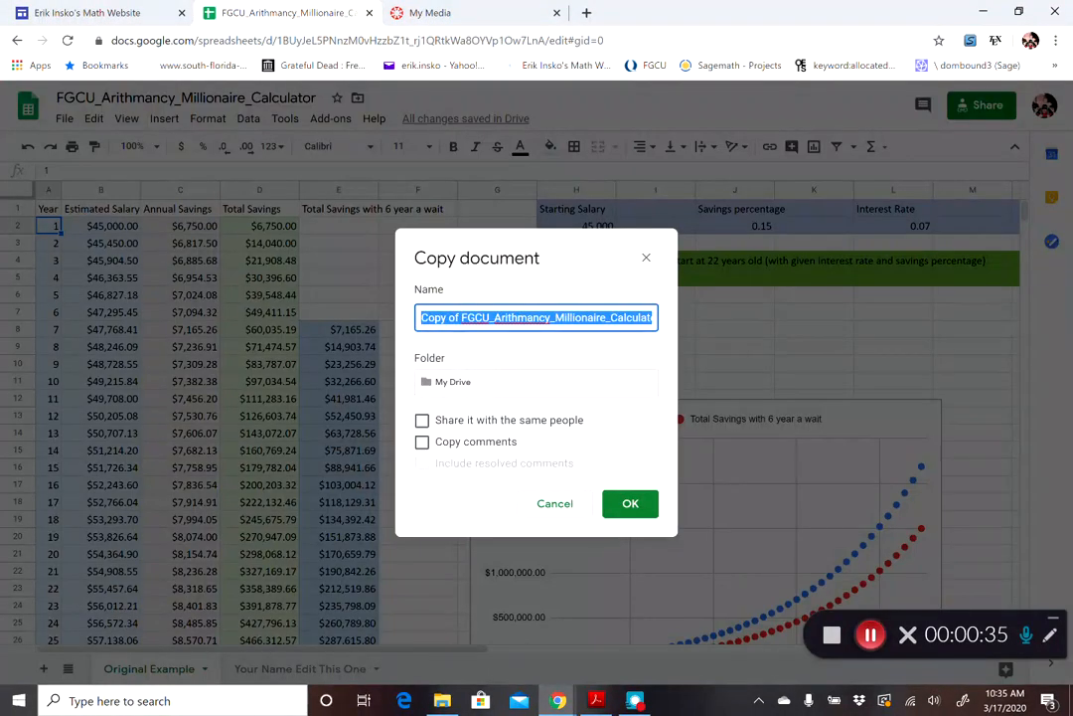
left_click(630, 503)
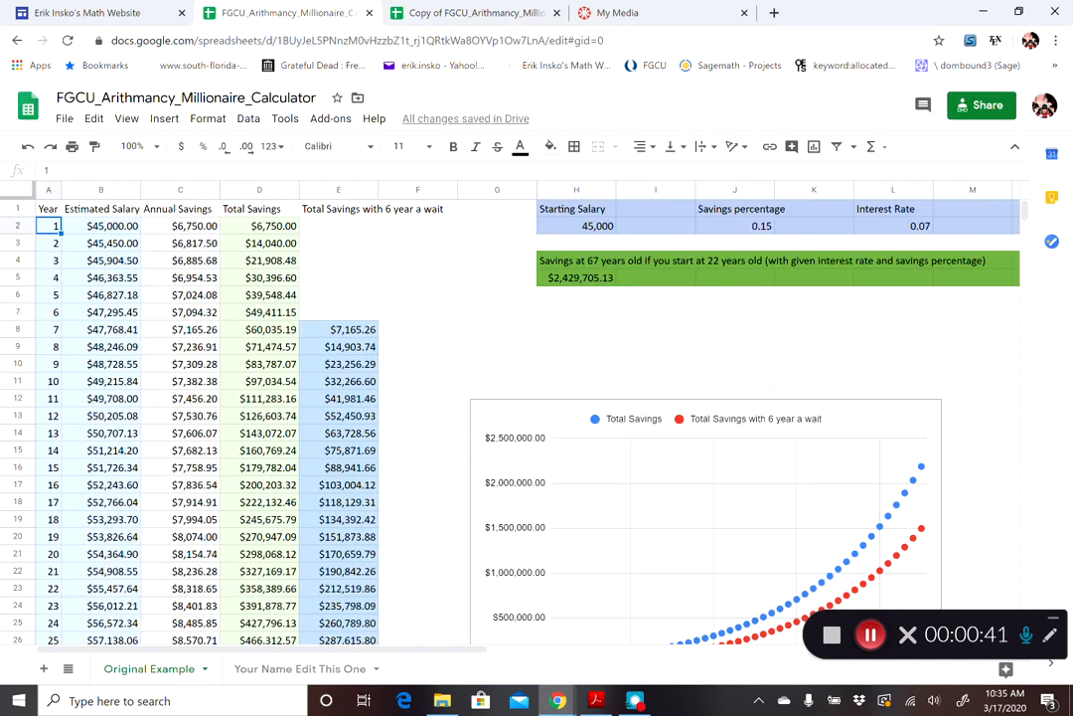
Make another copy named Insko_Millionaire_Calculator and open it
left_click(64, 119)
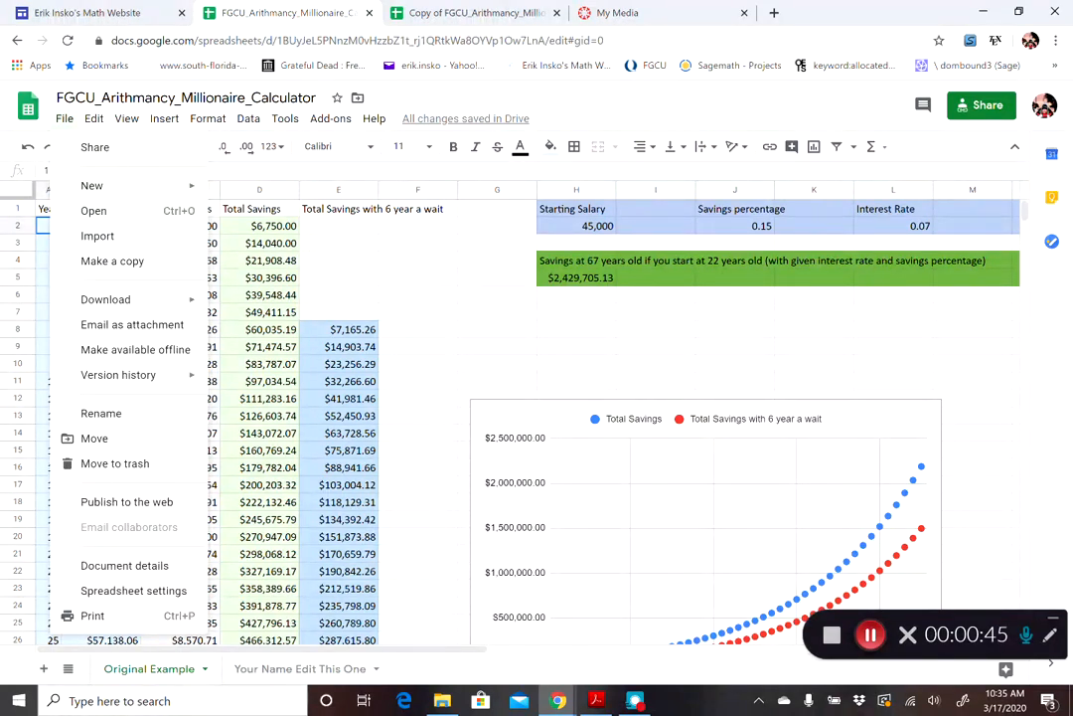
left_click(111, 261)
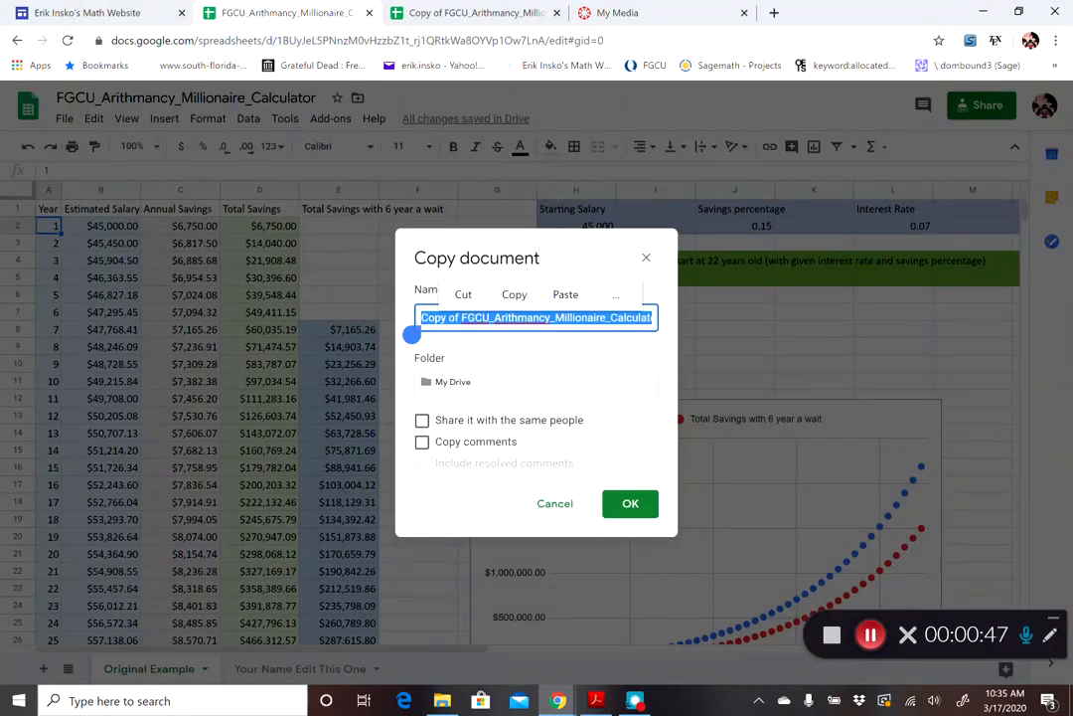
type("Insko_")
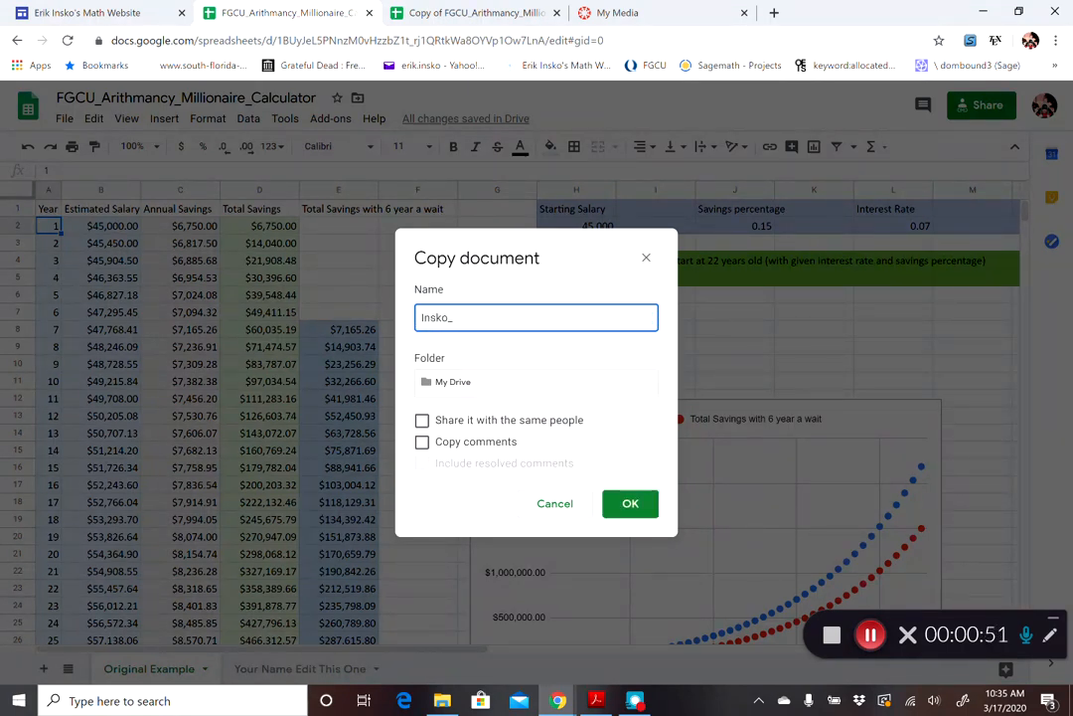
type("Million")
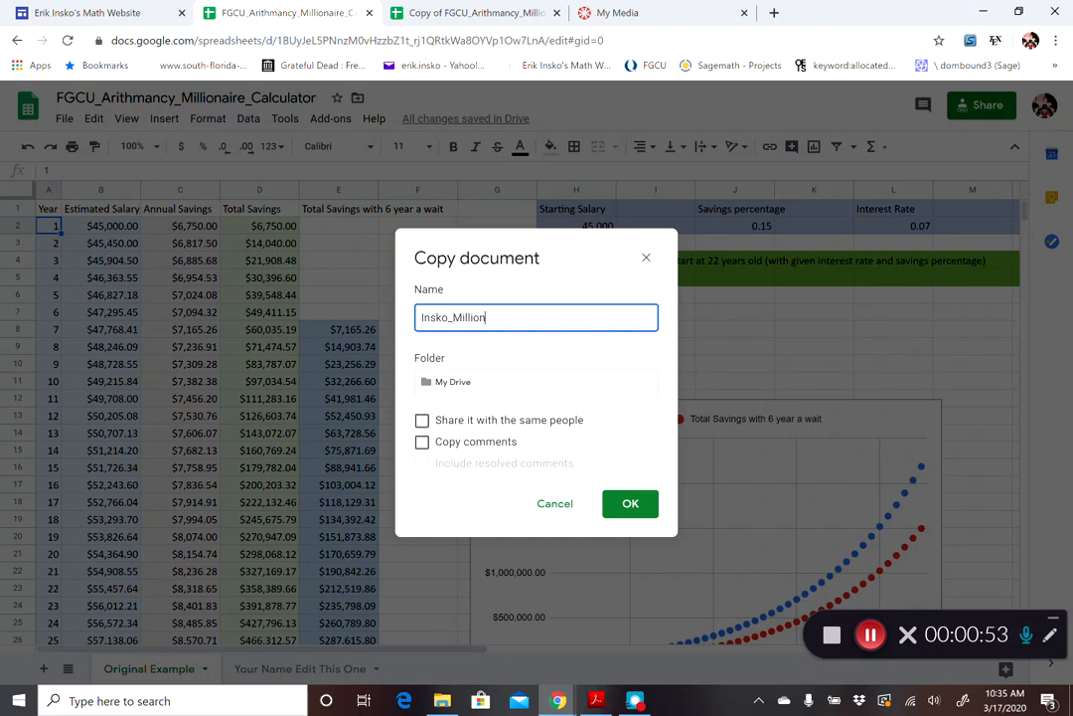
type("aire_Calc")
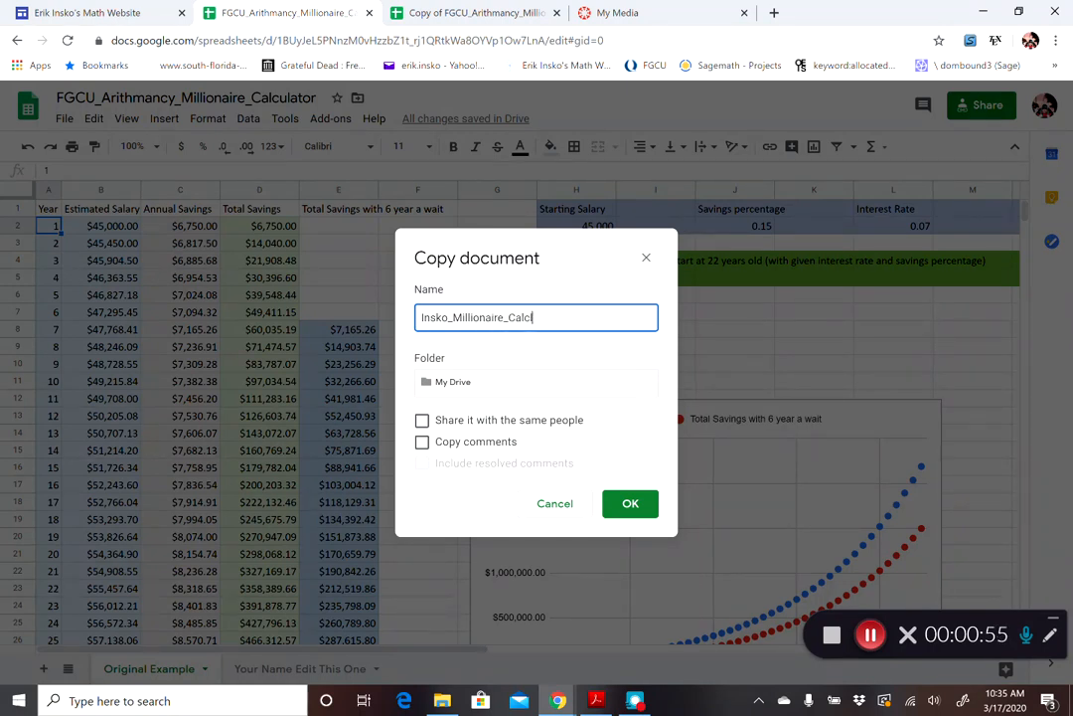
left_click(630, 503)
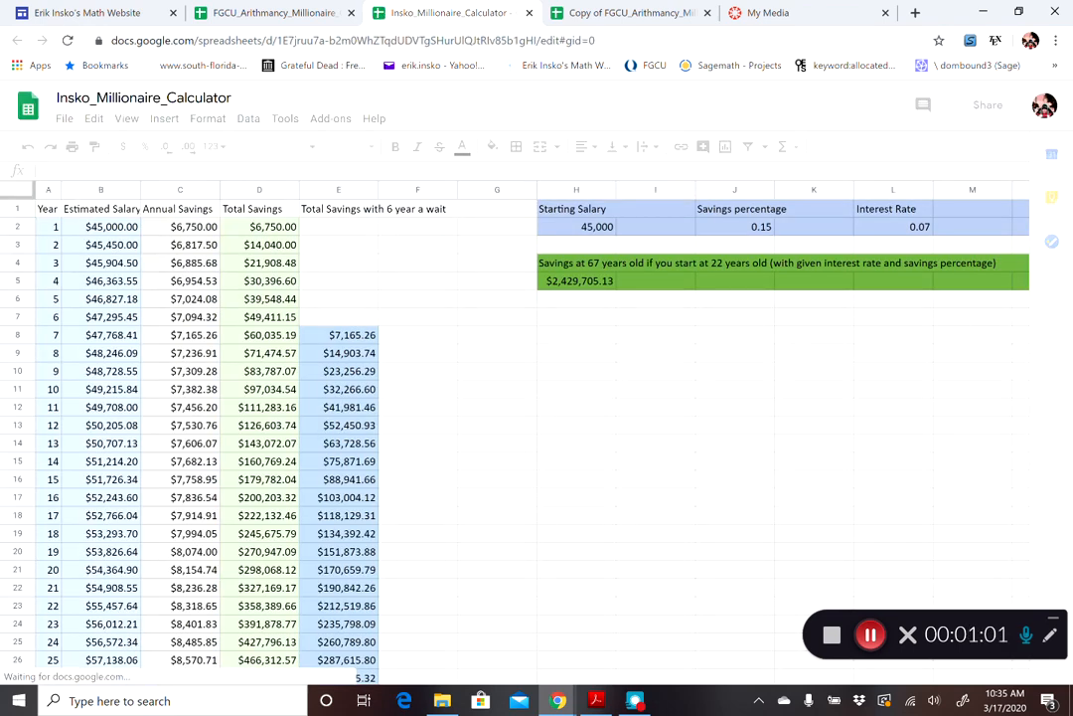
Review the Year, savings percentage and Starting Salary cells, then select the salary value H2 to change it to 50,000
left_click(48, 209)
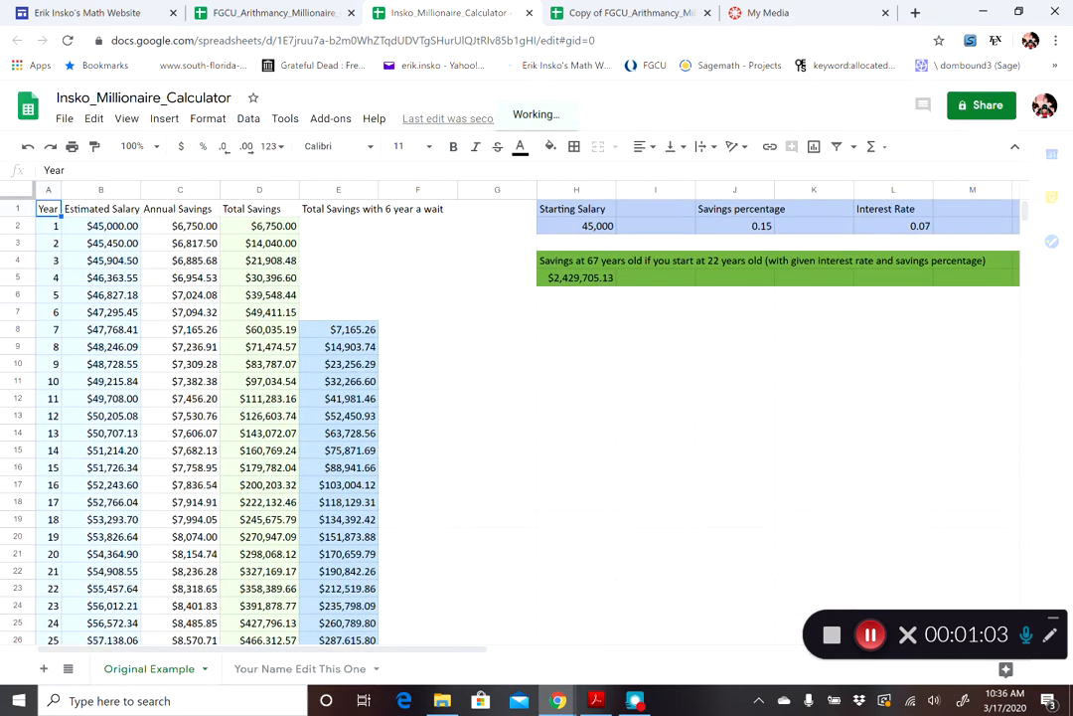
left_click(577, 243)
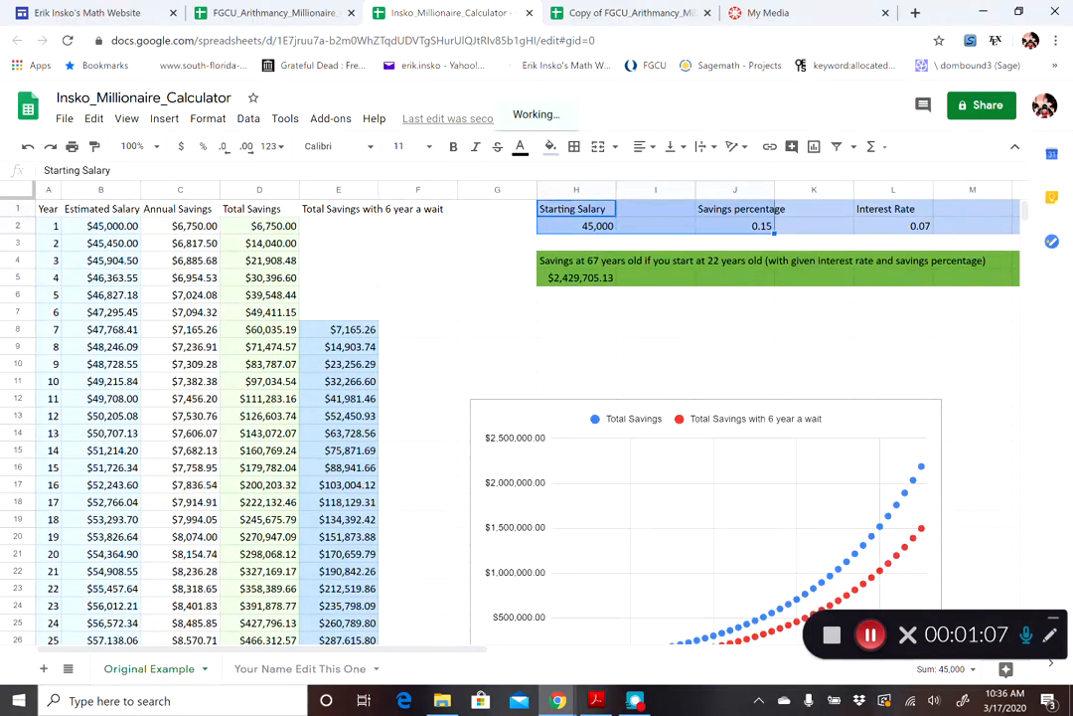
scroll("right", 3)
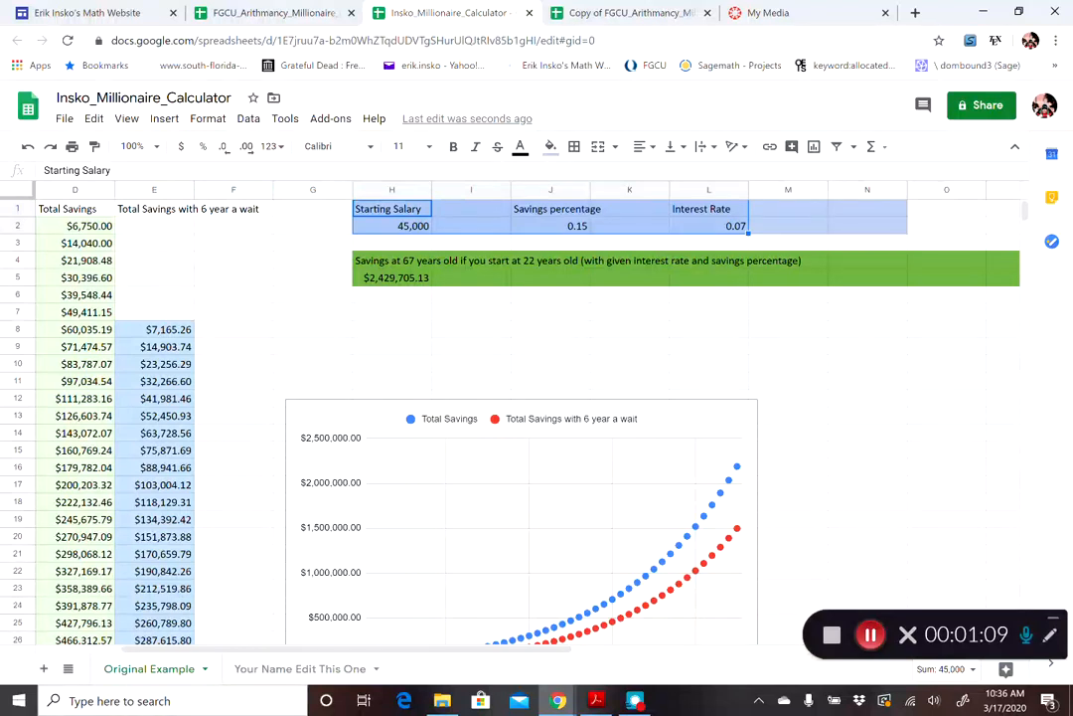
left_click(471, 209)
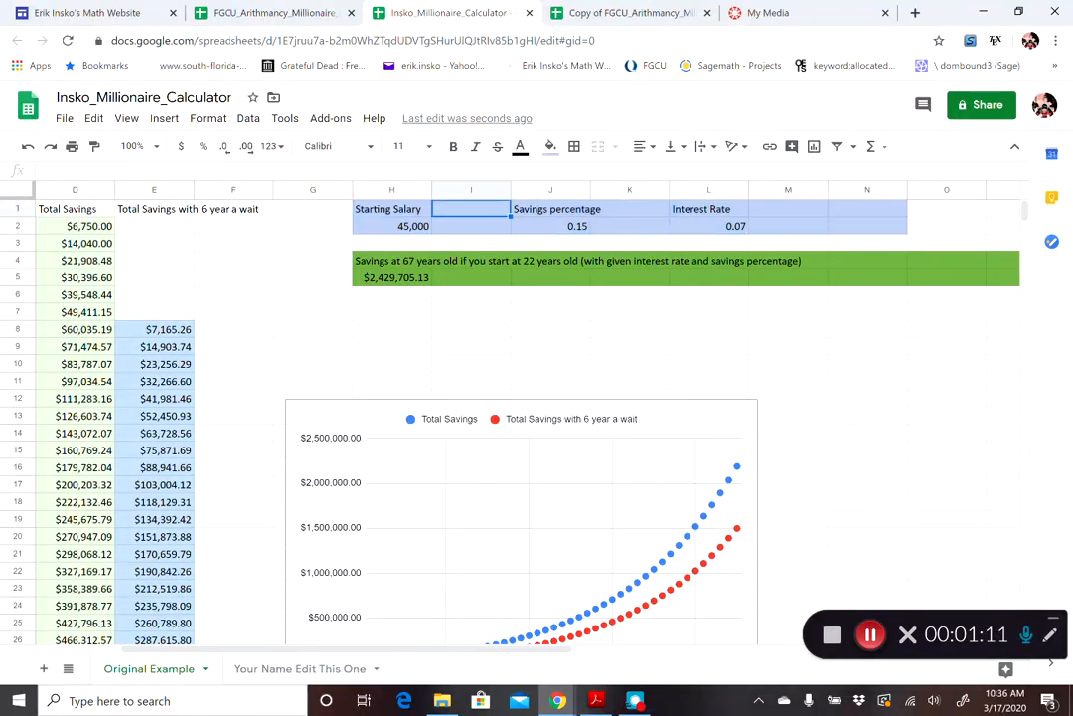
left_click(629, 209)
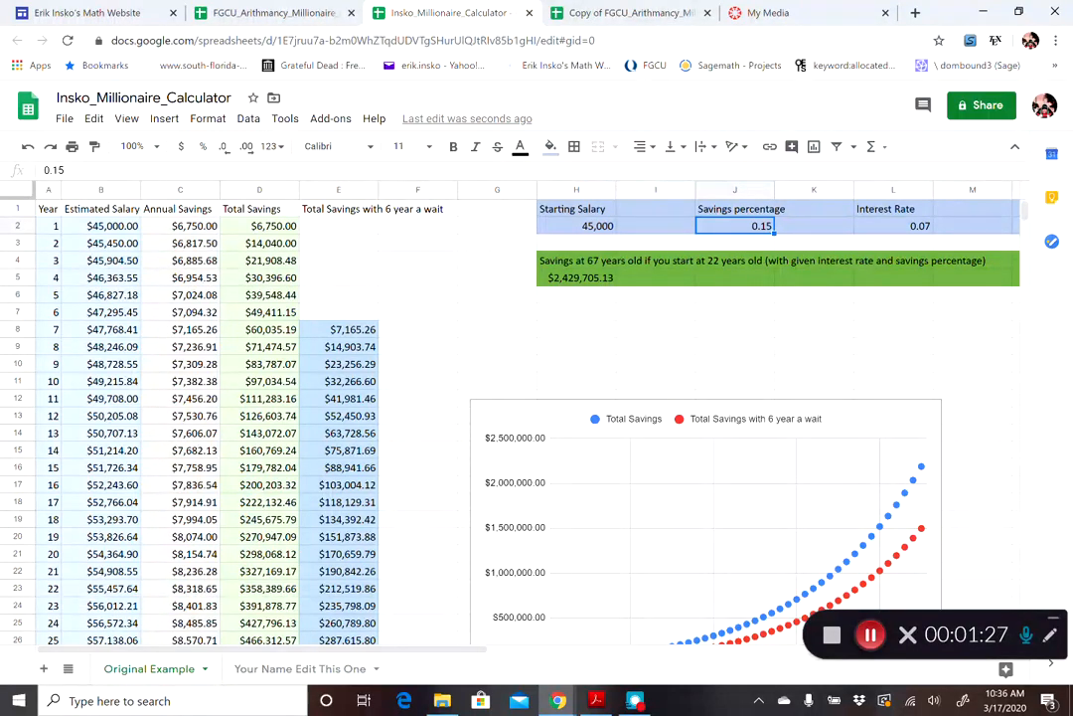
left_click(576, 209)
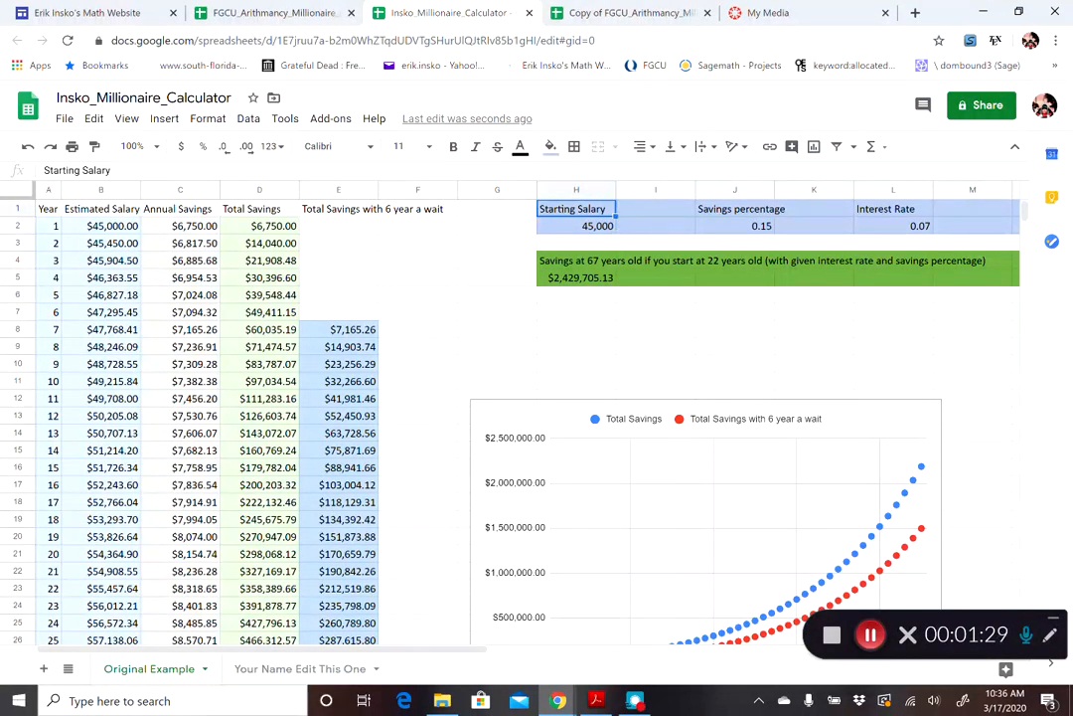
left_click(577, 226)
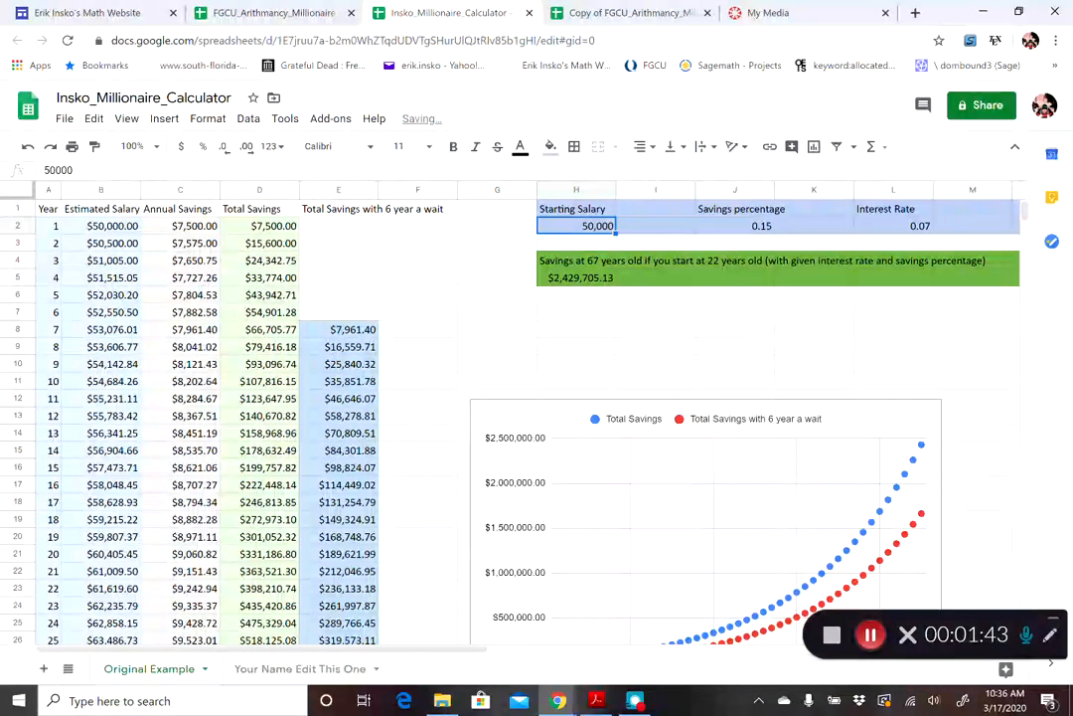
Set the savings percentage J2 to .18 and select the interest rate L2 to change it to 0.06
left_click(735, 227)
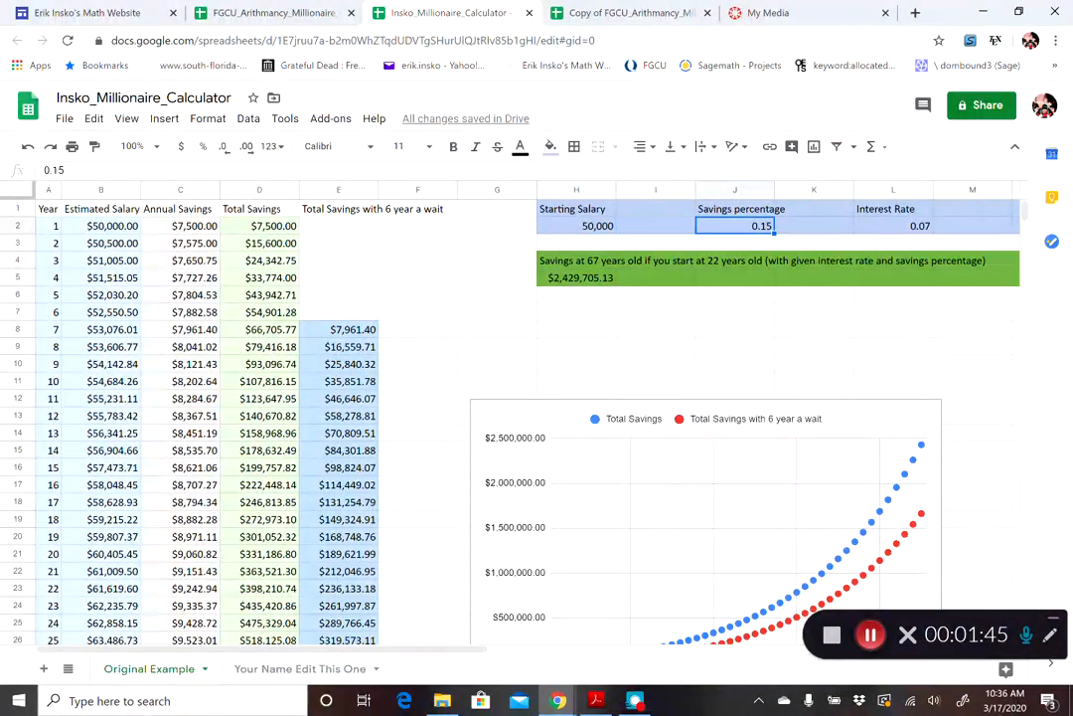
type(".18")
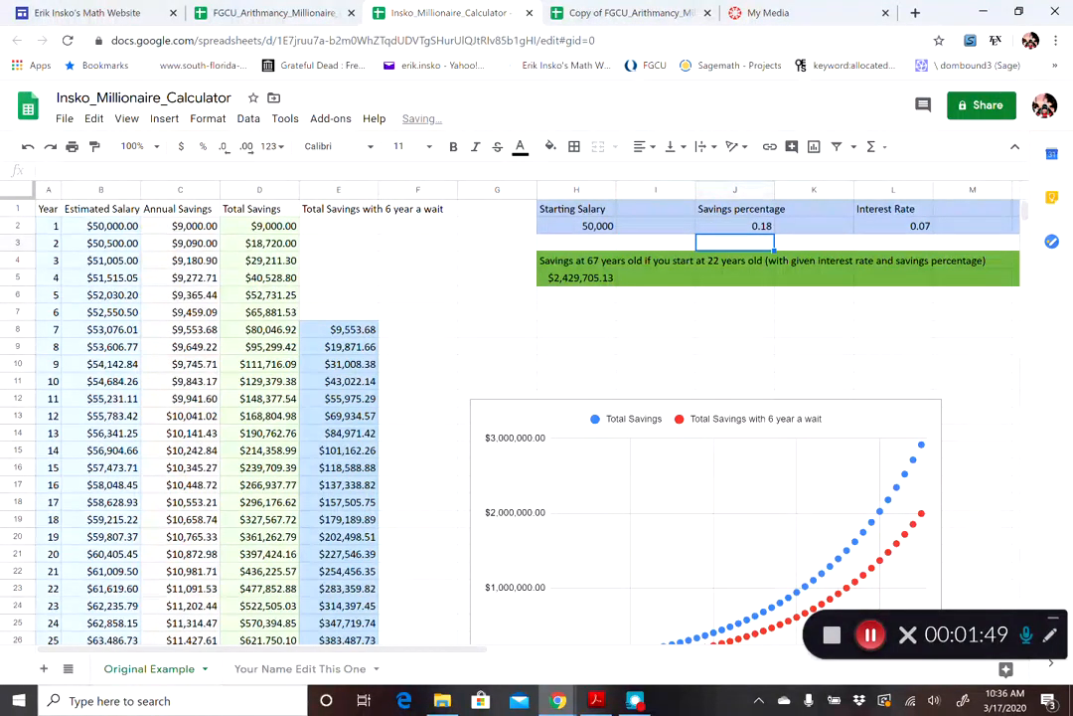
left_click(736, 294)
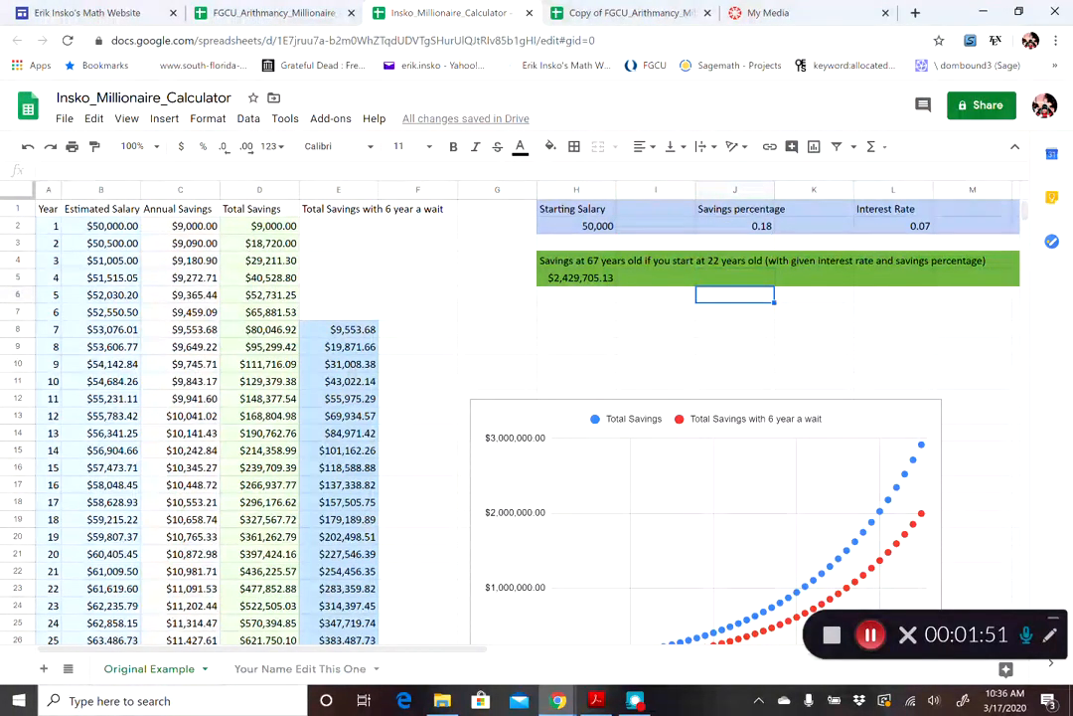
left_click(972, 226)
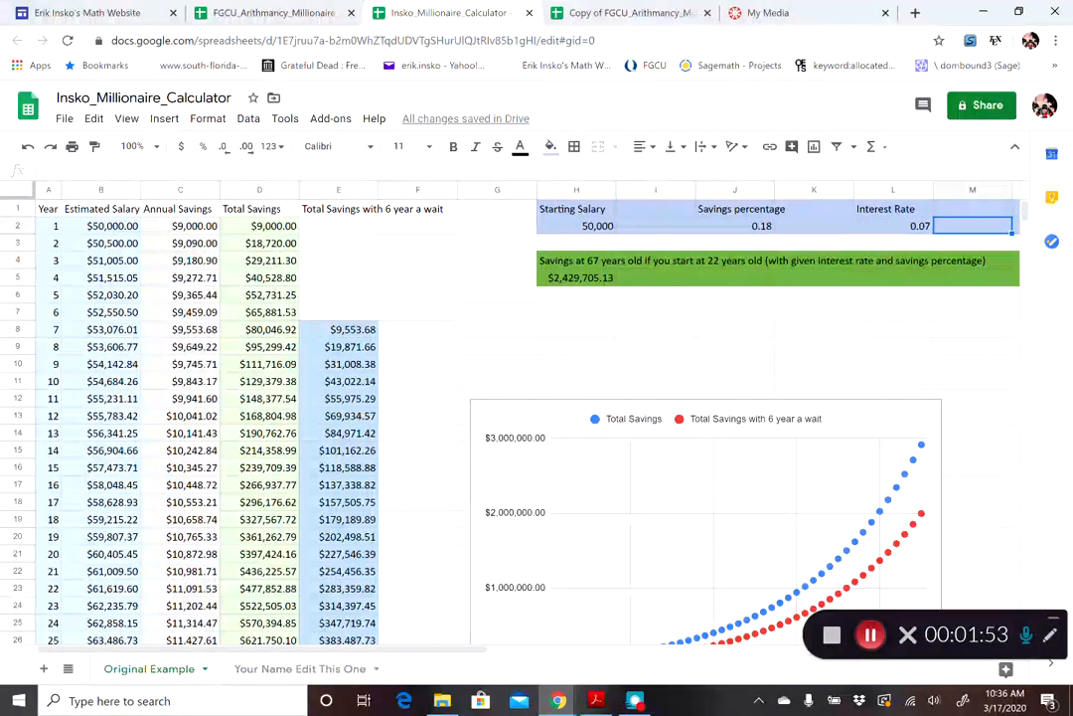
left_click(892, 226)
type("0.06")
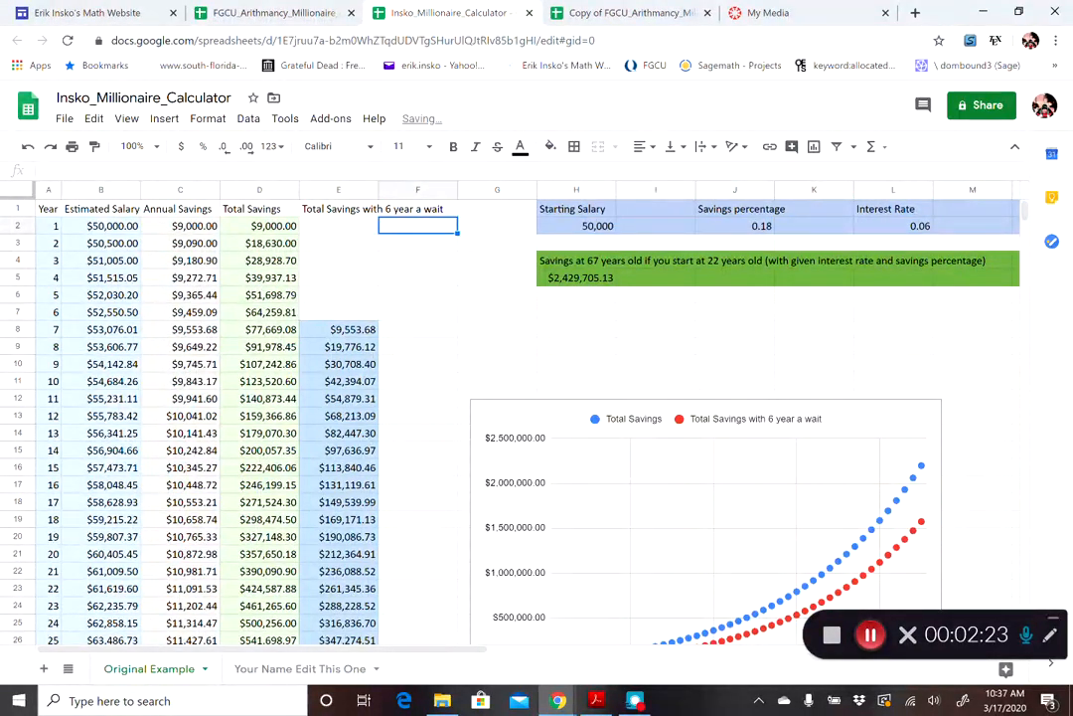
left_click(813, 226)
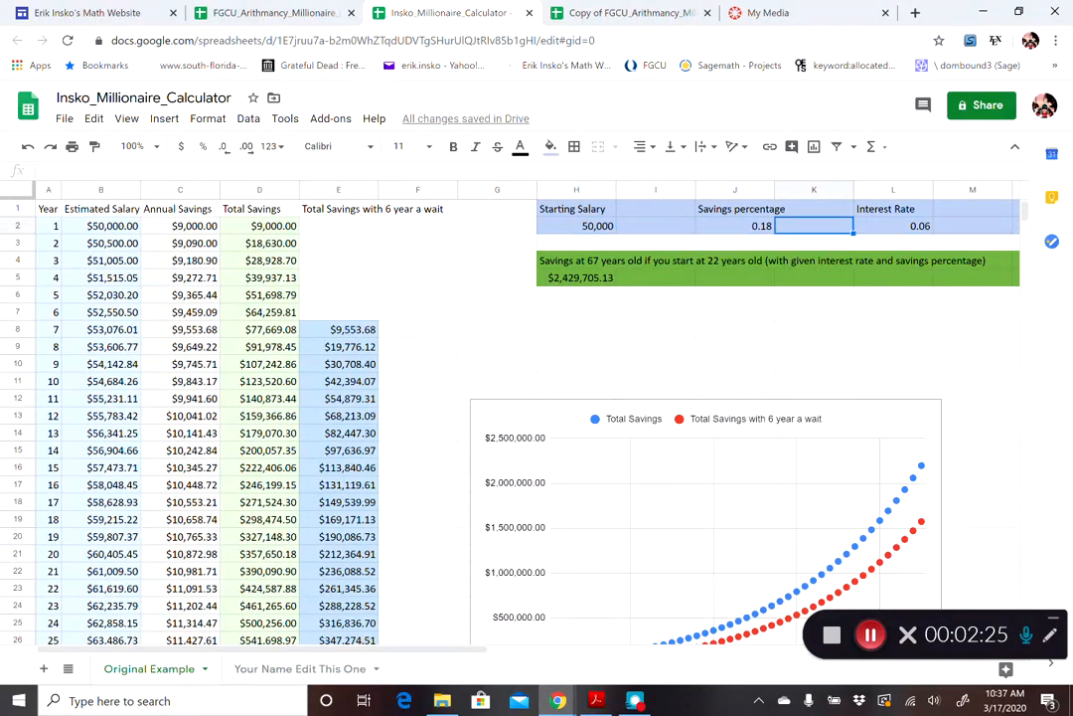
left_click(761, 226)
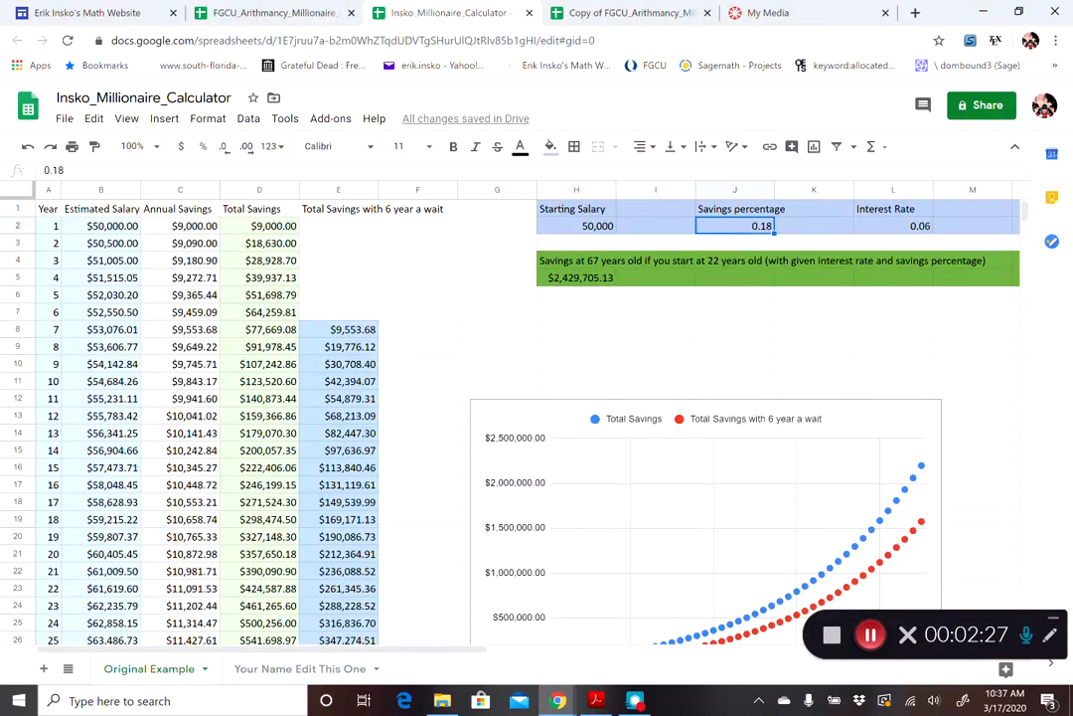
left_click(656, 226)
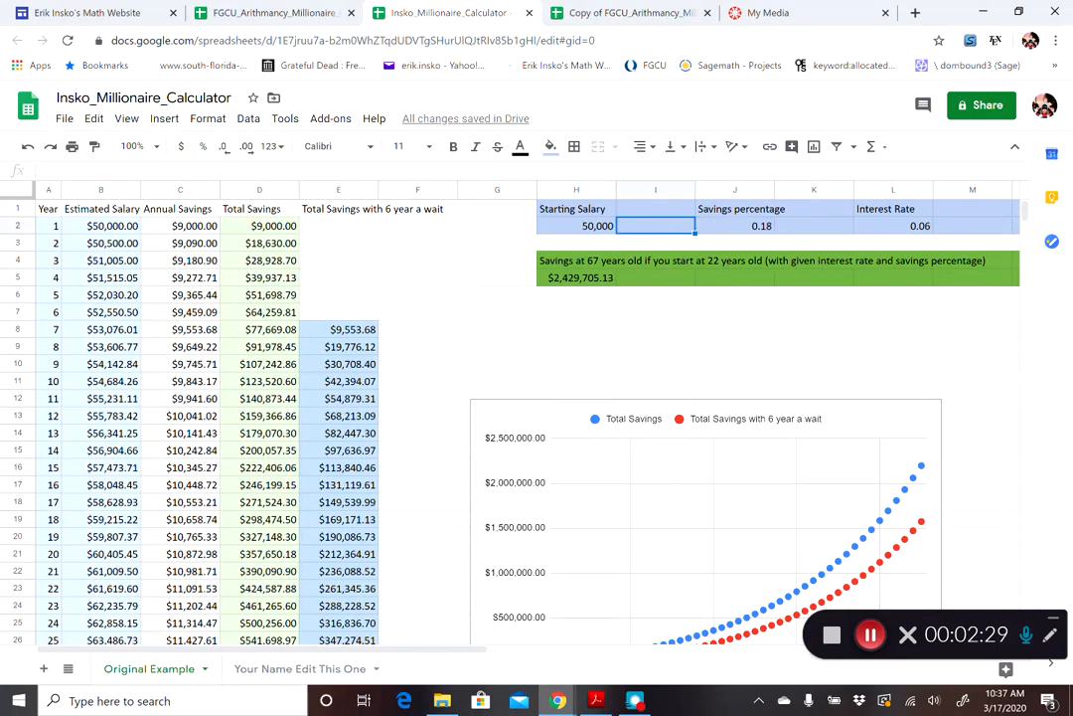
left_click(576, 208)
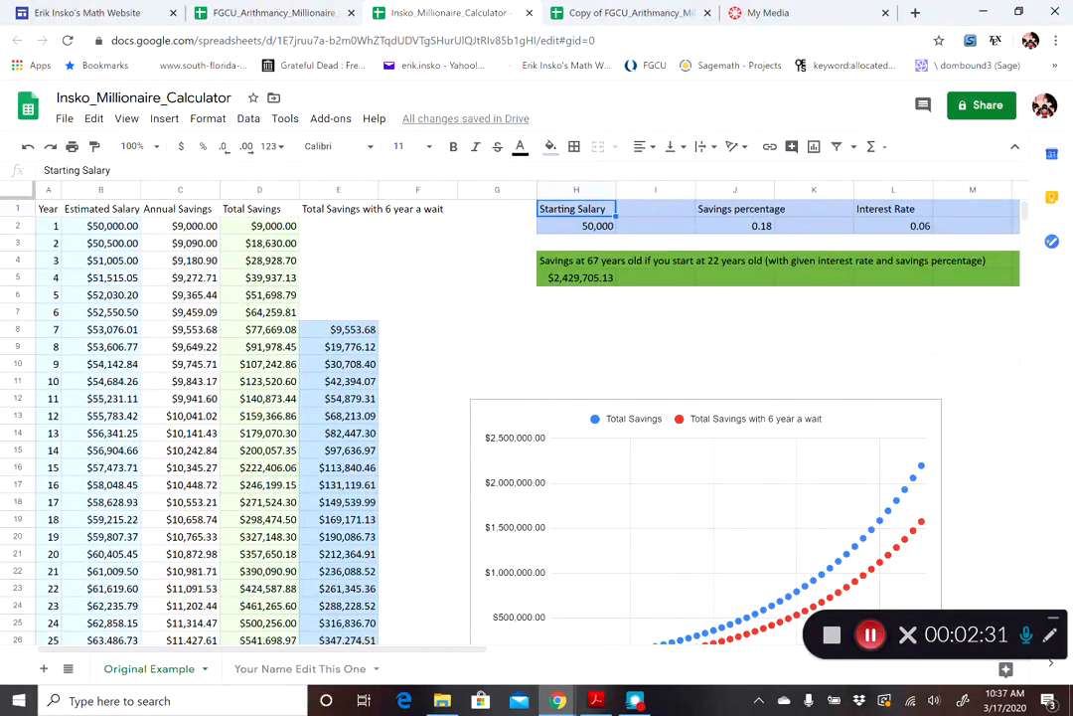
left_click(597, 226)
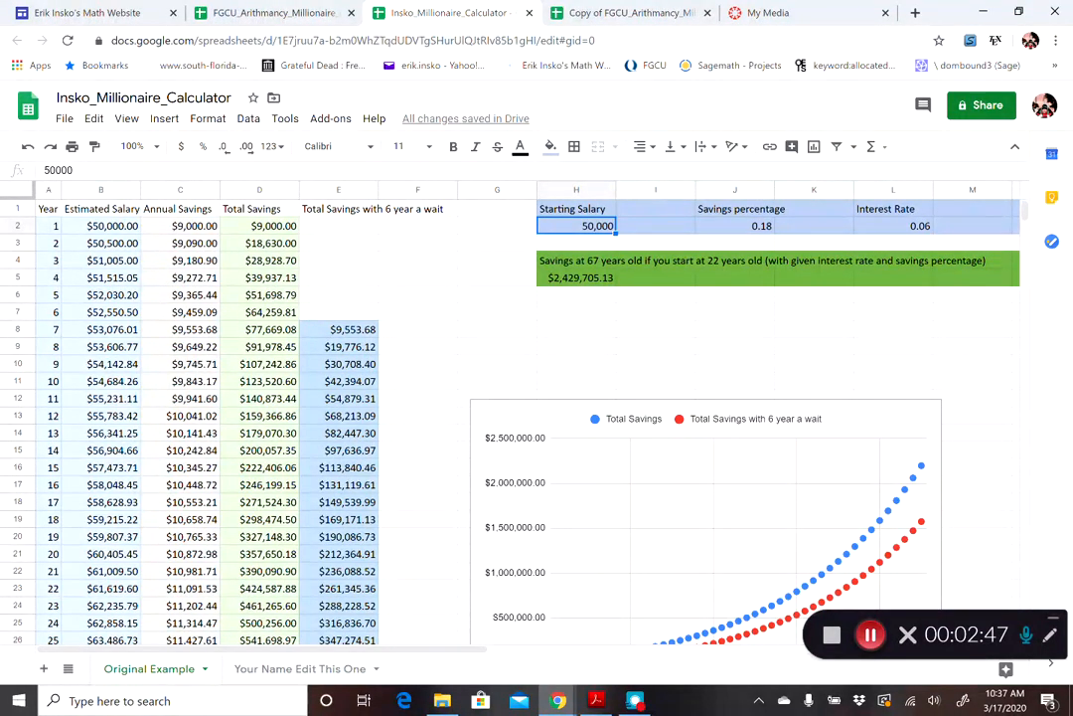
left_click(812, 227)
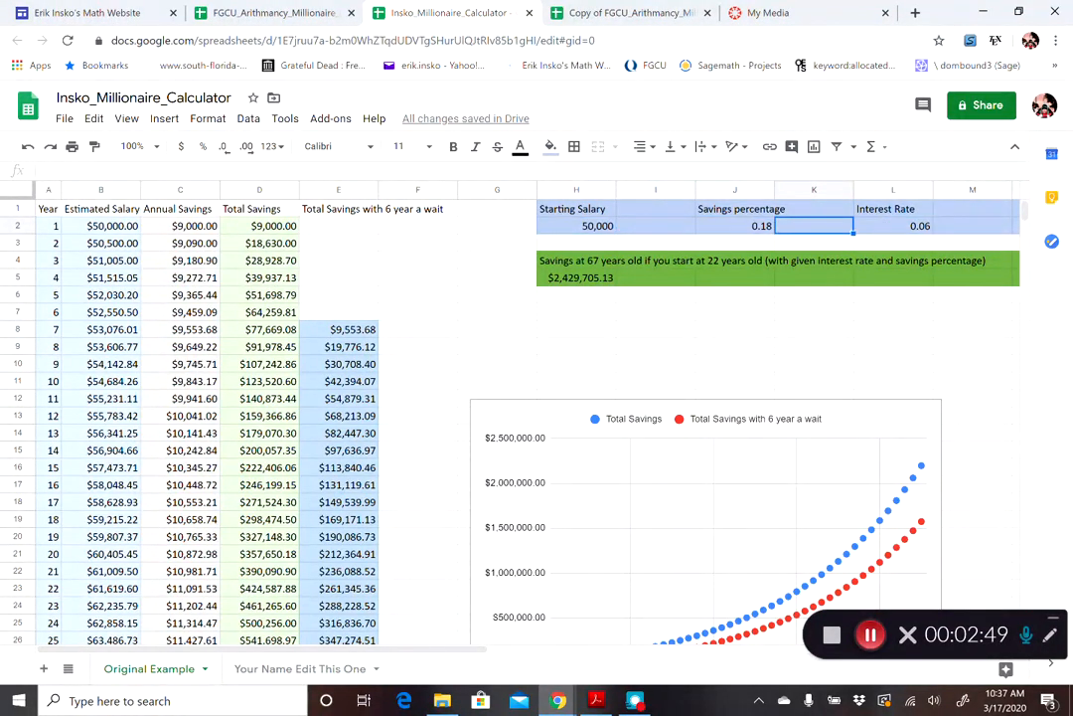
left_click(338, 227)
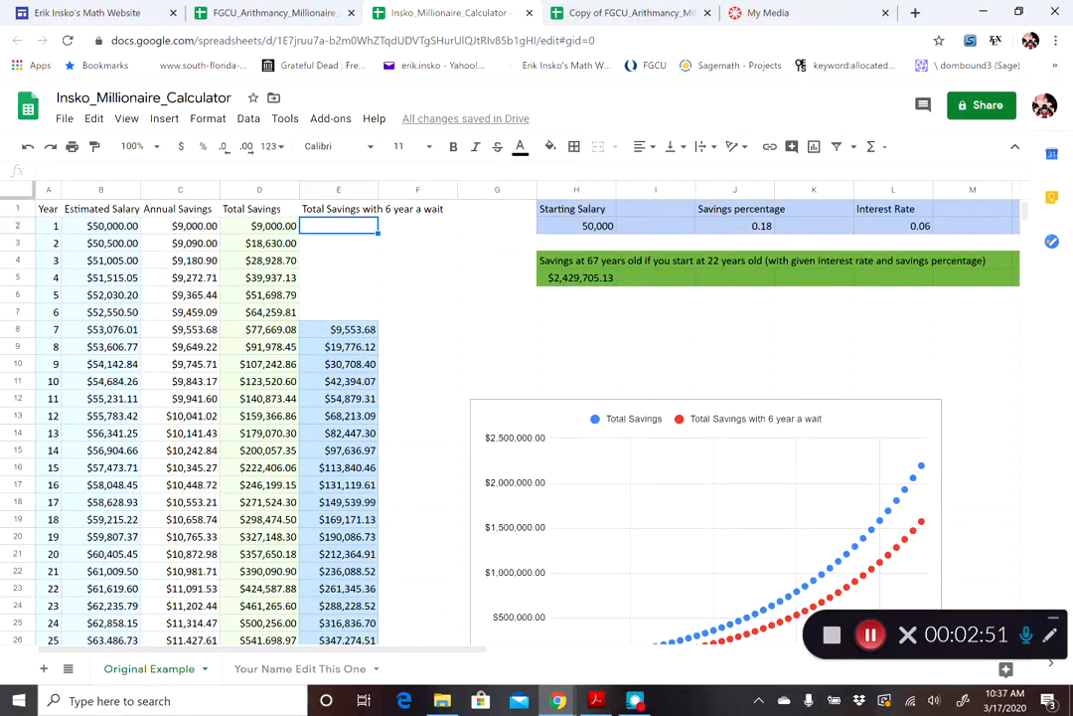
left_click(48, 227)
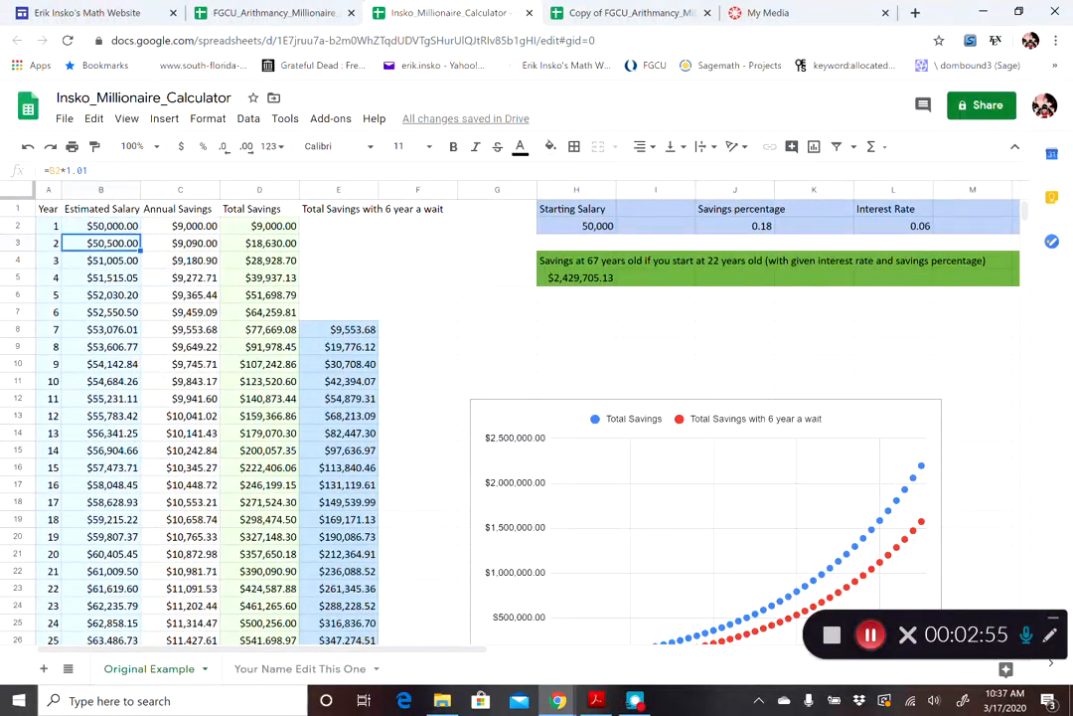
left_click(338, 227)
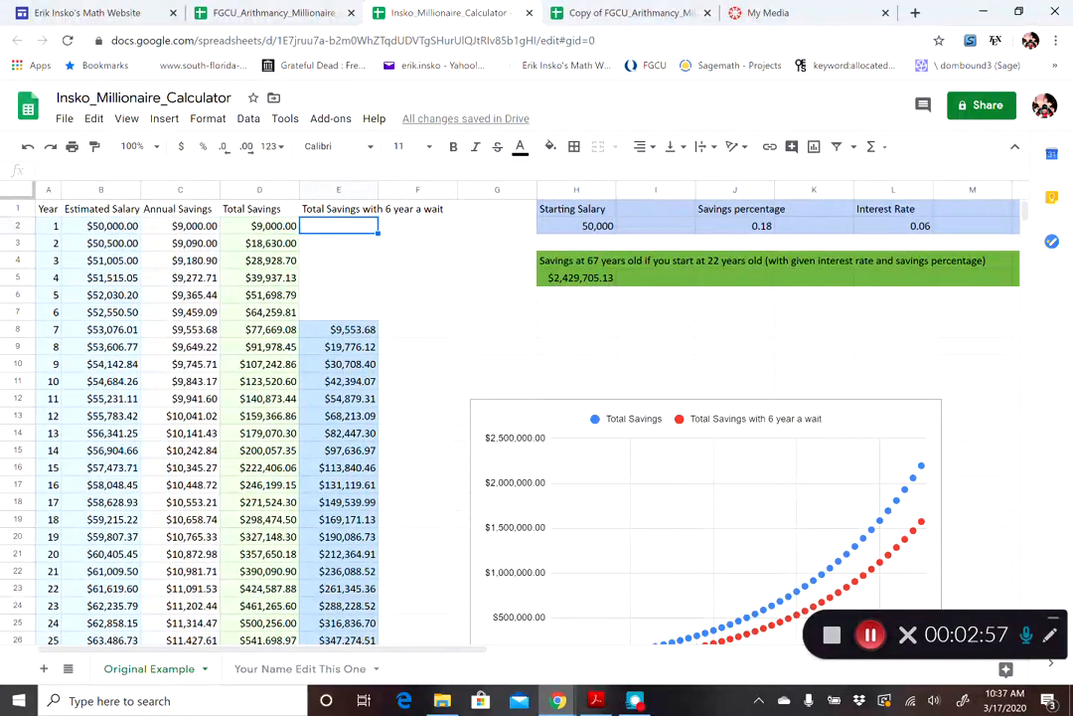
left_click(576, 227)
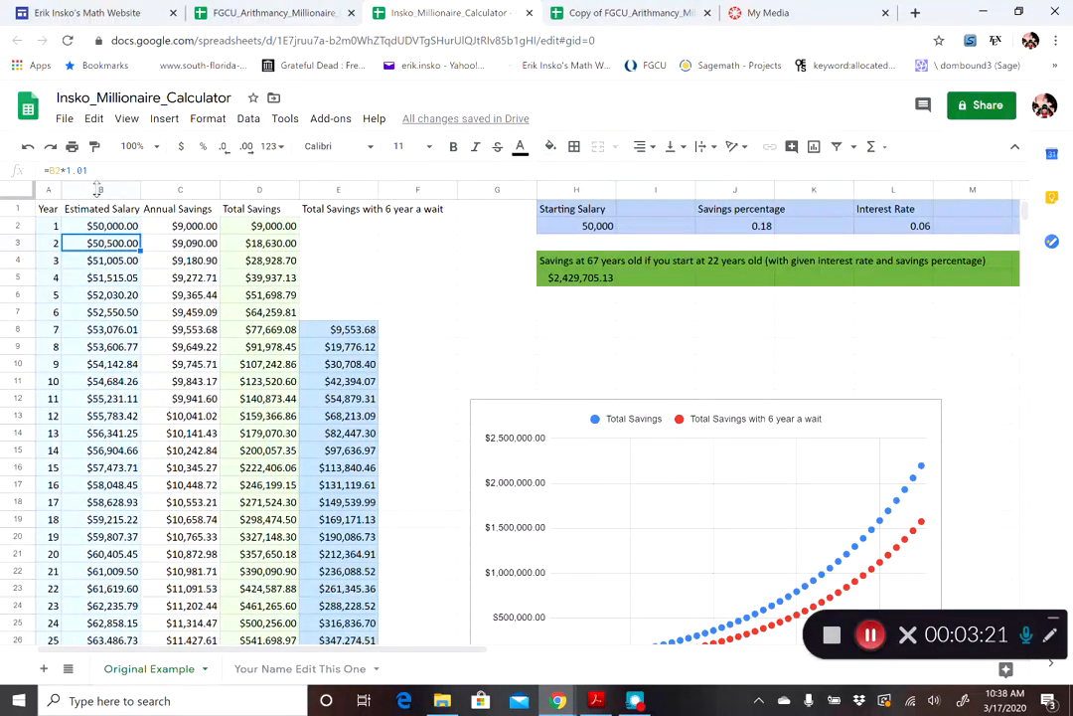
scroll("down", 3)
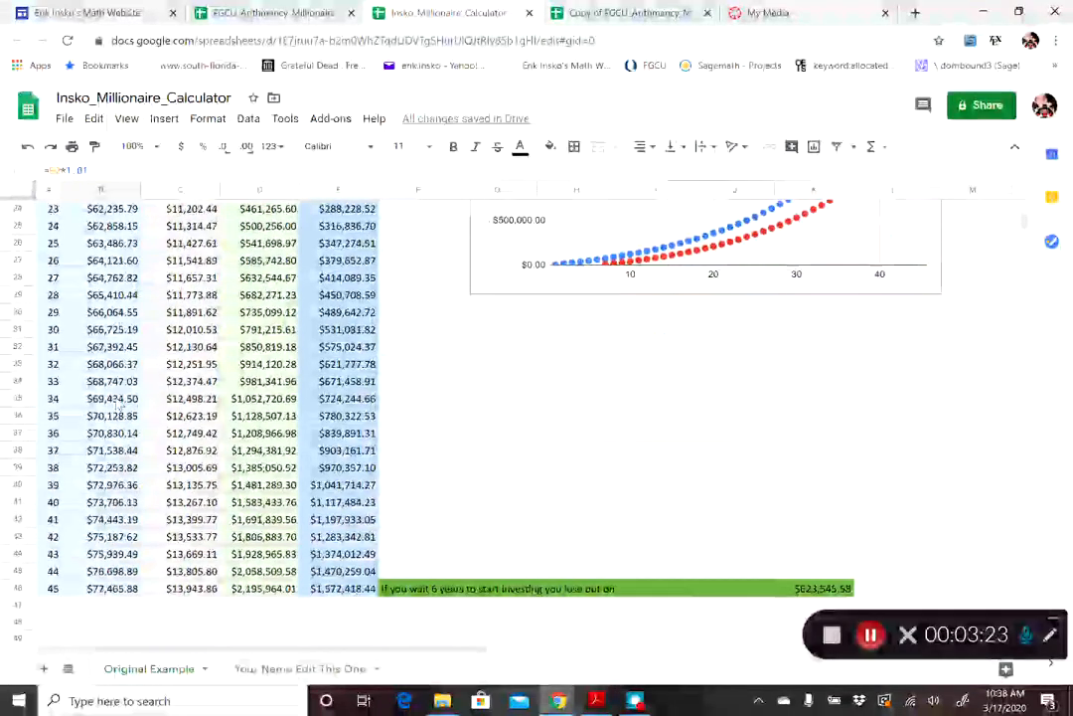
scroll("down", 3)
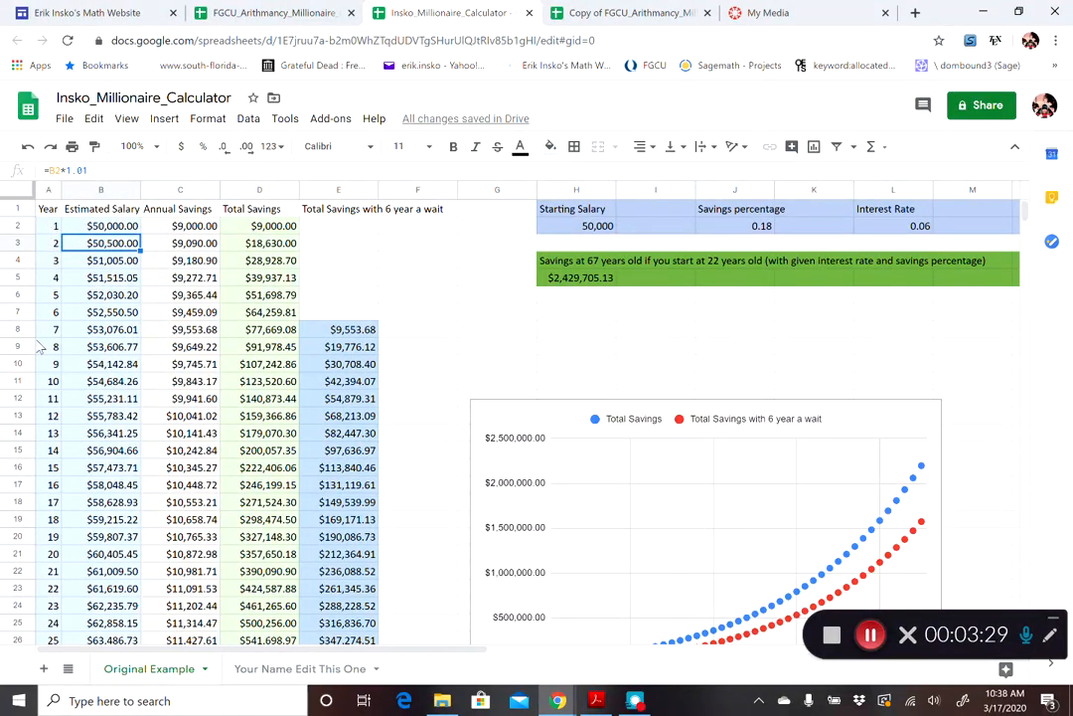
scroll("down", 3)
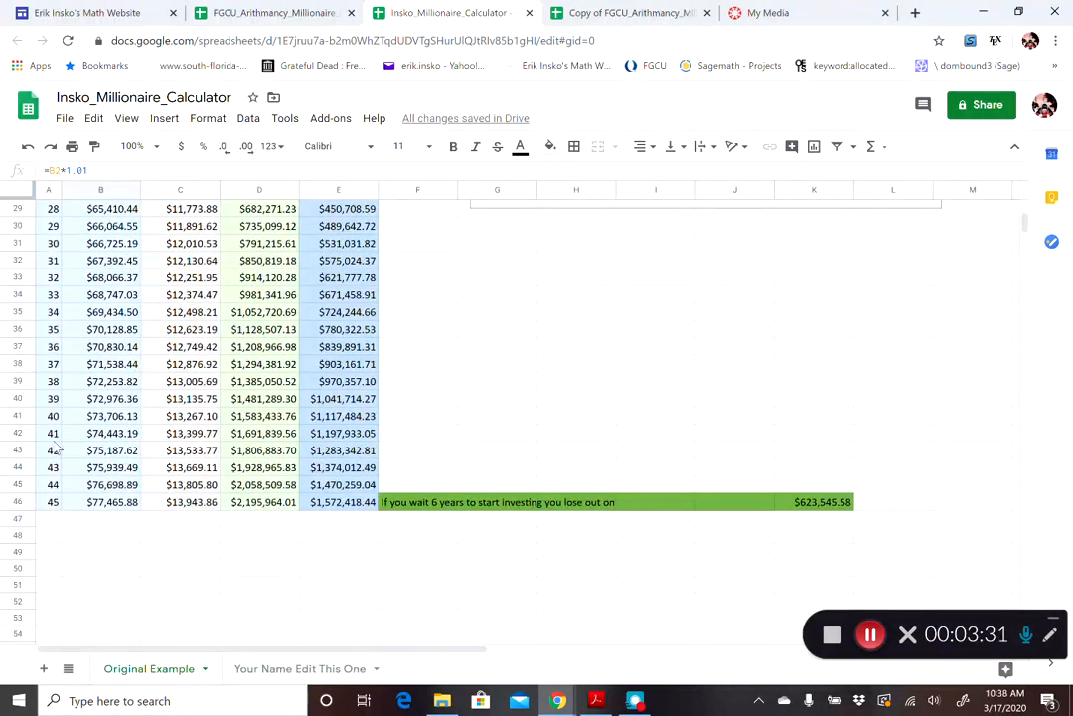
scroll("up", 3)
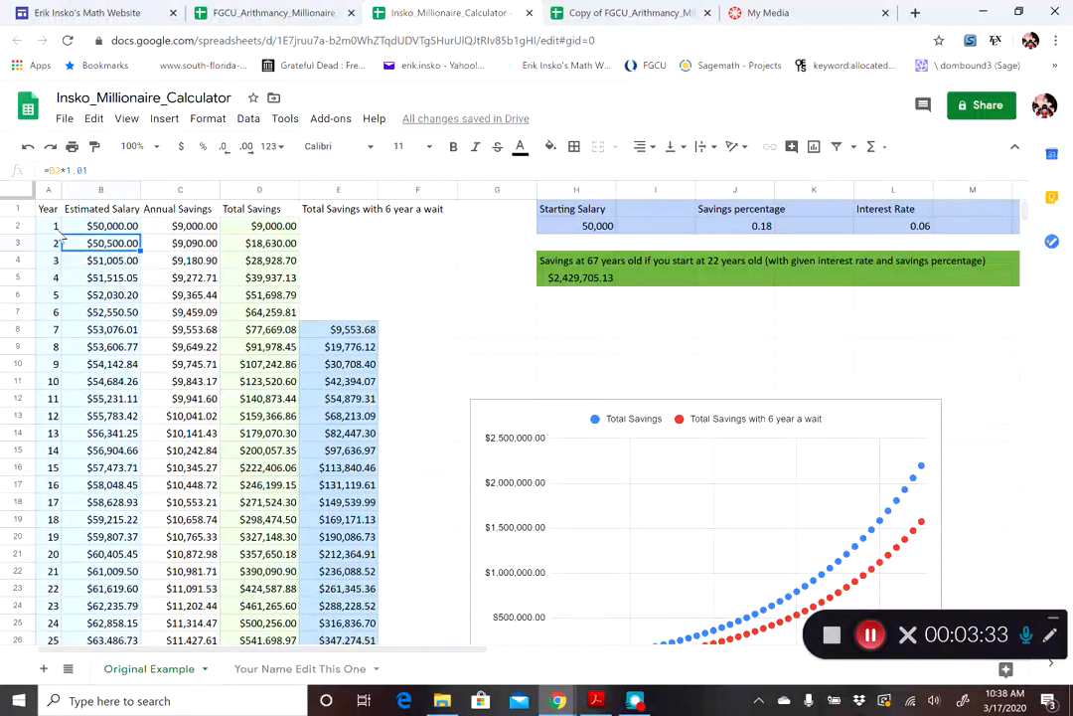
scroll("down", 3)
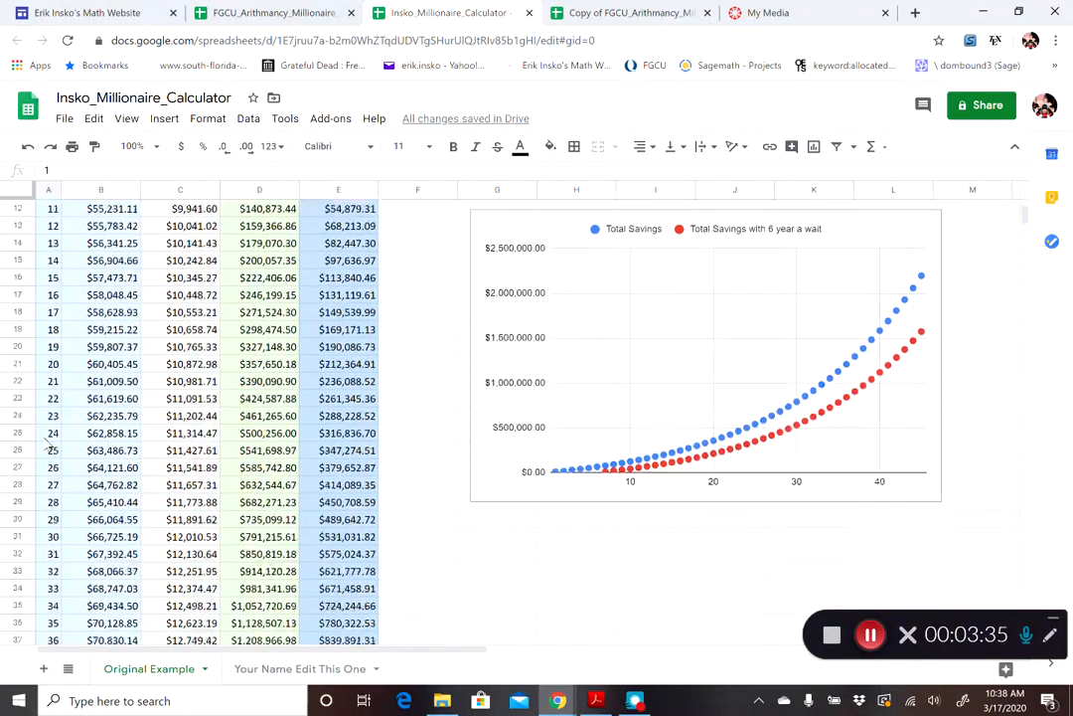
scroll("down", 3)
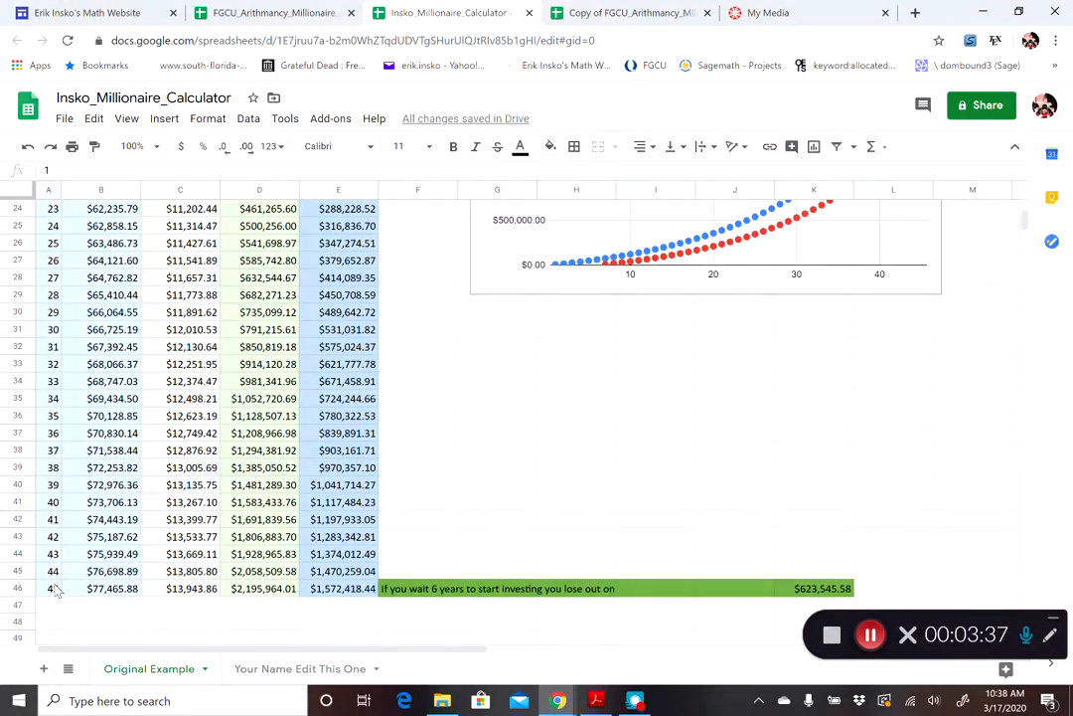
scroll("up", 3)
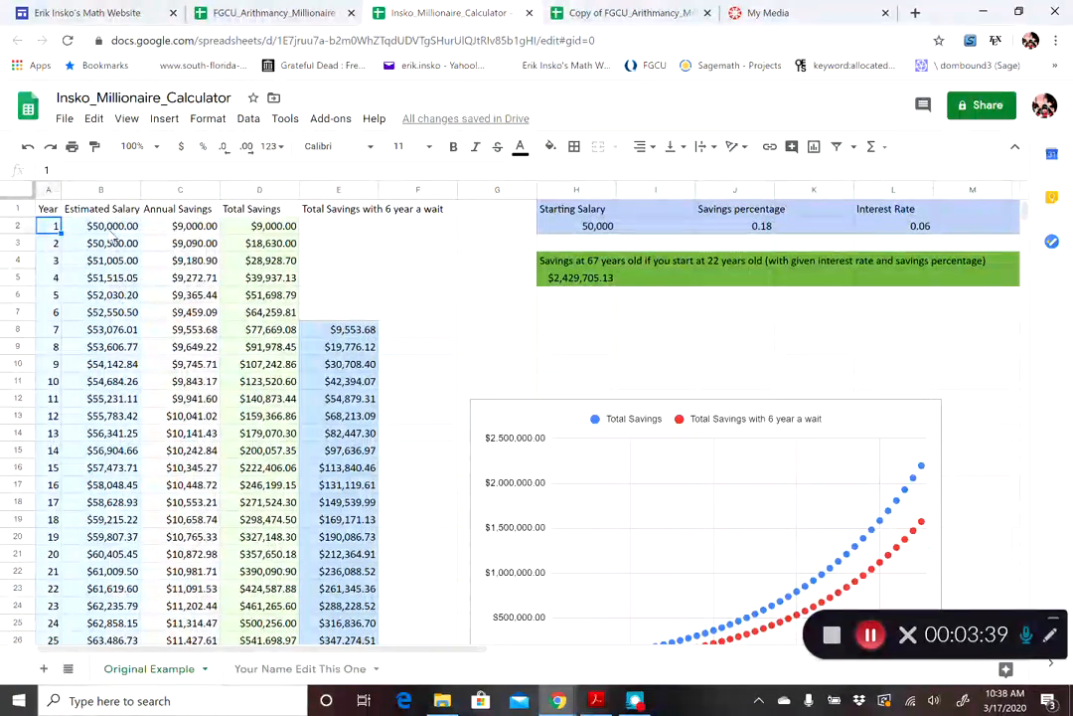
scroll("down", 3)
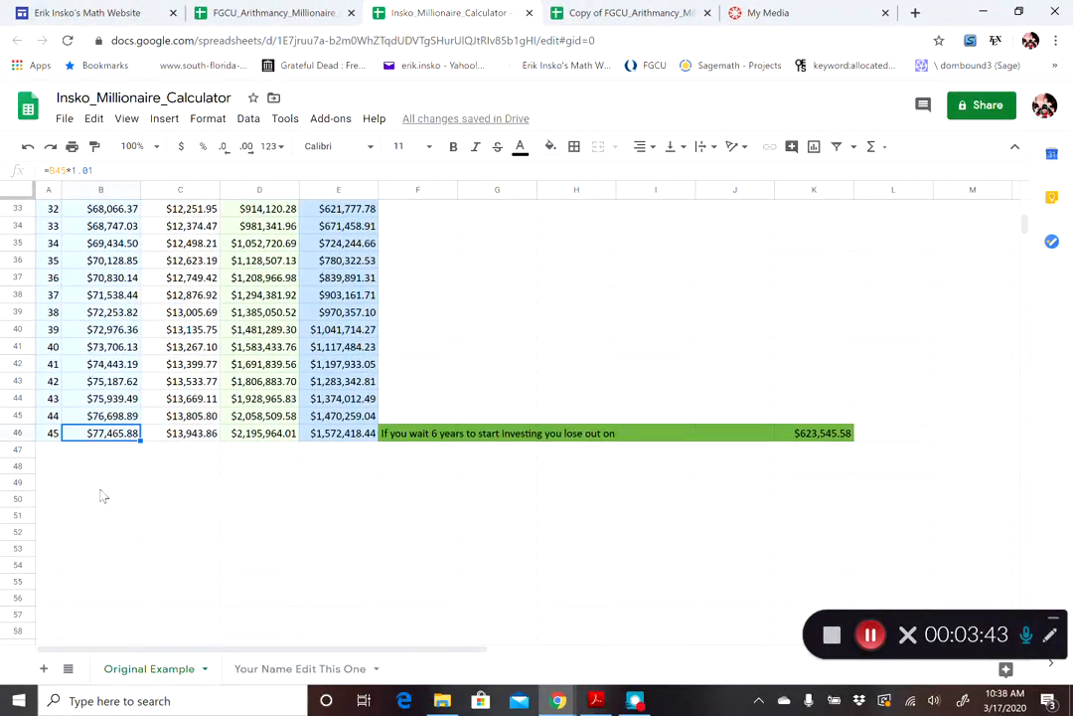
mouse_move(103, 449)
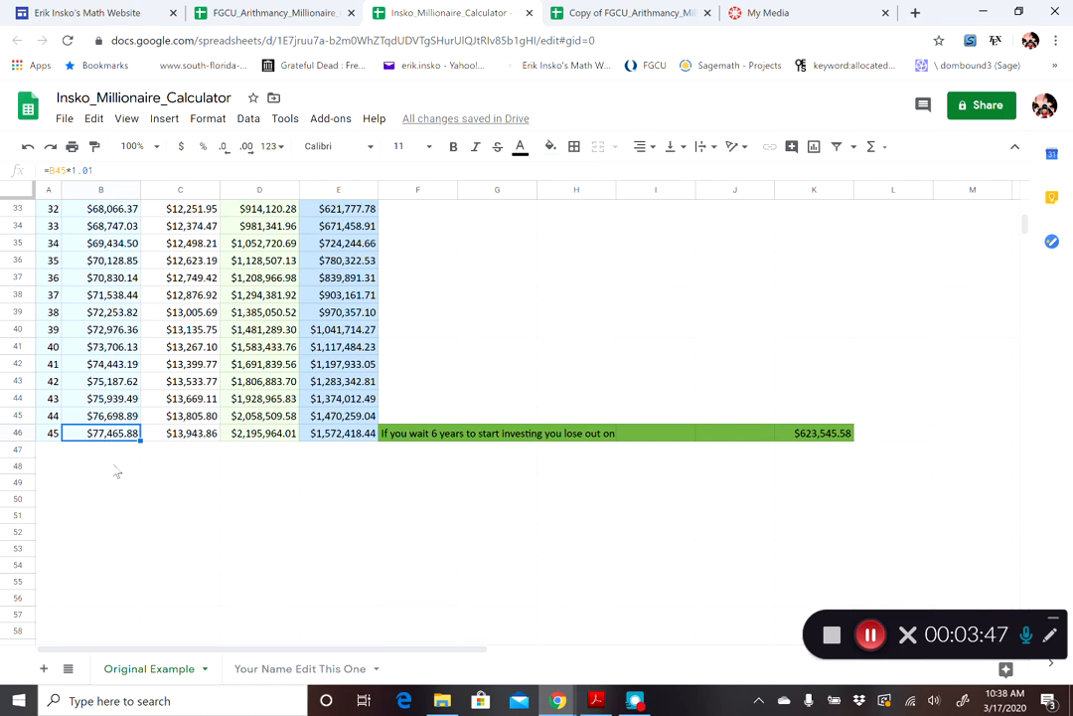
scroll("up", 3)
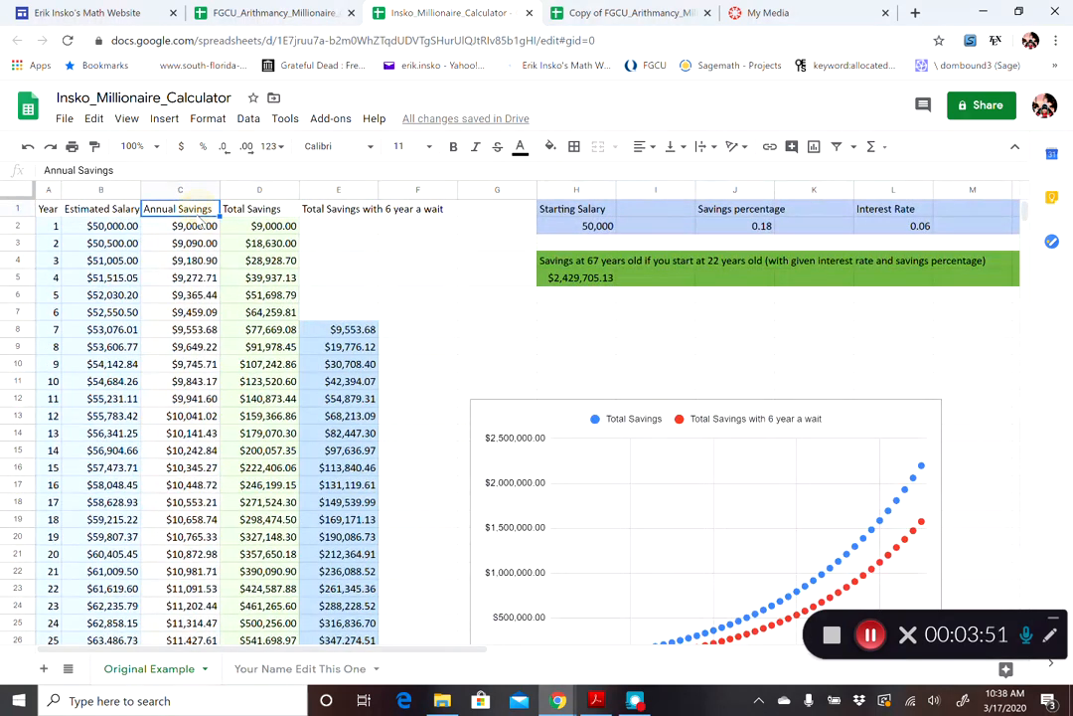
Try a savings percentage of 0.2 and check the recalculated row-45 totals before settling on 0.15
left_click(179, 226)
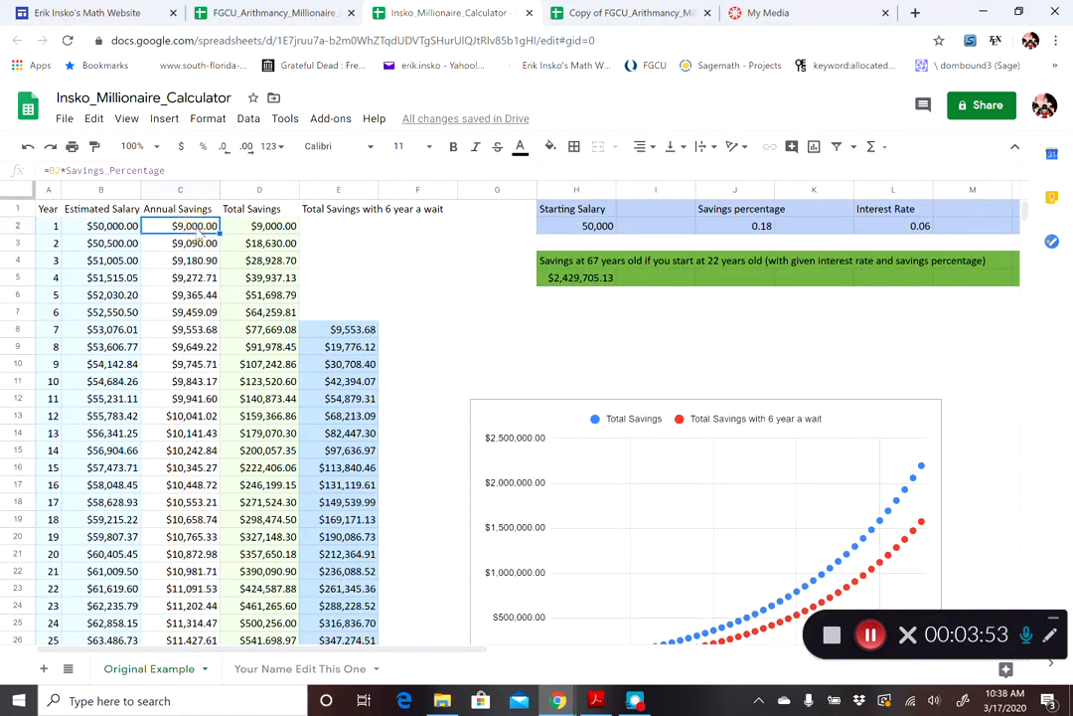
left_click(100, 227)
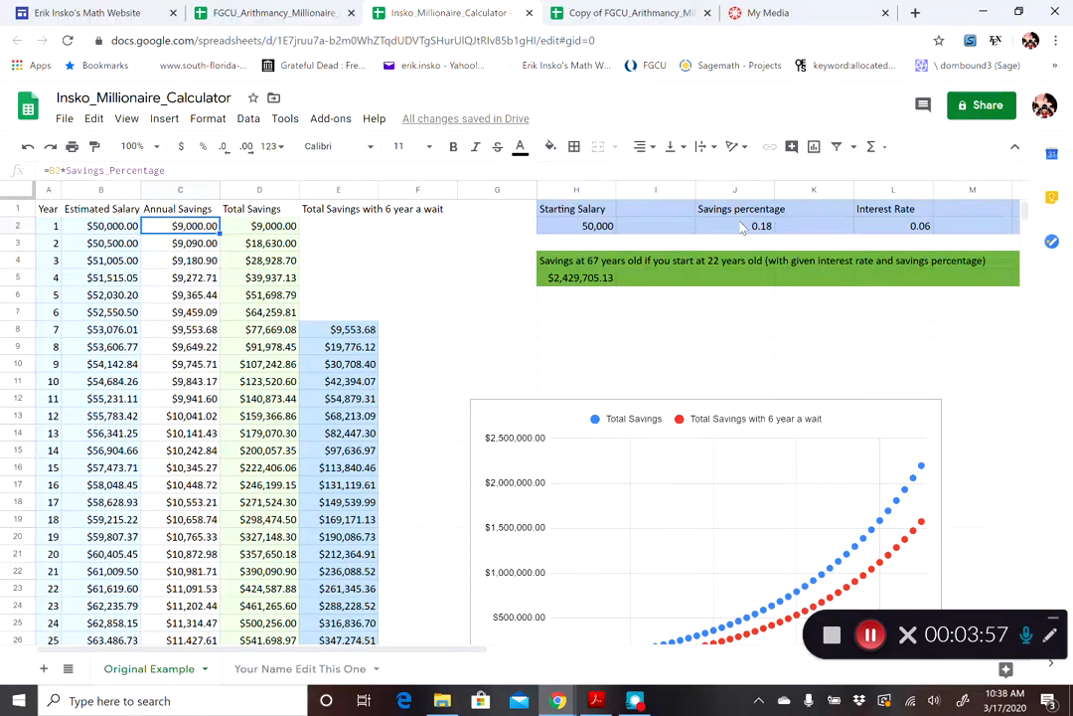
left_click(735, 227)
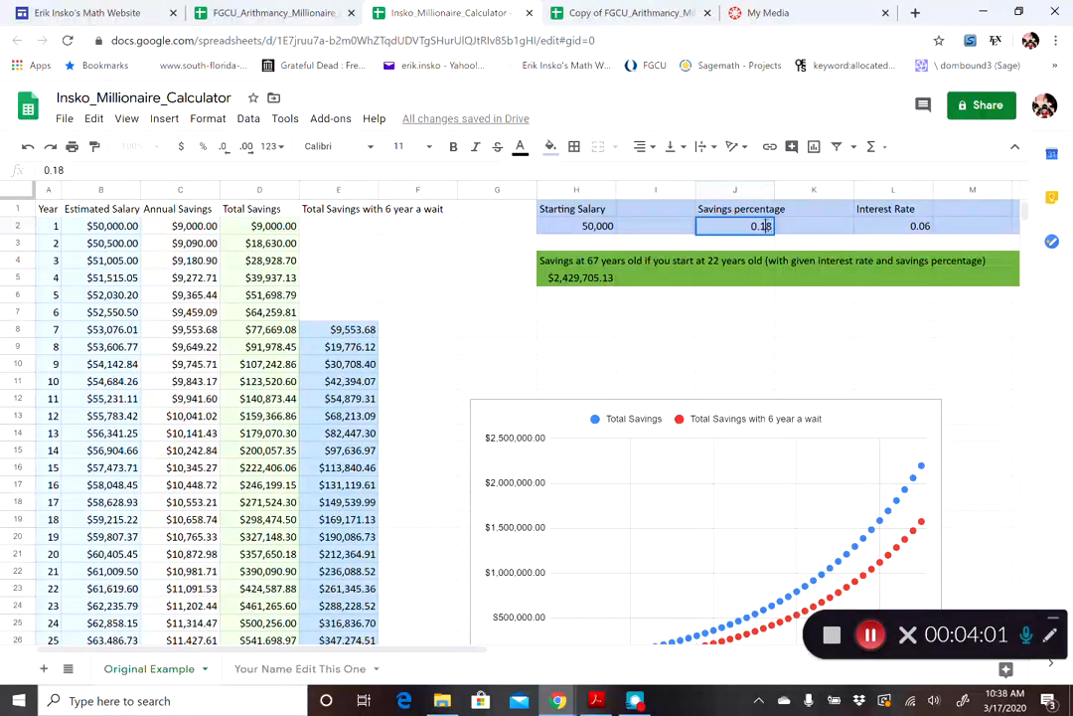
type("0.2")
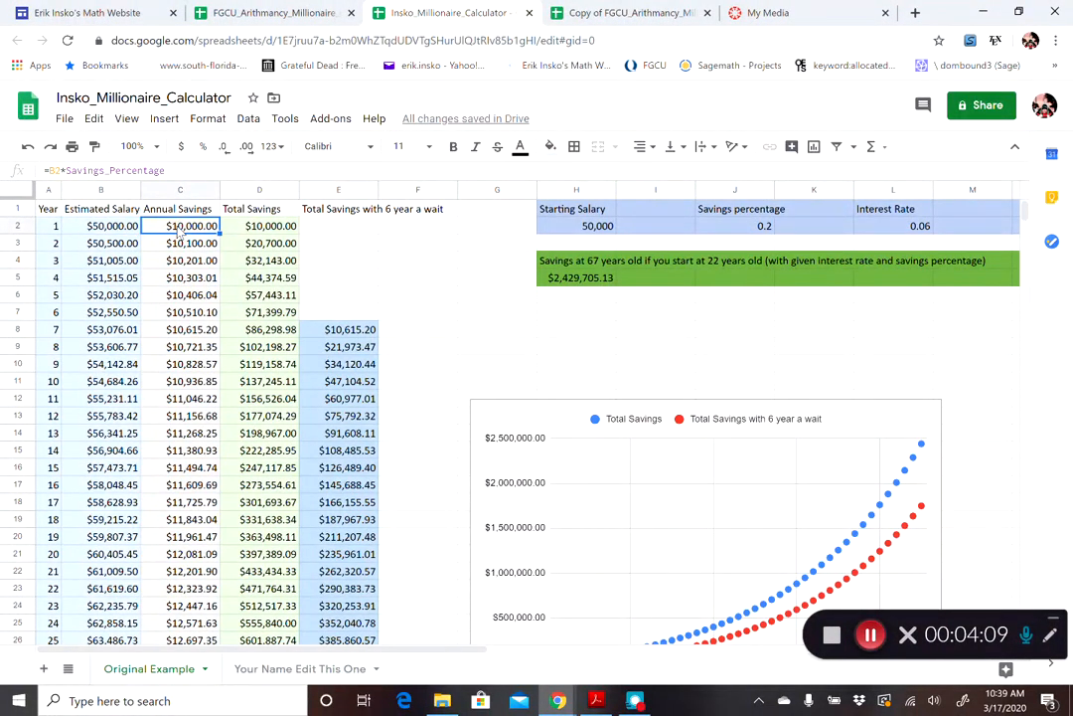
mouse_move(435, 328)
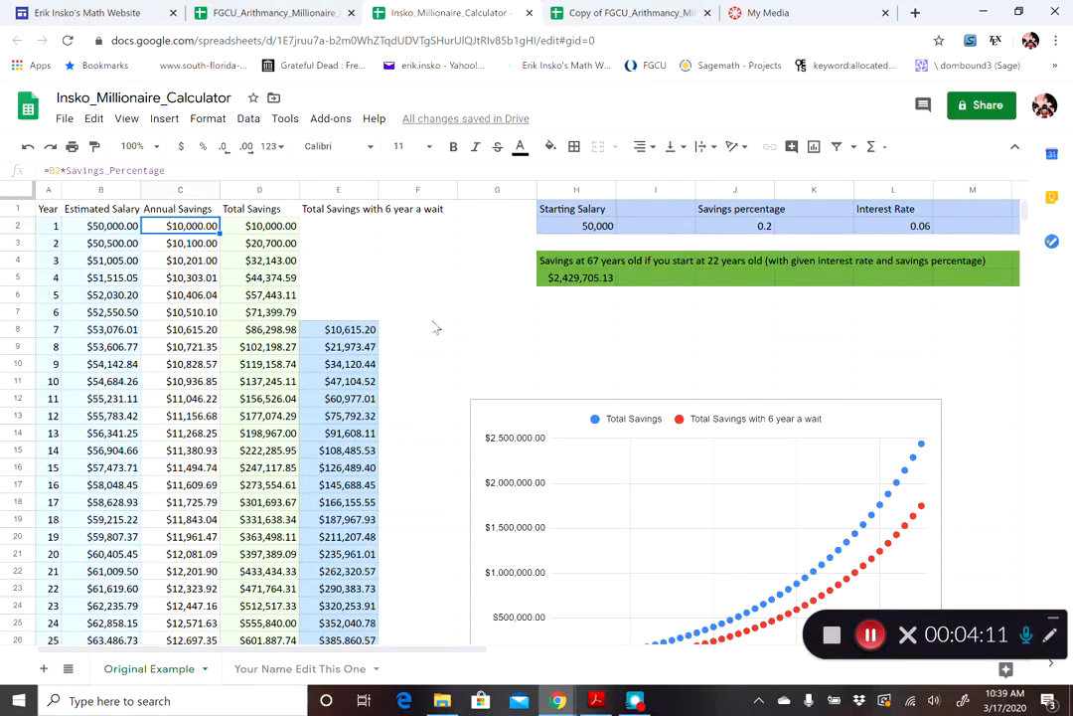
scroll("down", 3)
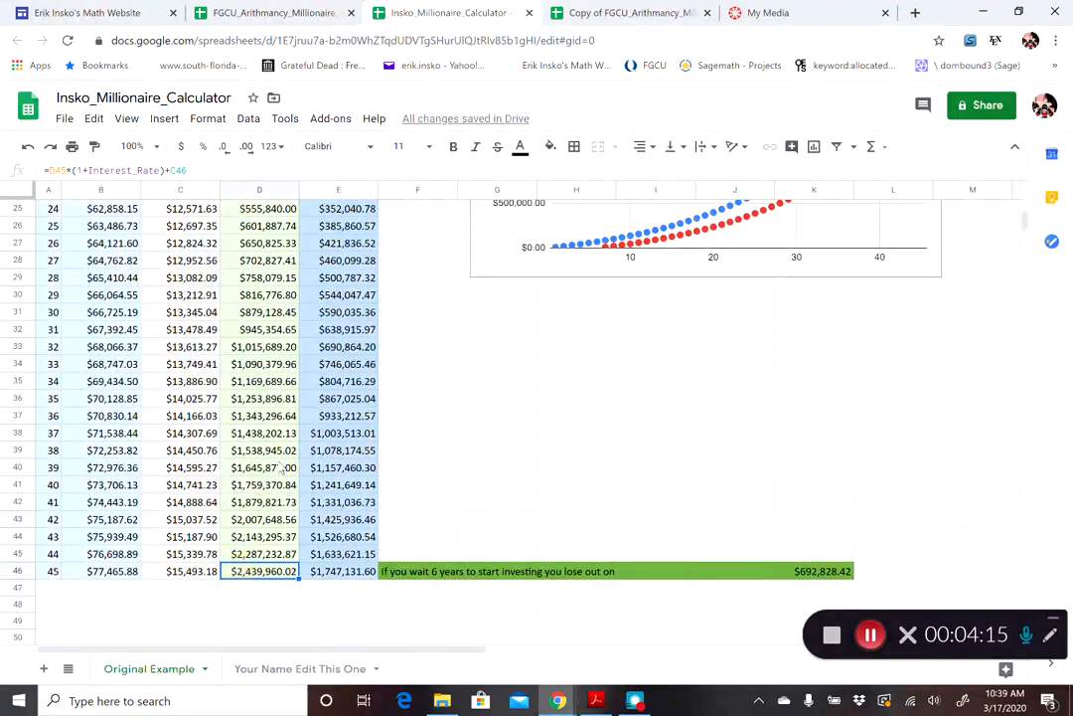
scroll("up", 3)
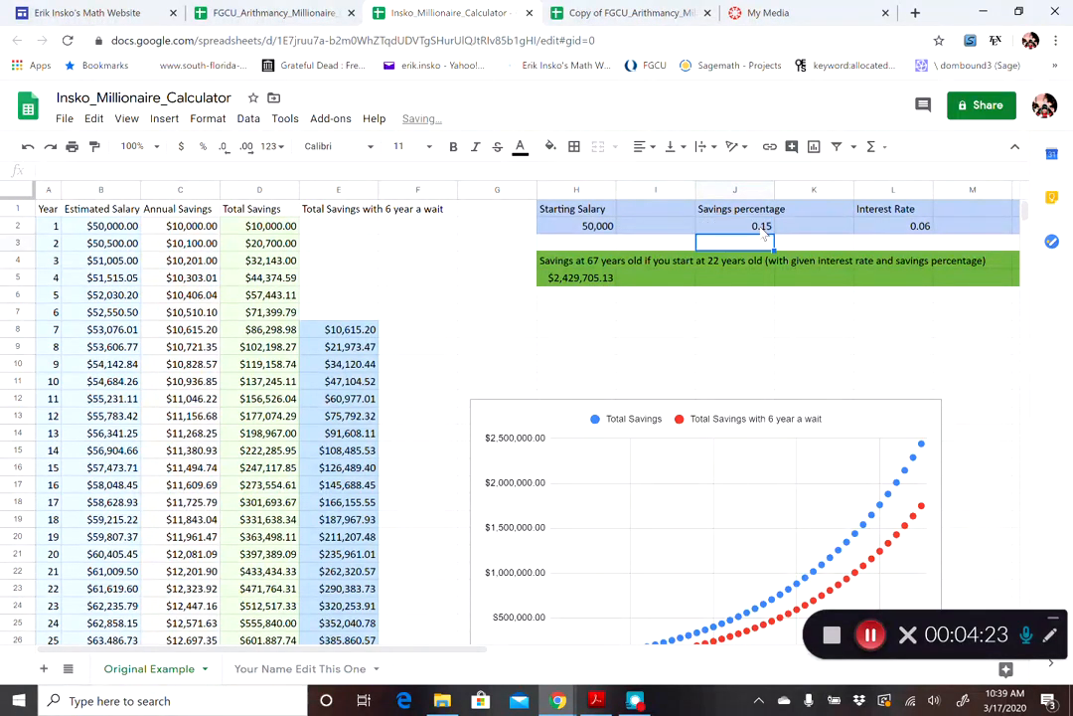
scroll("down", 3)
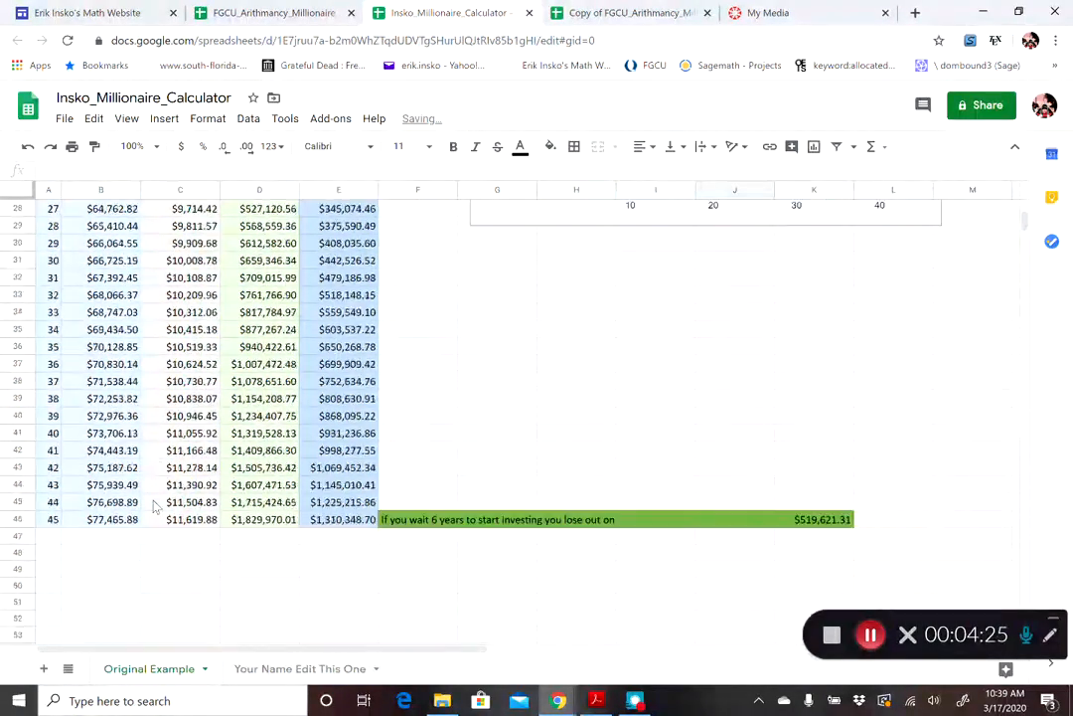
scroll("up", 3)
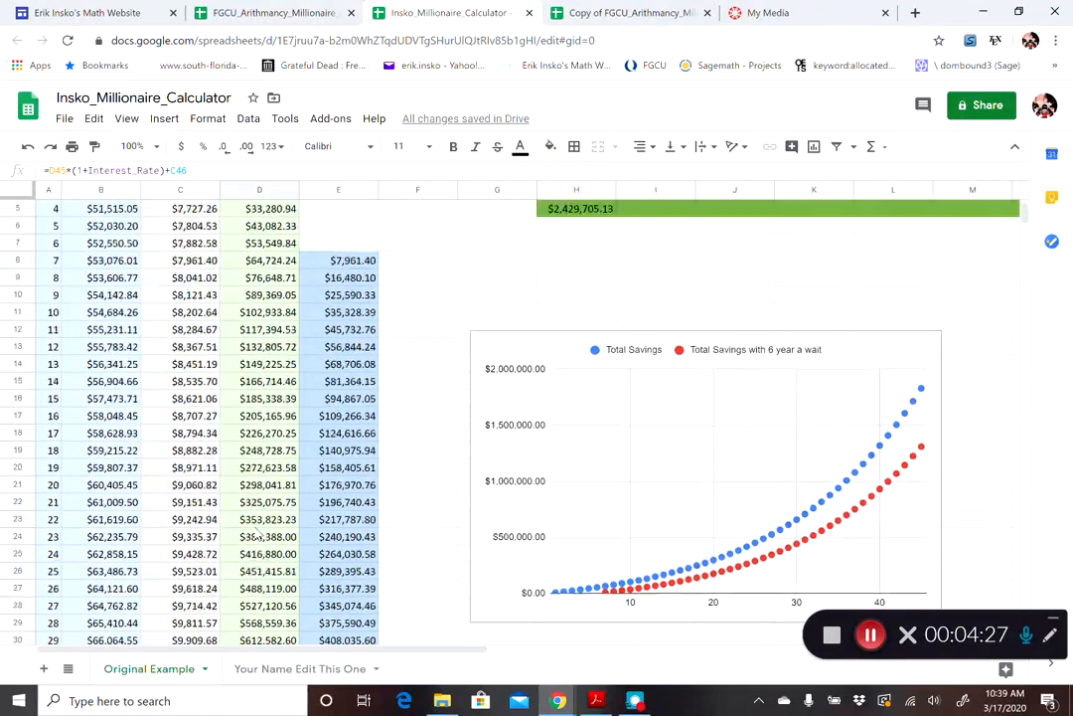
scroll("up", 3)
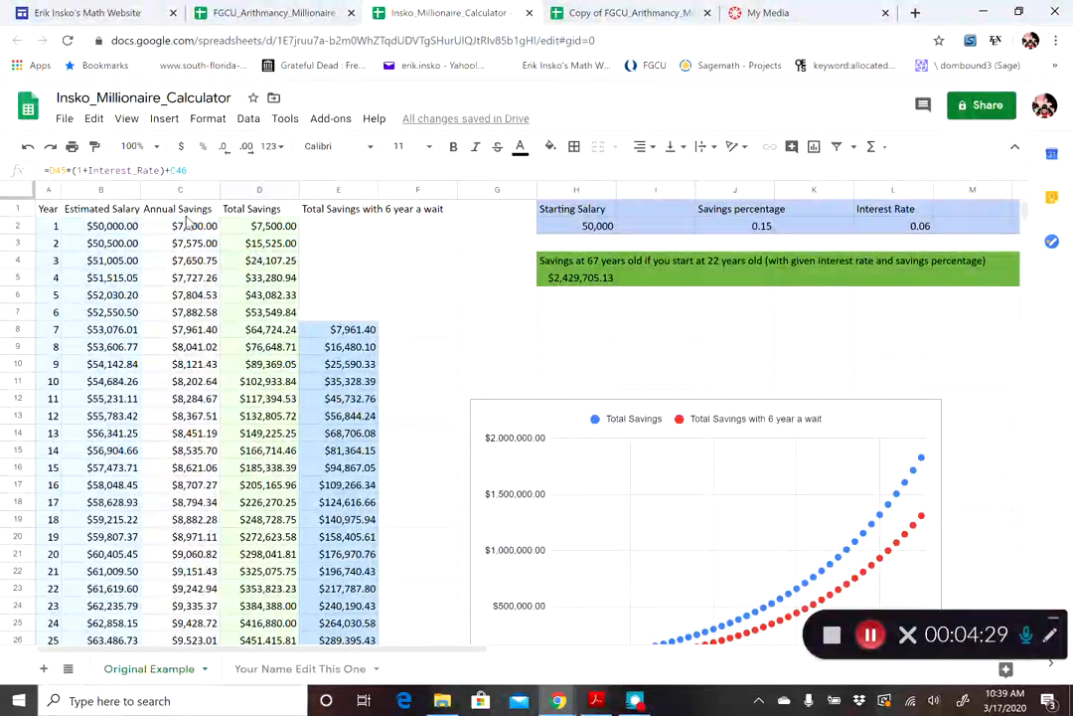
left_click(258, 227)
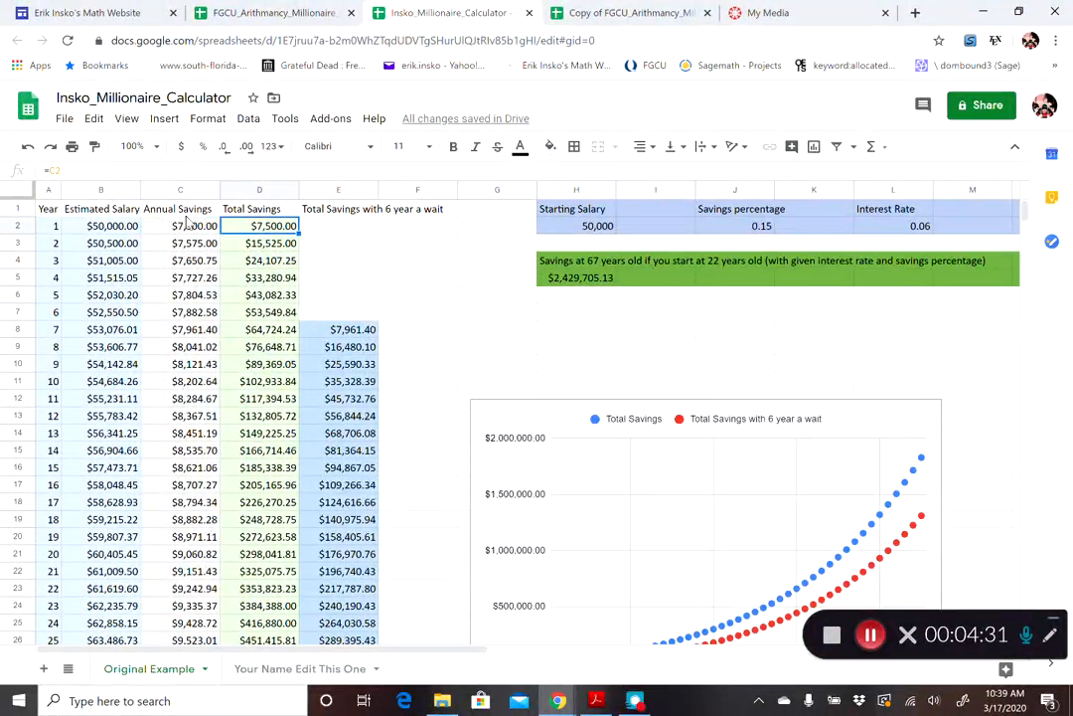
left_click(259, 209)
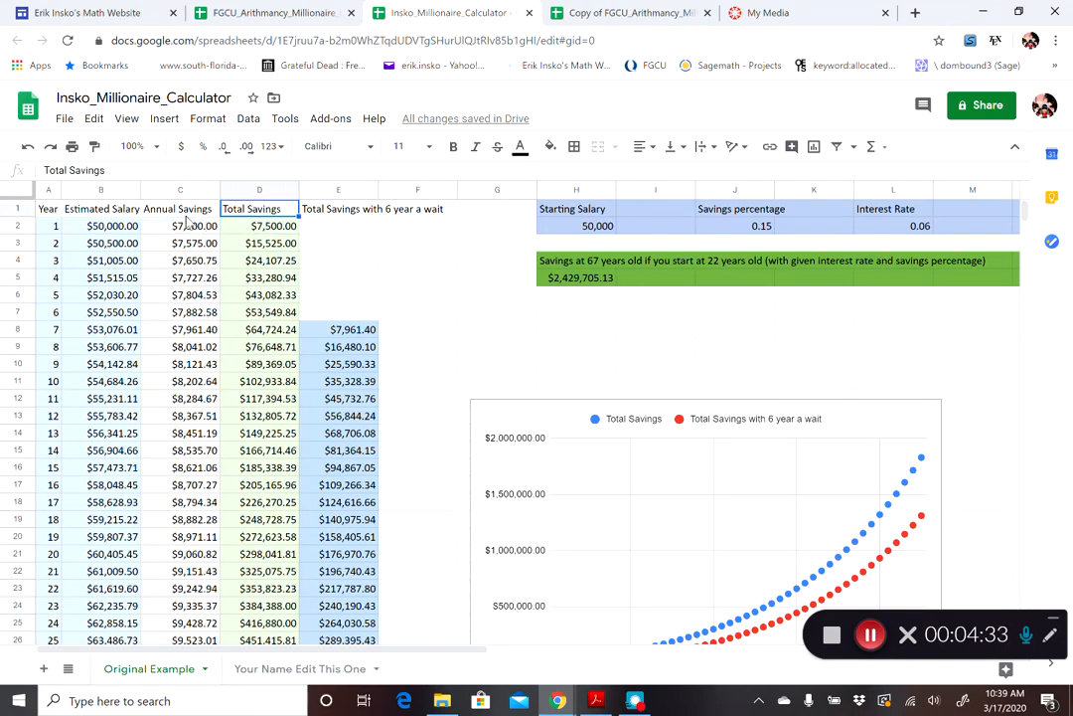
scroll("down", 3)
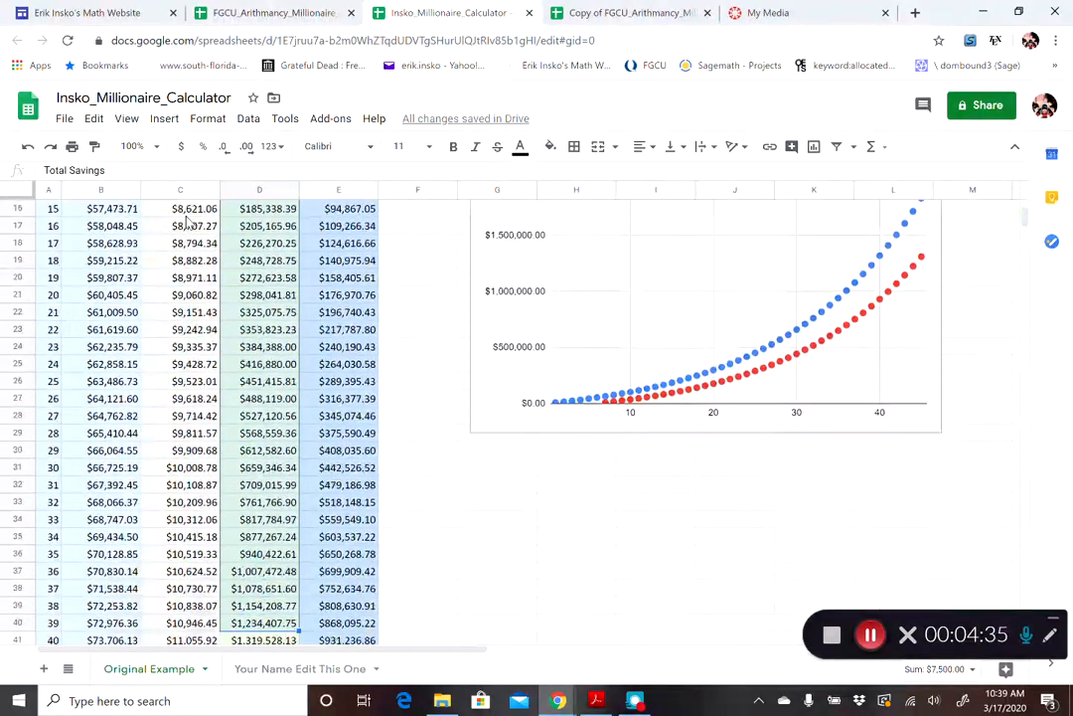
scroll("down", 3)
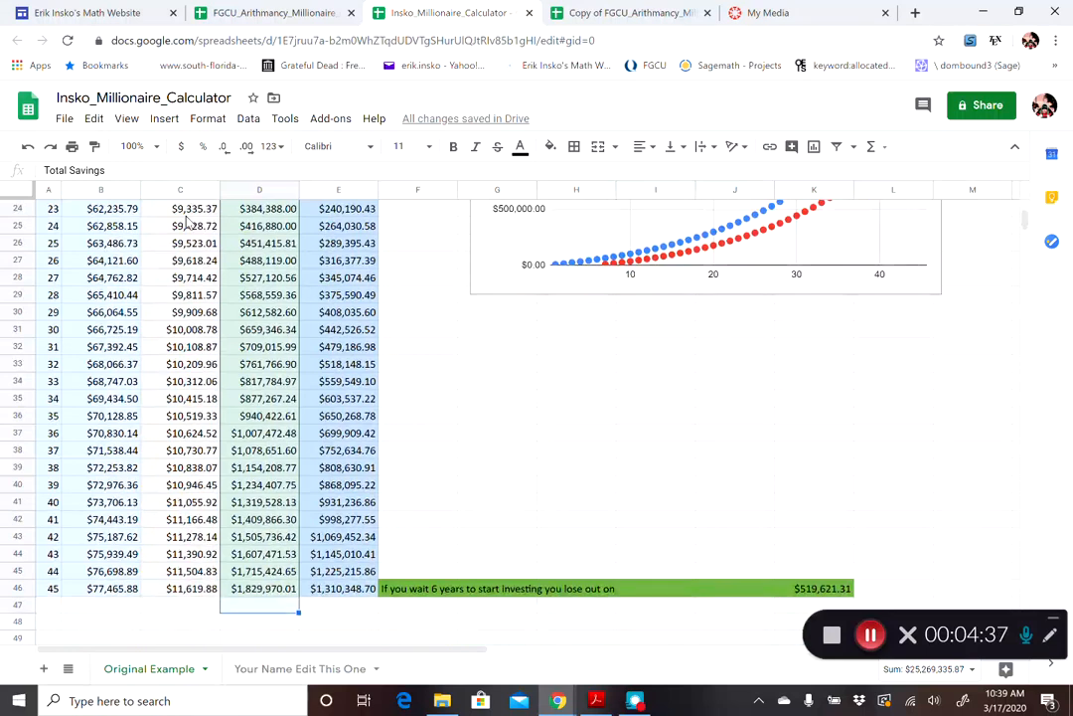
scroll("up", 3)
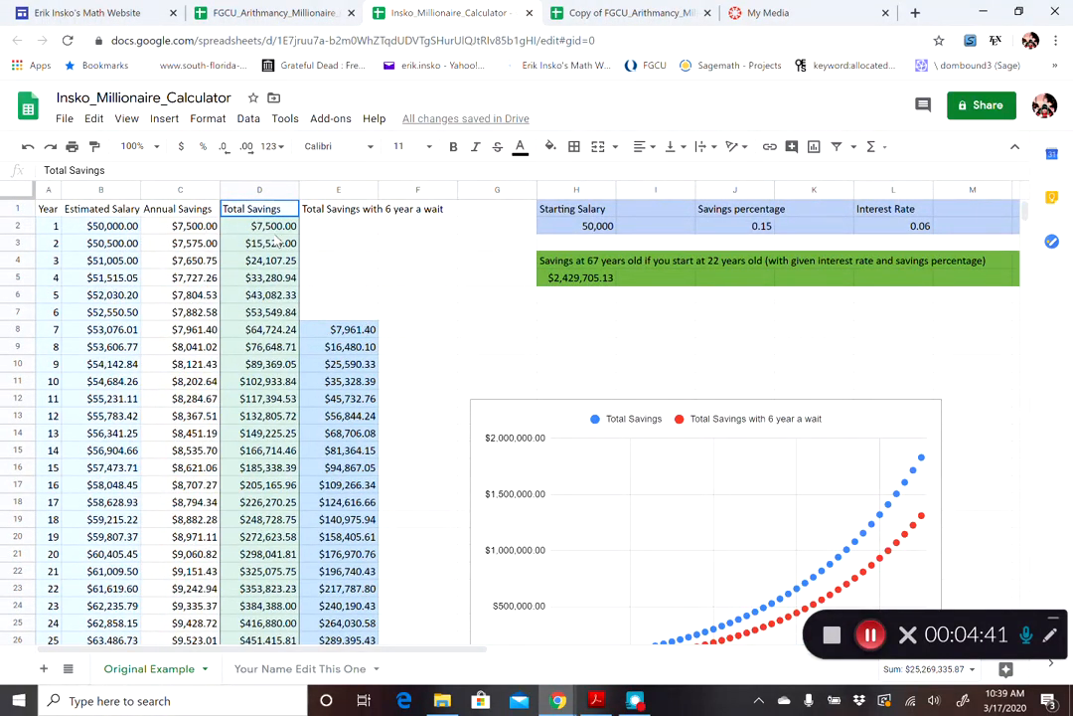
left_click(258, 226)
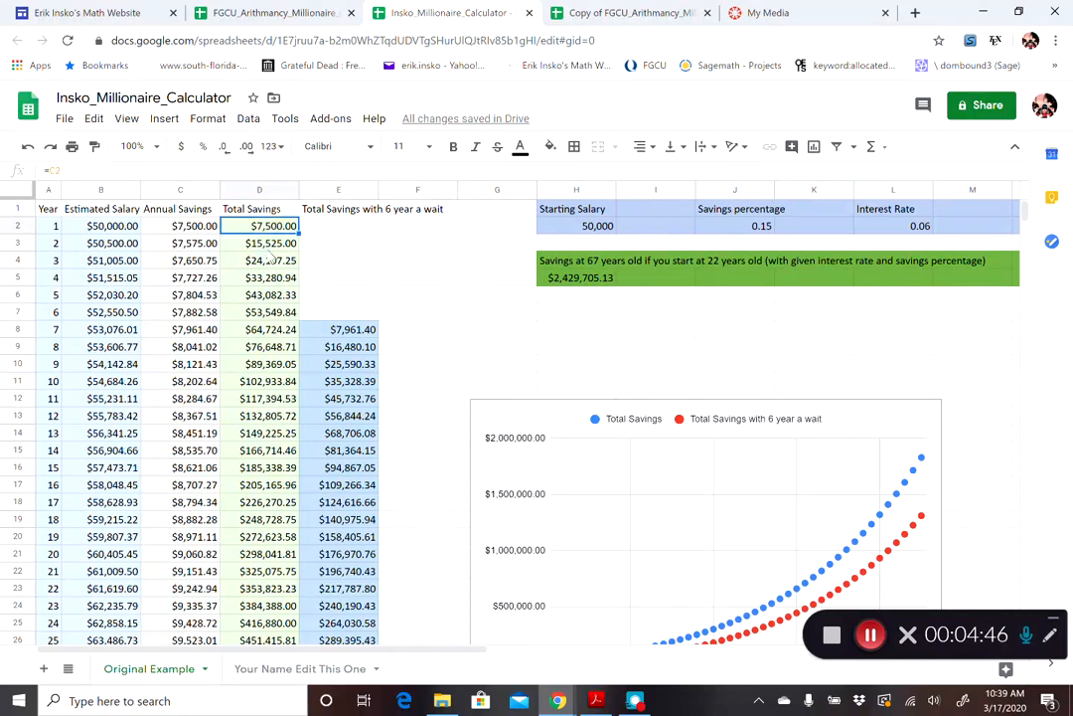
left_click(258, 242)
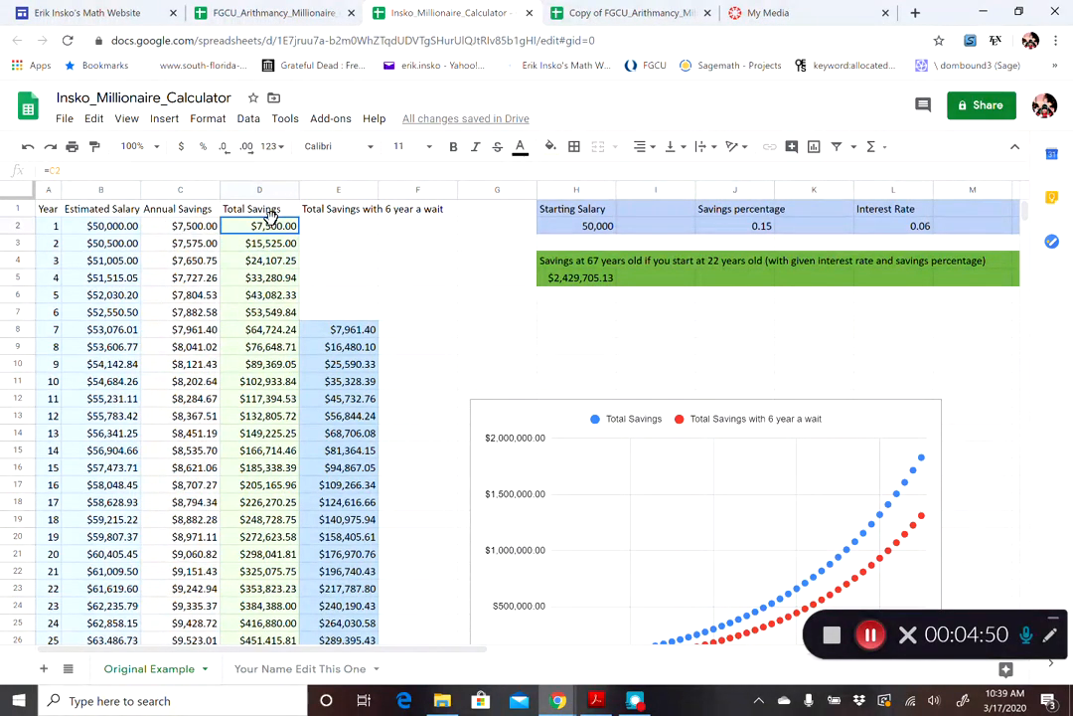
left_click(259, 243)
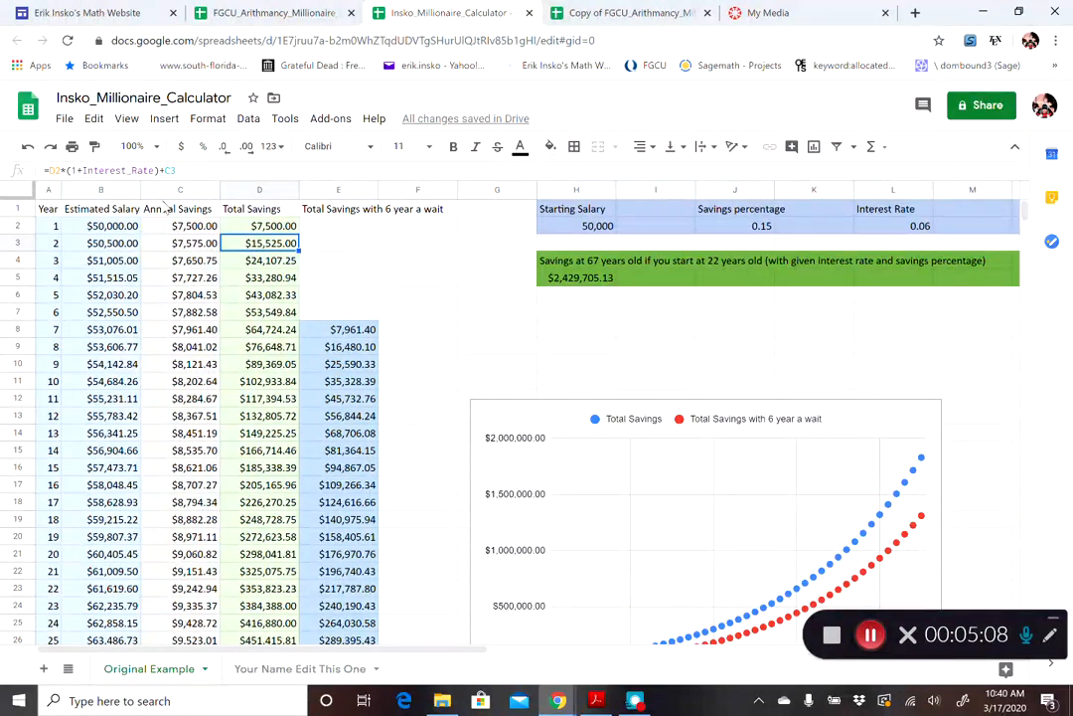
left_click(179, 242)
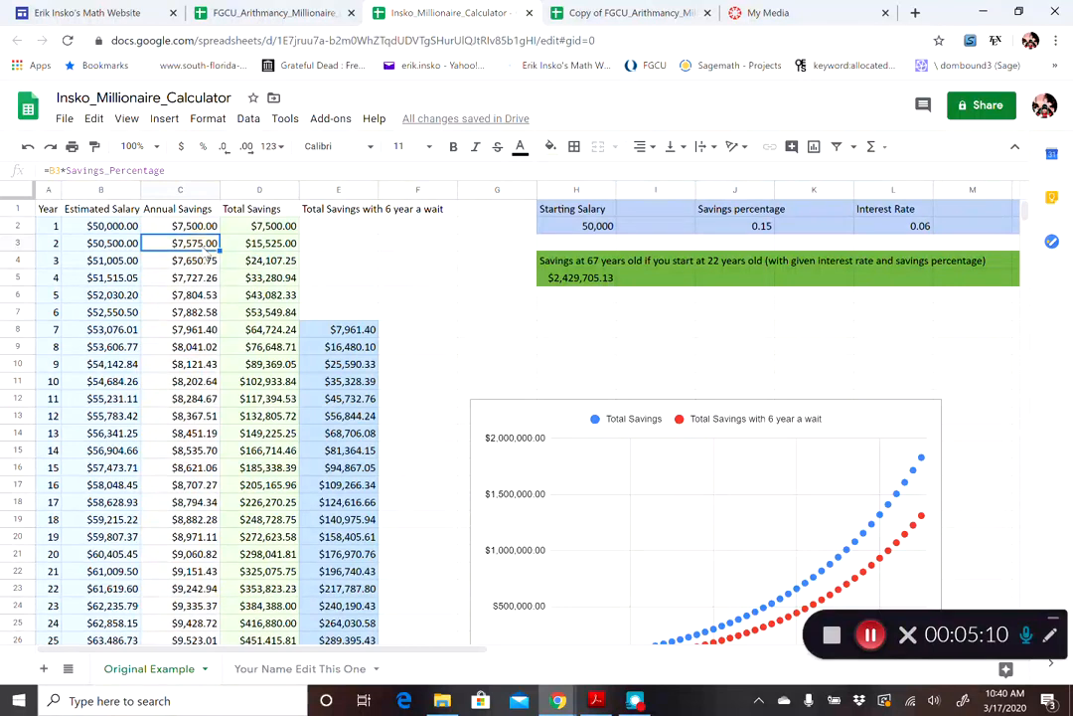
left_click(258, 242)
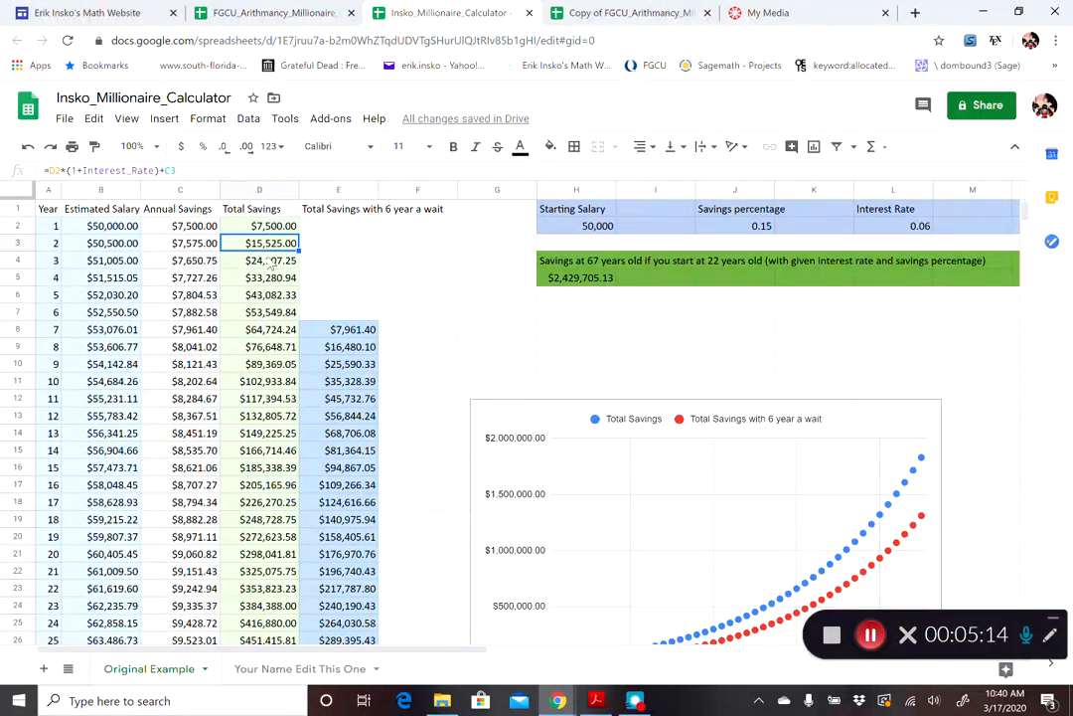
left_click(259, 258)
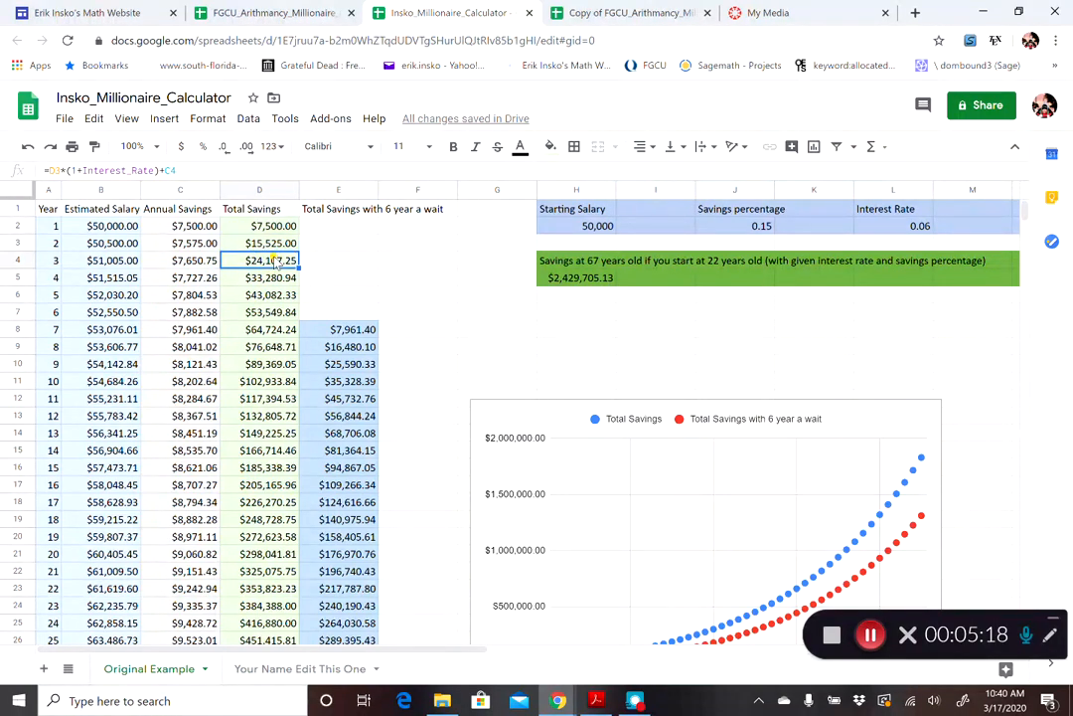
left_click(179, 260)
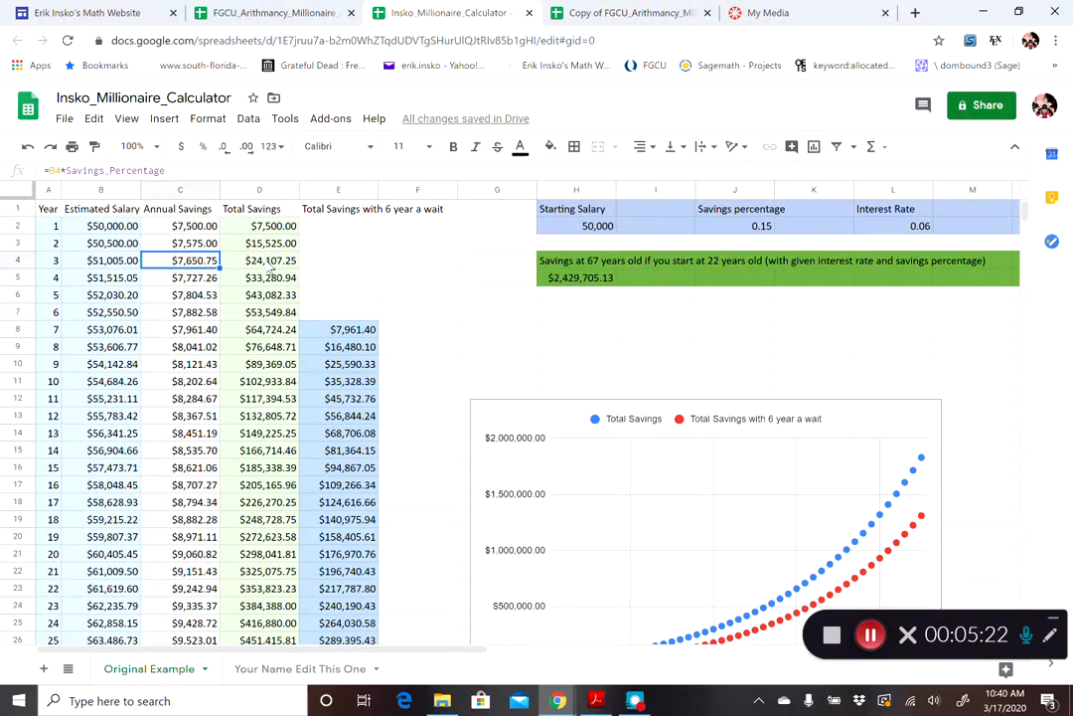
left_click(259, 278)
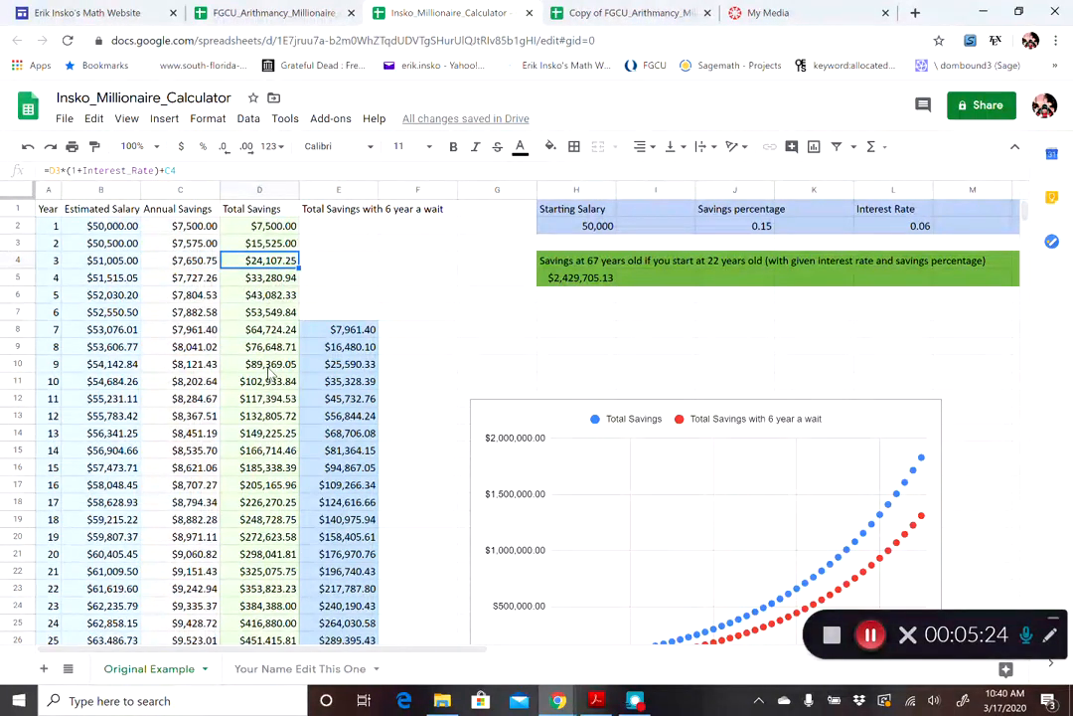
scroll("down", 3)
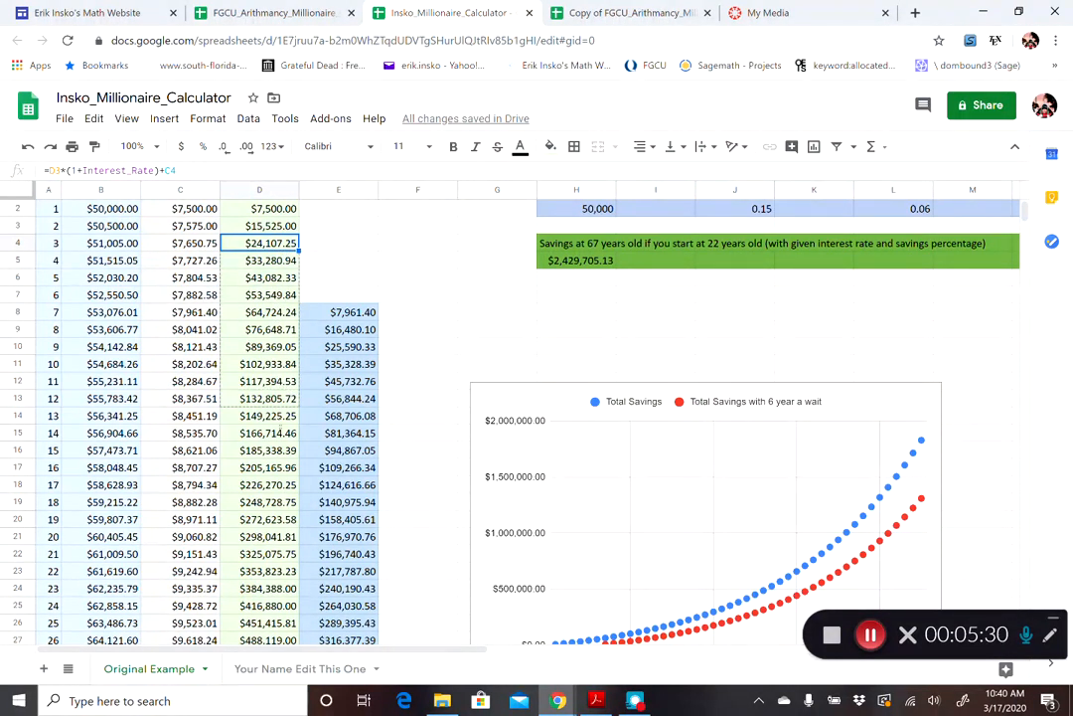
scroll("down", 3)
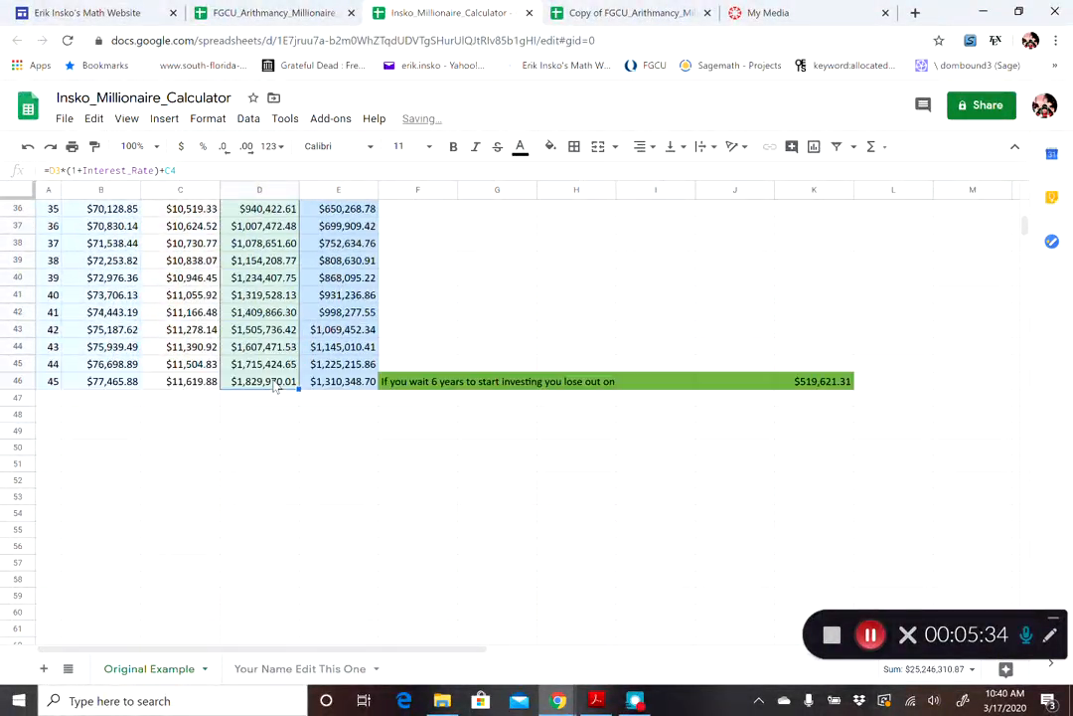
scroll("up", 3)
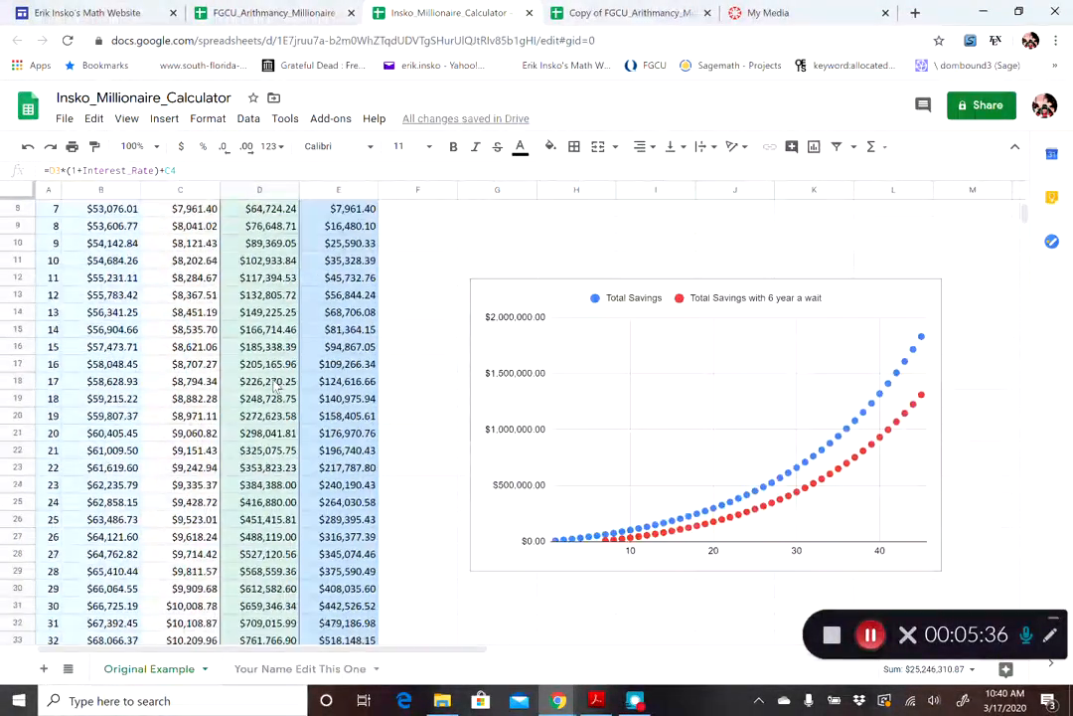
scroll("down", 3)
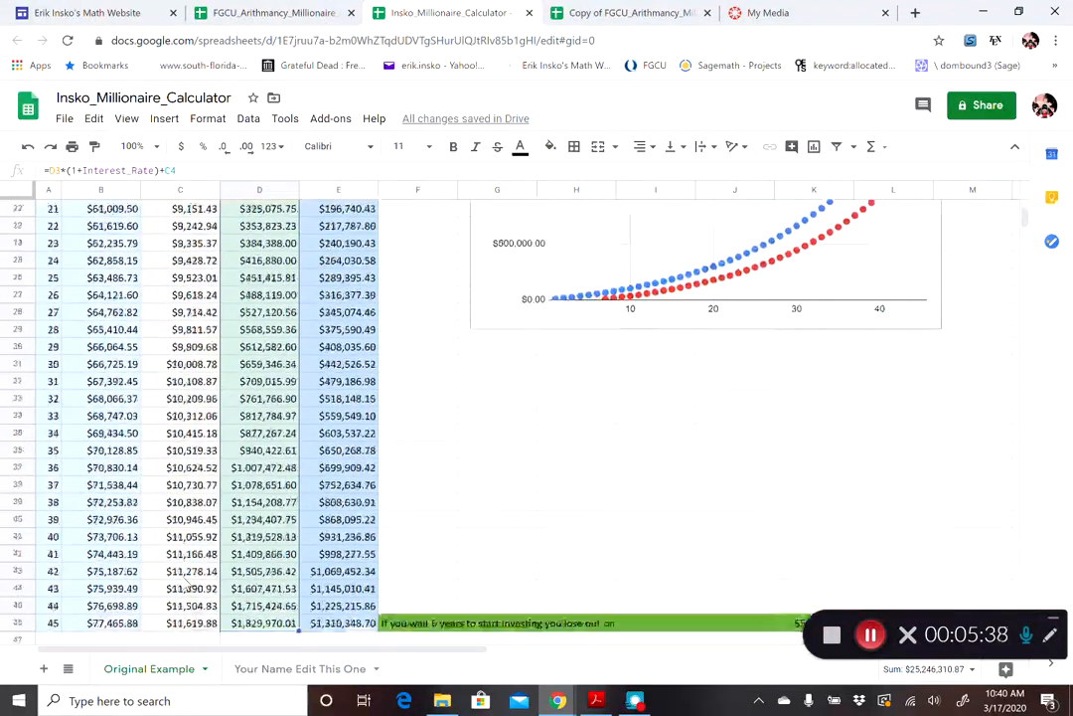
scroll("down", 3)
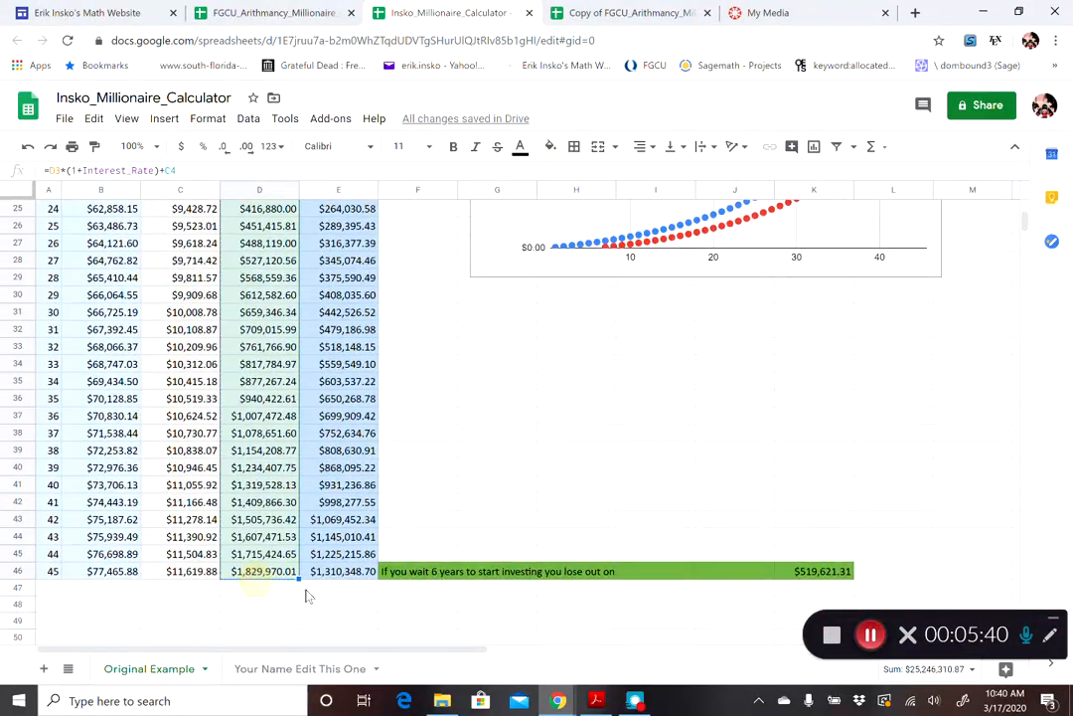
scroll("up", 3)
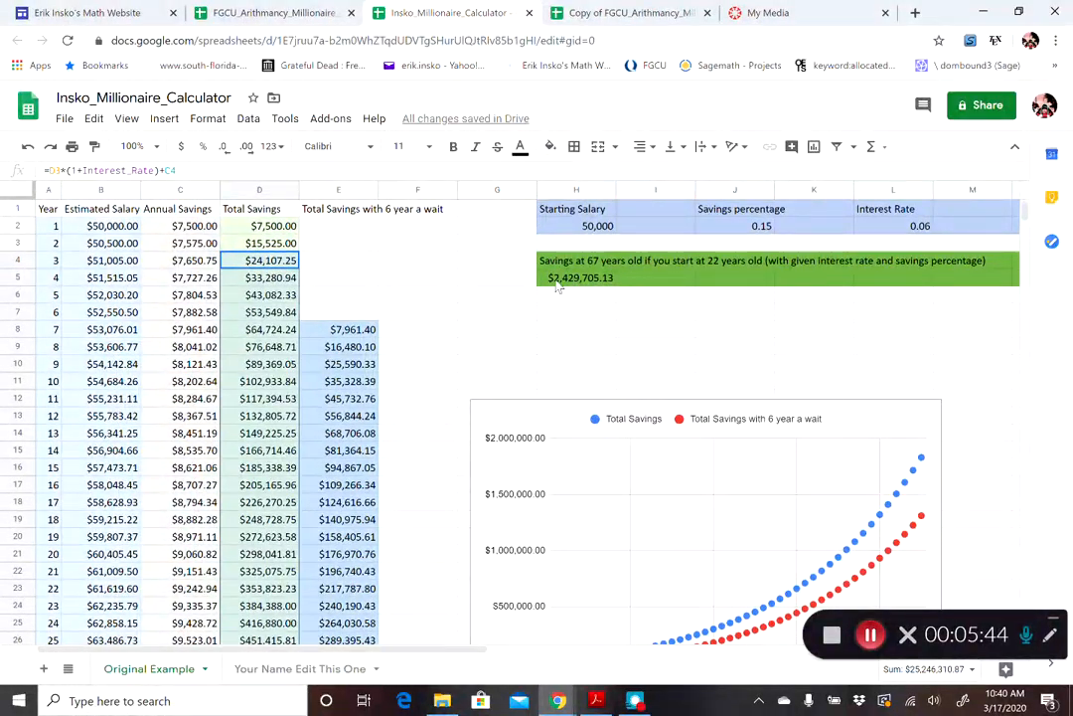
Replace the hard-coded green lifetime total with =D46 so it shows $1,829,970.01
left_click(576, 278)
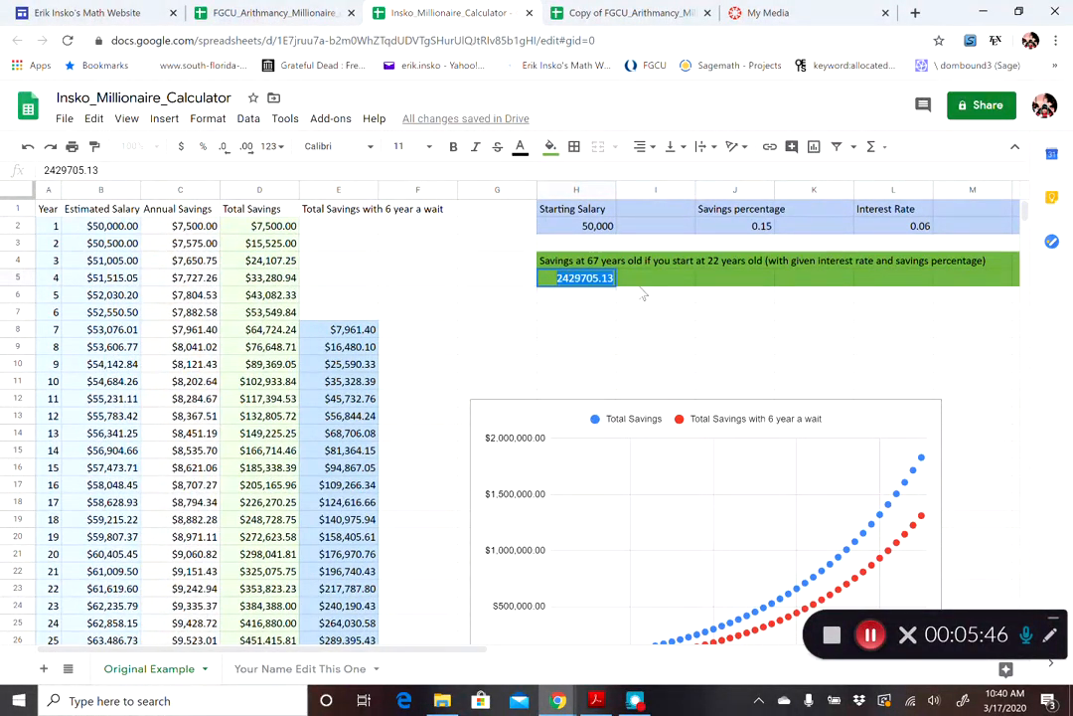
mouse_move(461, 477)
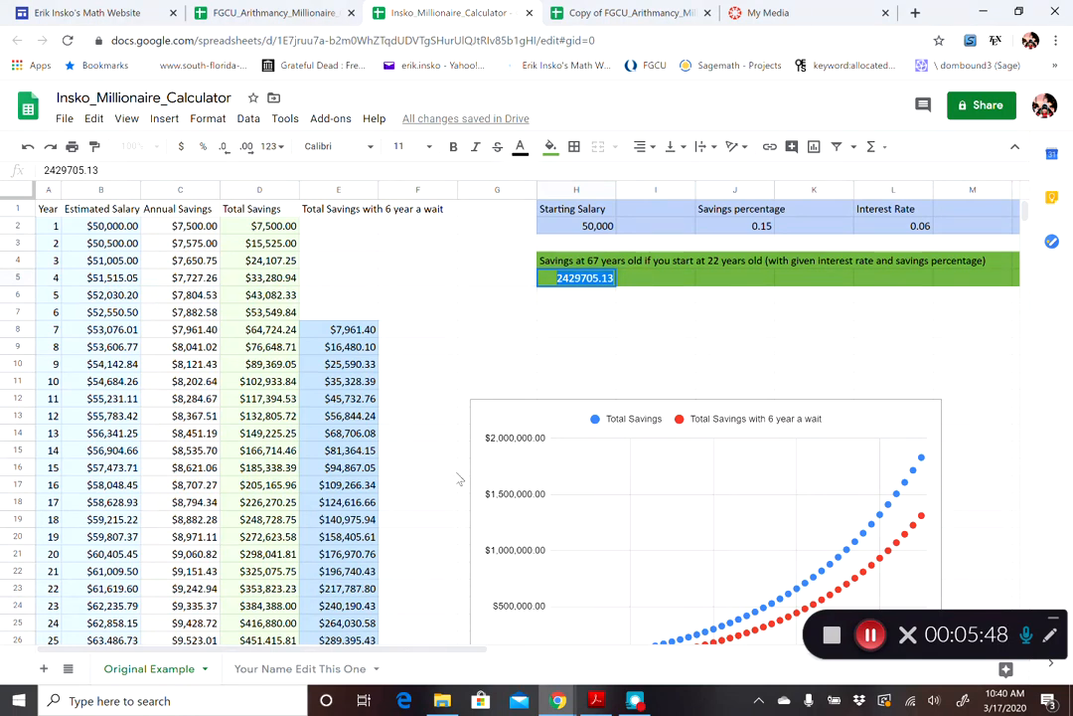
type("=D")
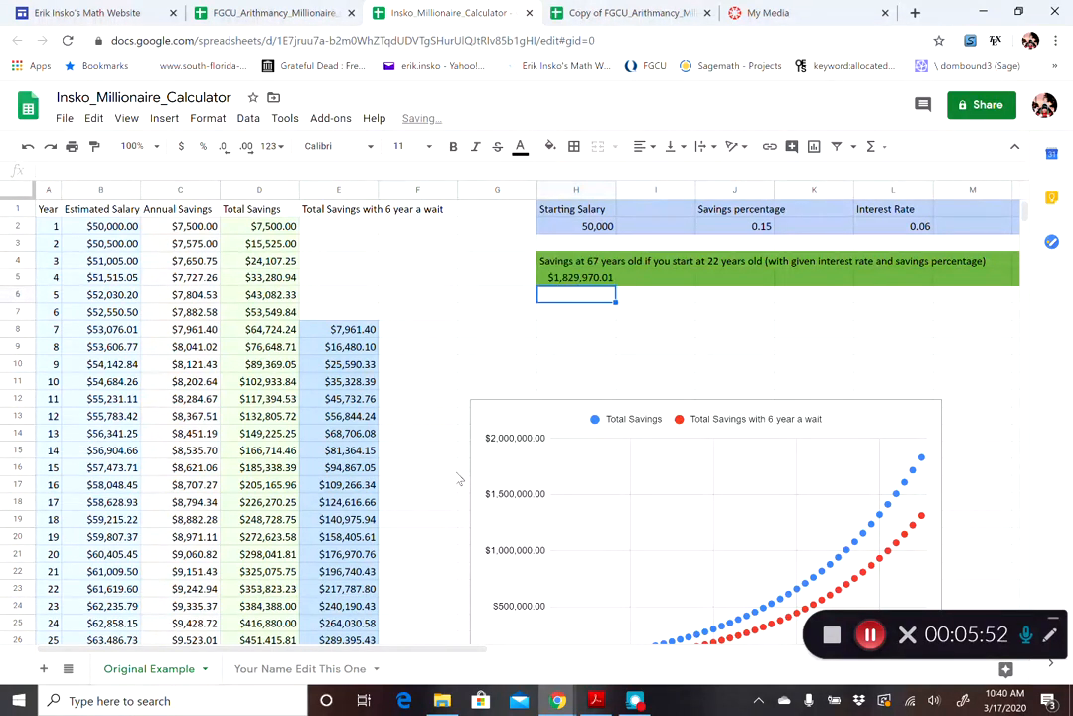
left_click(576, 278)
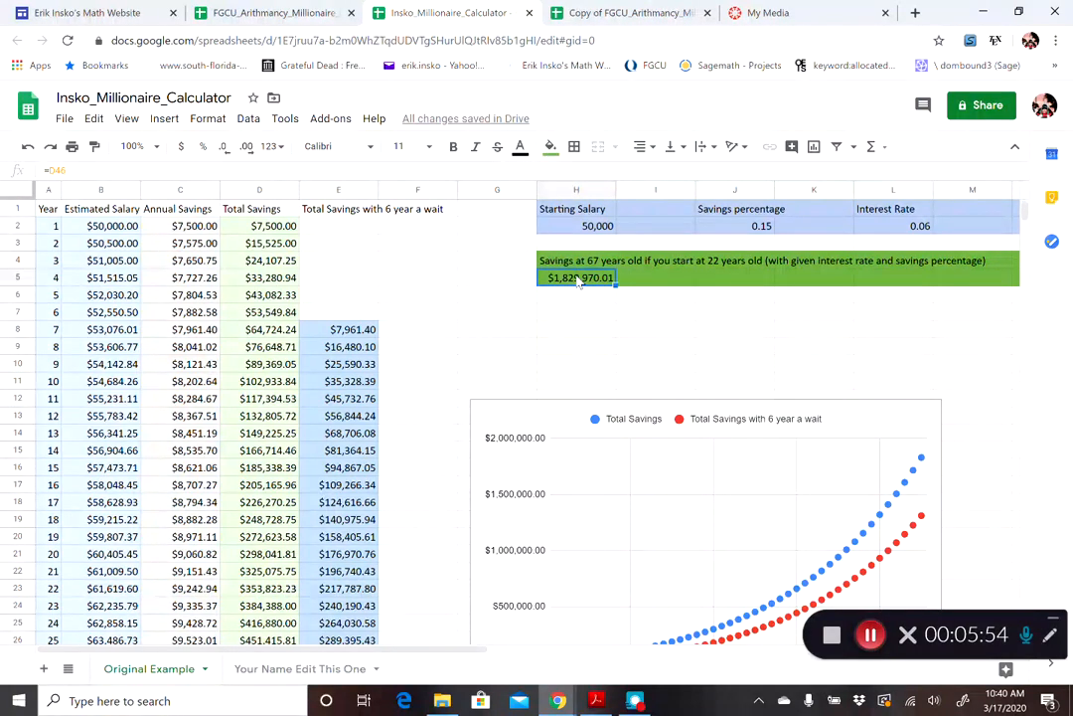
left_click(892, 226)
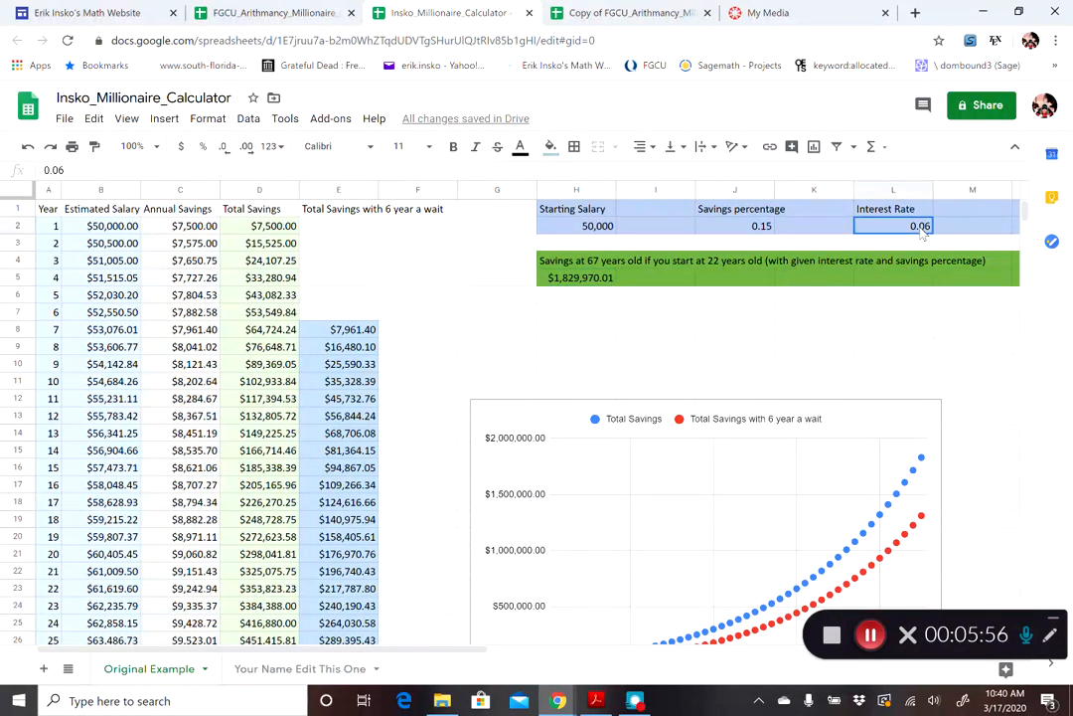
Try interest rates .07 and 0.08 ($3,252,389.85), then settle on 0.07 for $2,429,705.13 at 67
type(".07")
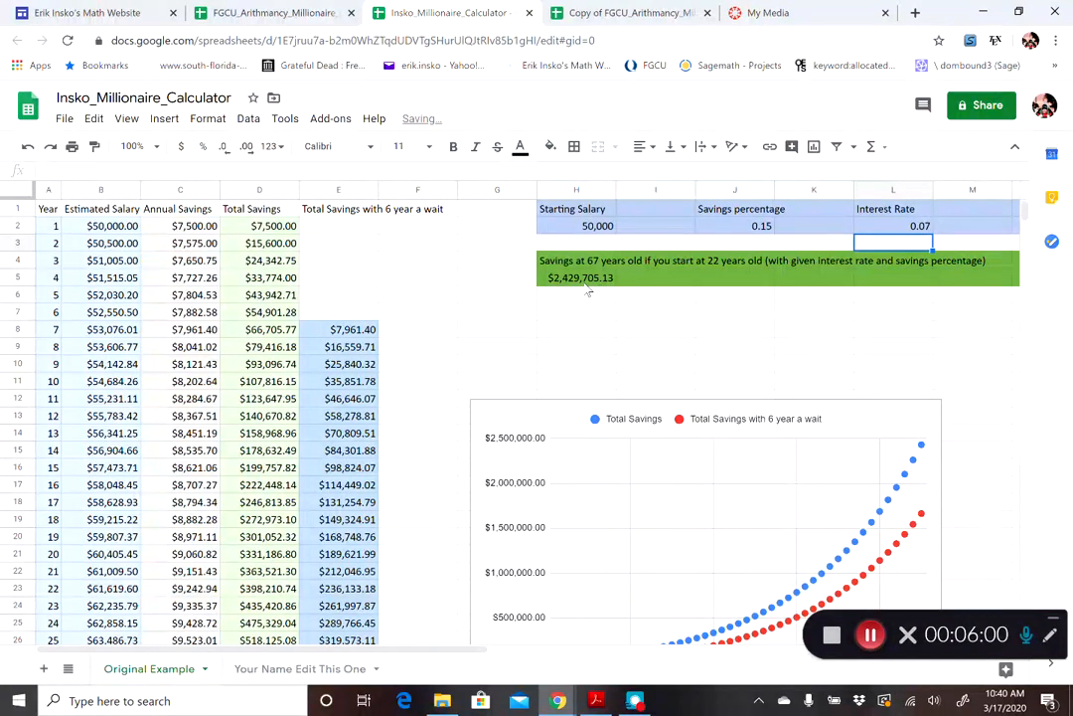
left_click(581, 278)
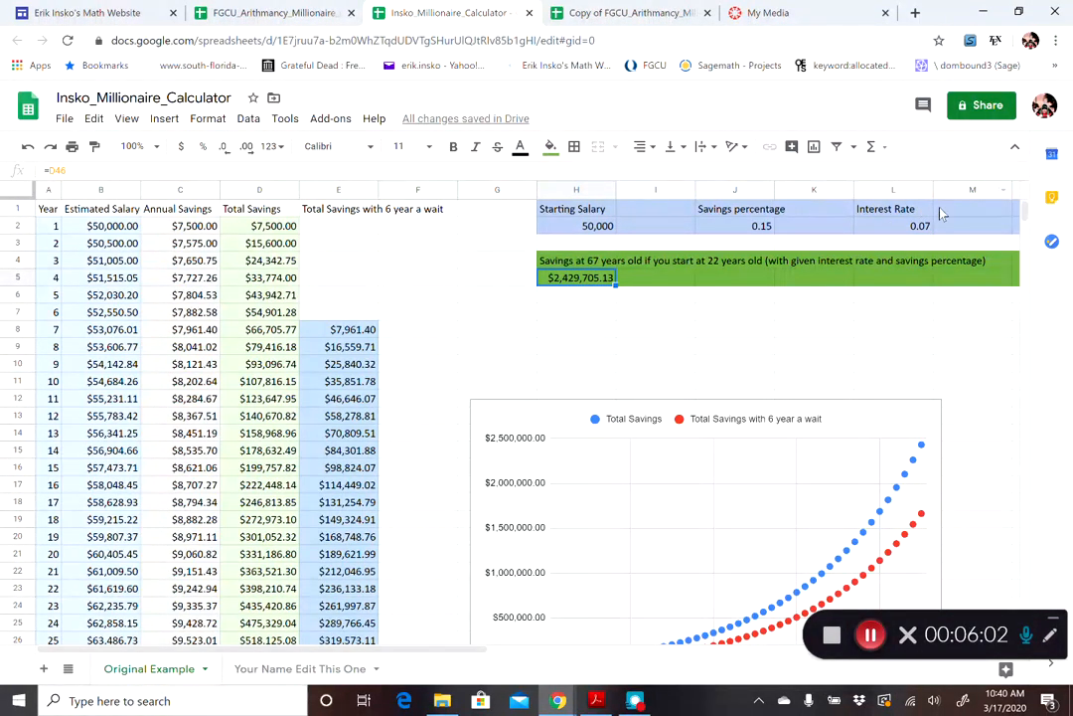
left_click(893, 226)
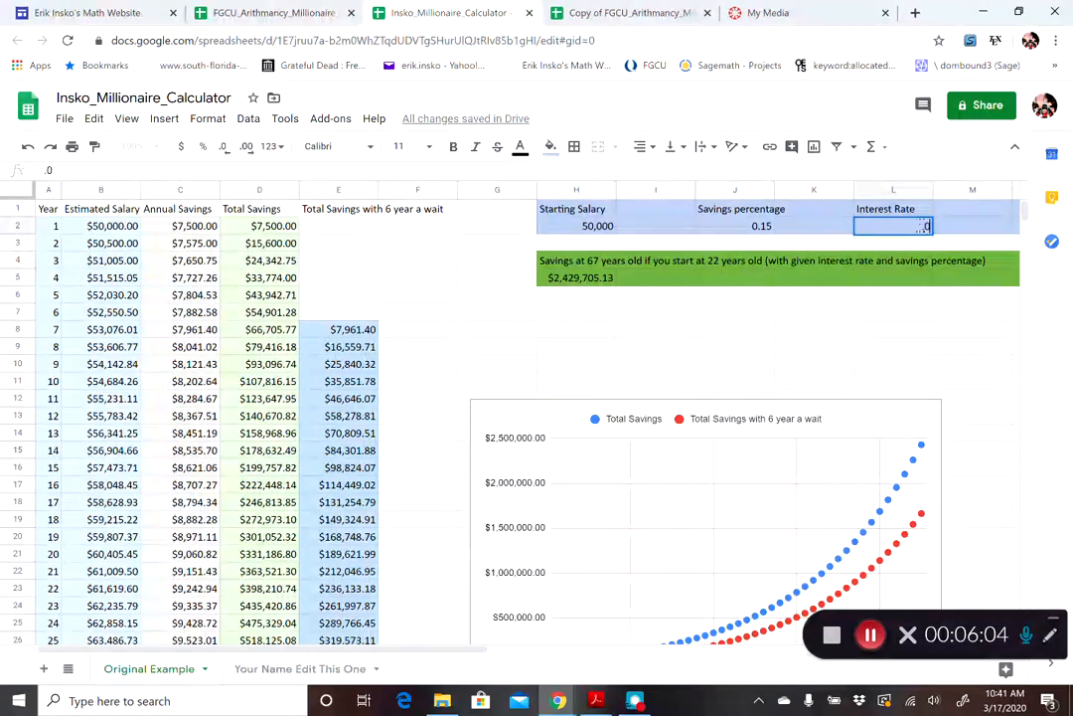
type("0.08")
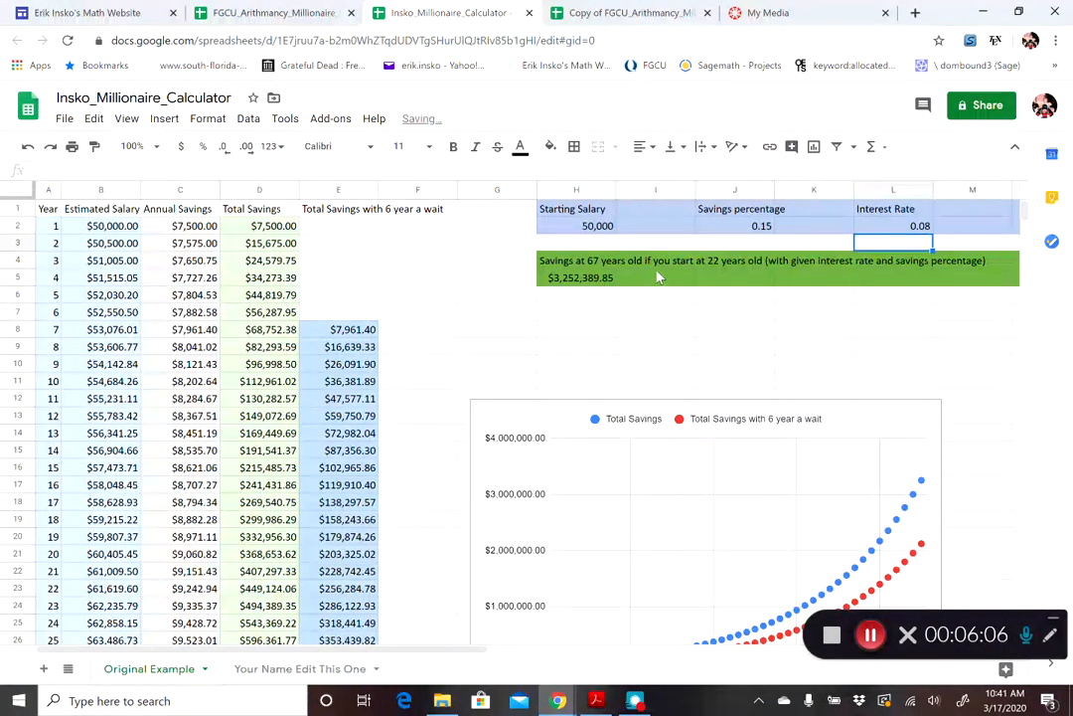
left_click(580, 278)
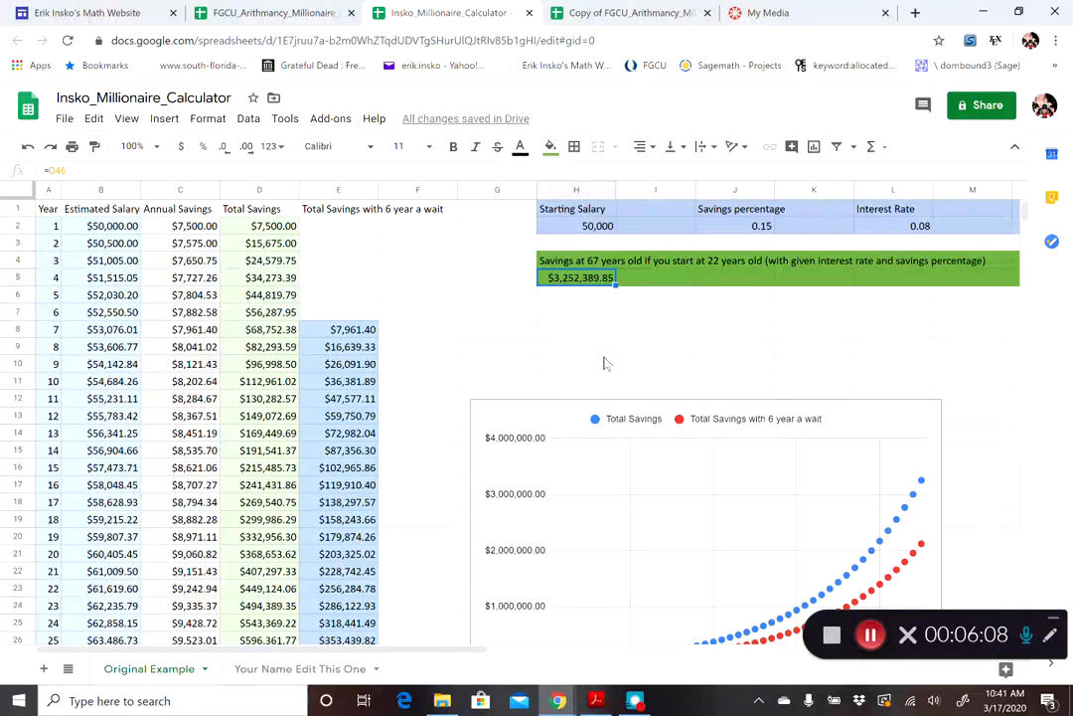
scroll("down", 3)
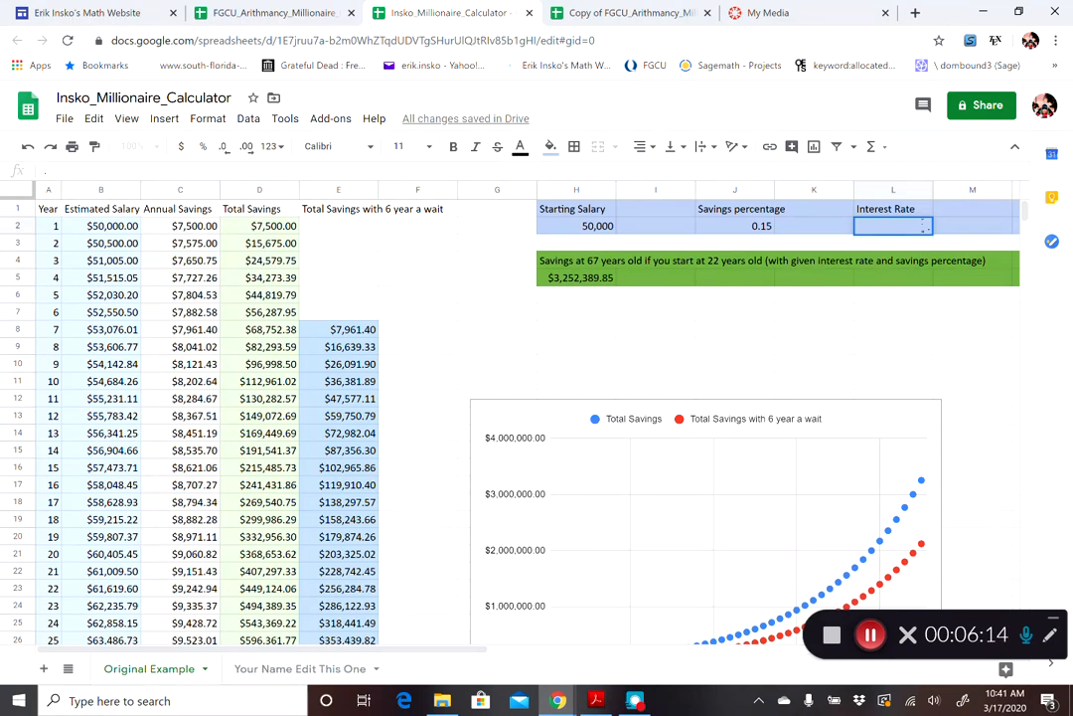
type("0.07")
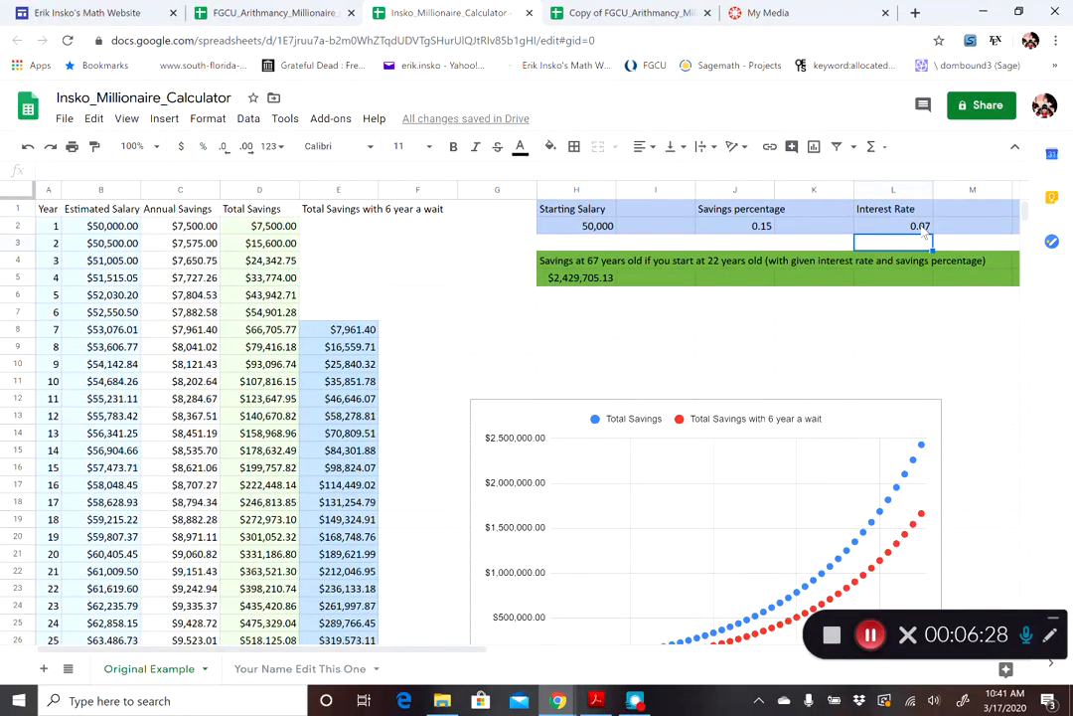
left_click(735, 227)
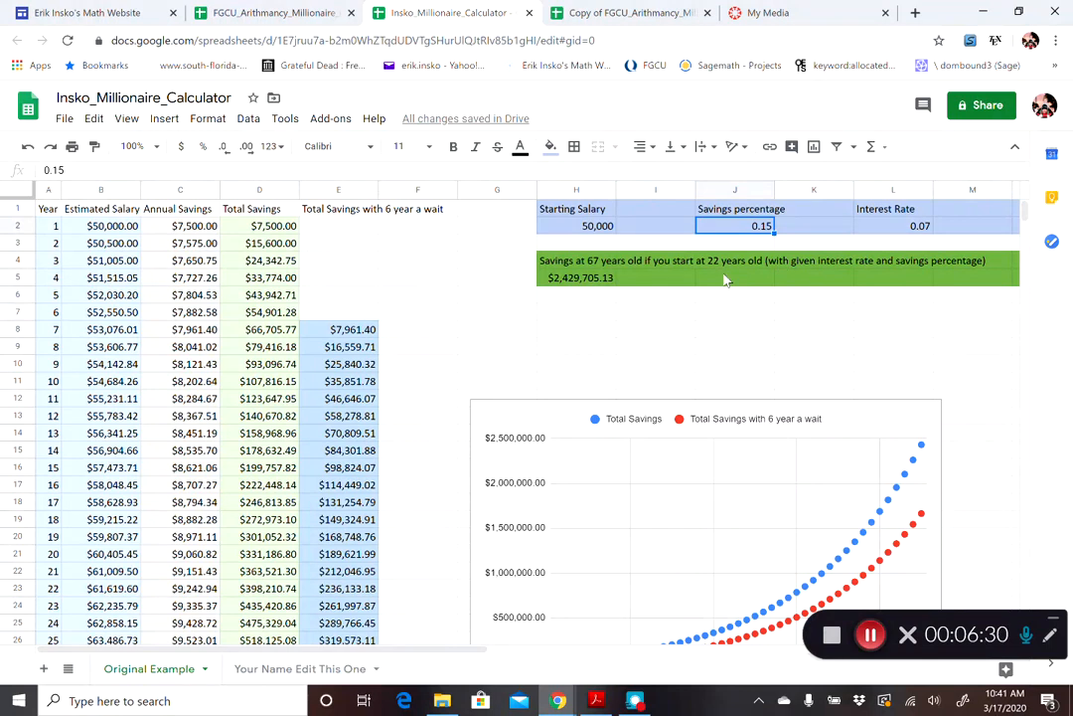
mouse_move(497, 328)
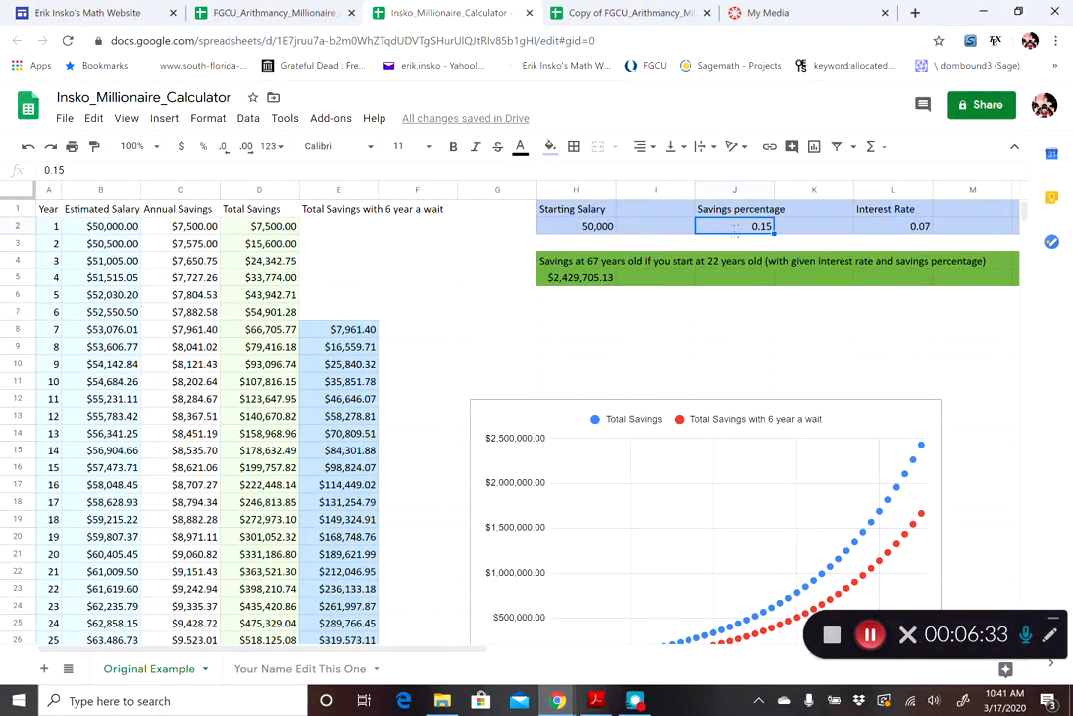
type("0.2")
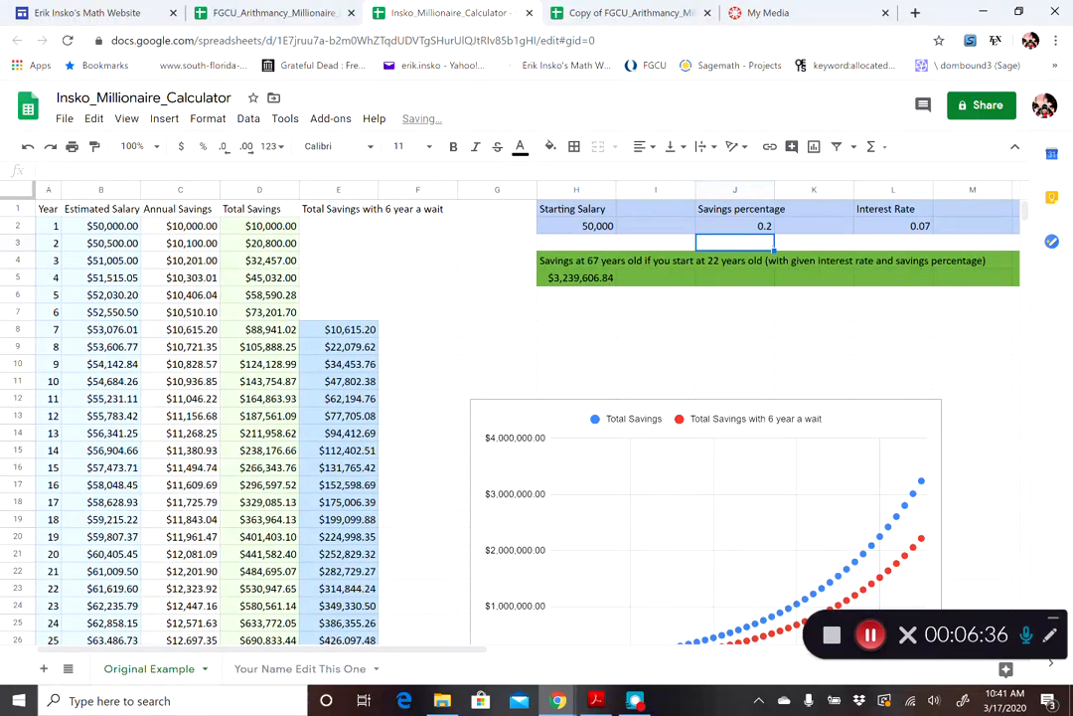
left_click(735, 227)
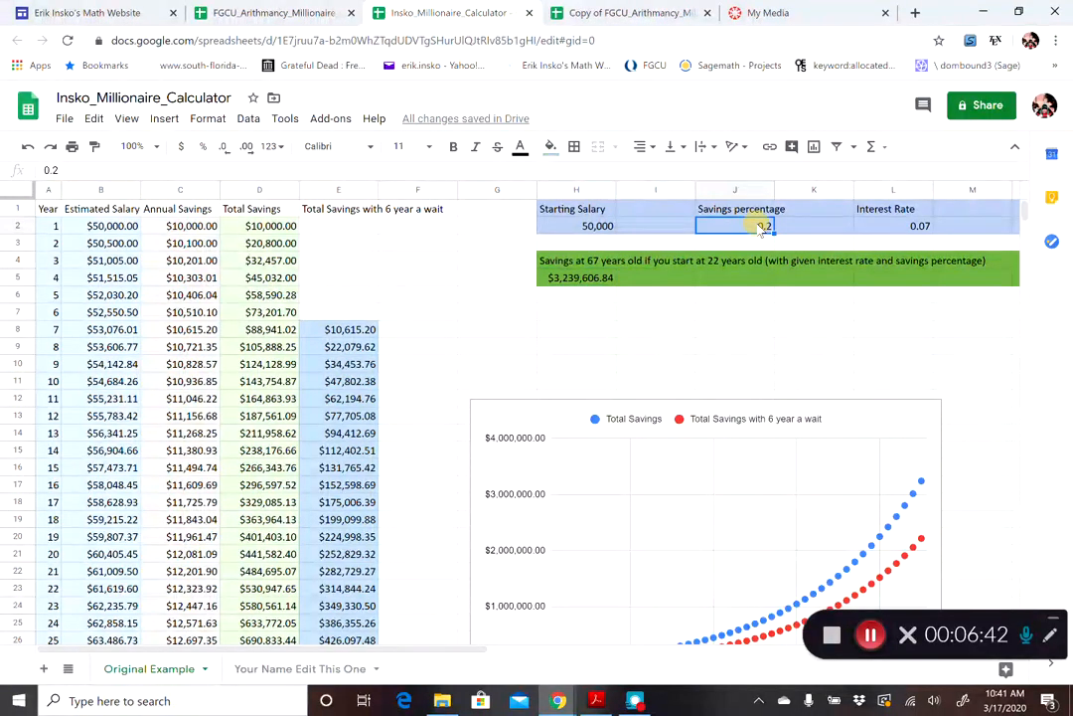
type("0.15")
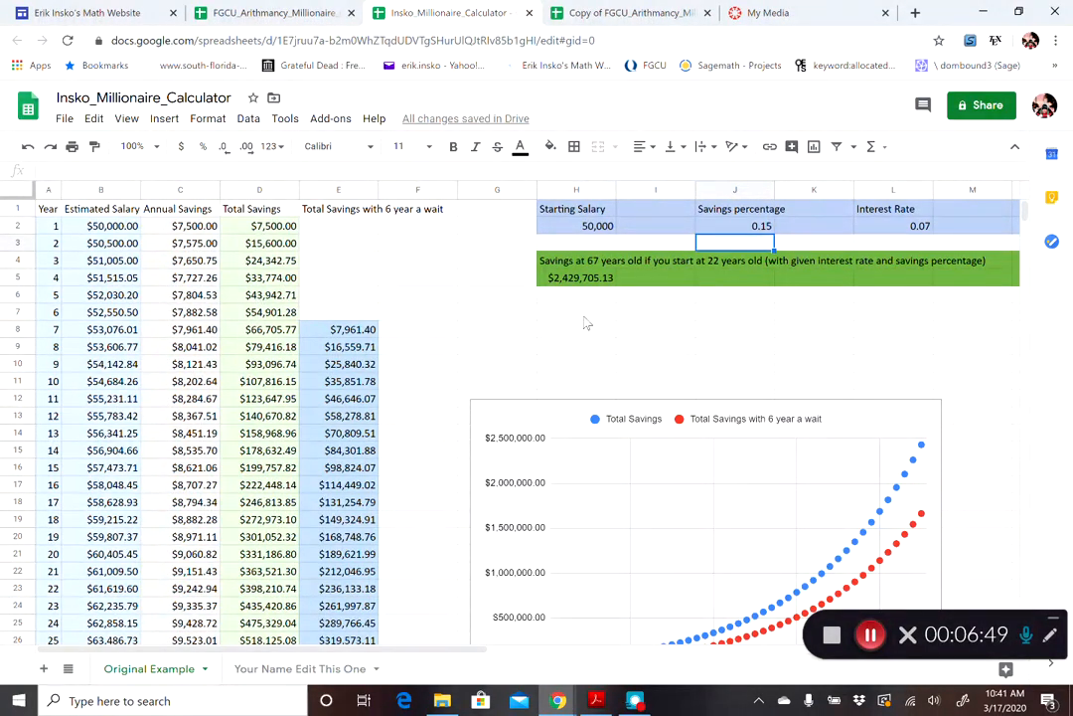
left_click(735, 226)
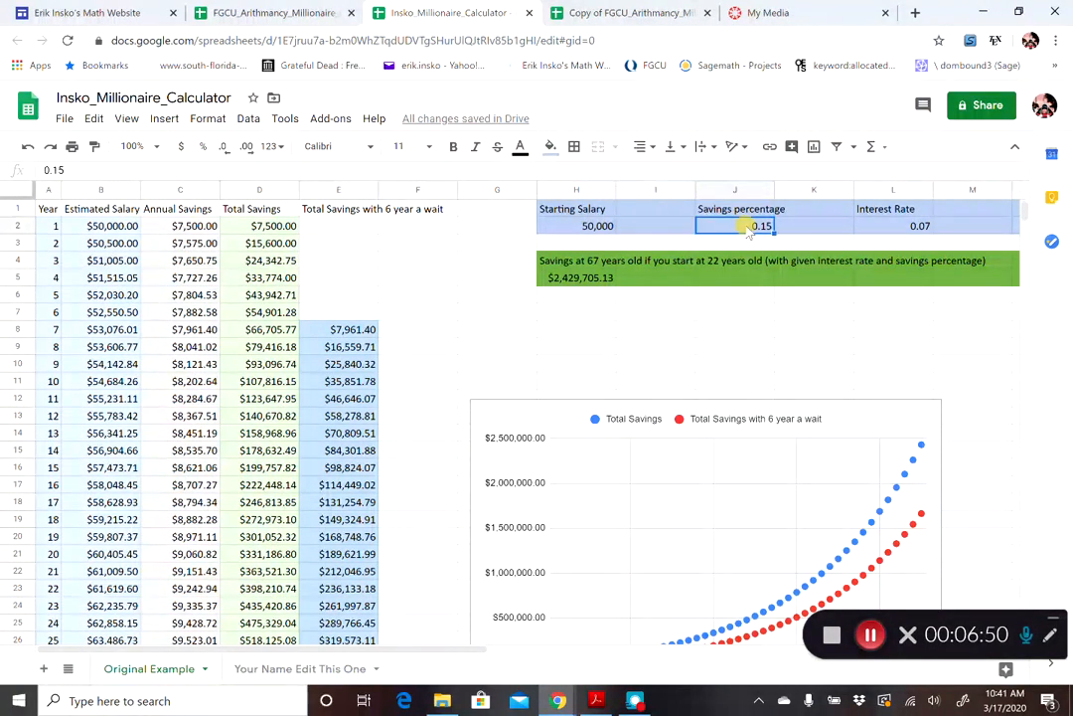
type("0.1")
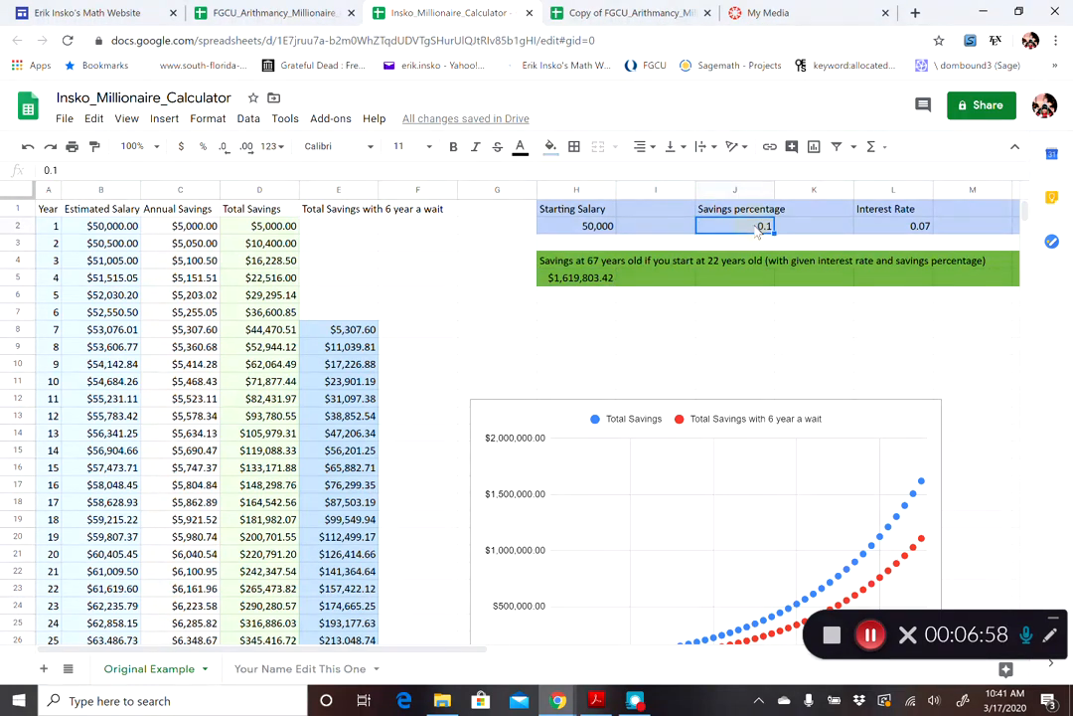
type("0.15")
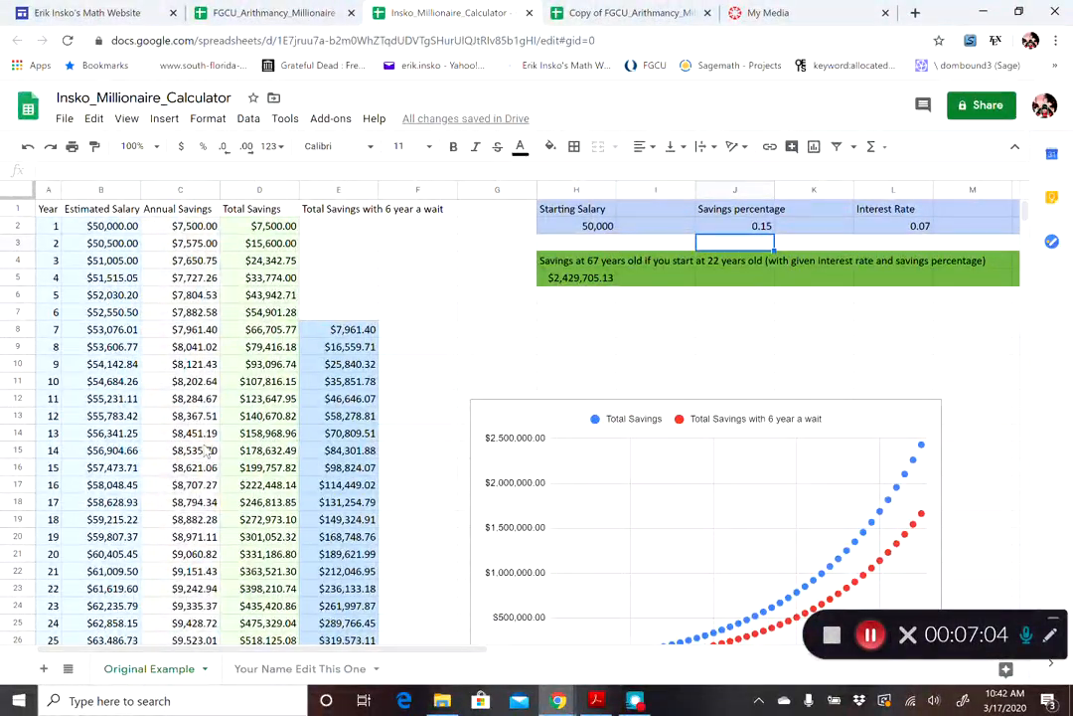
scroll("down", 3)
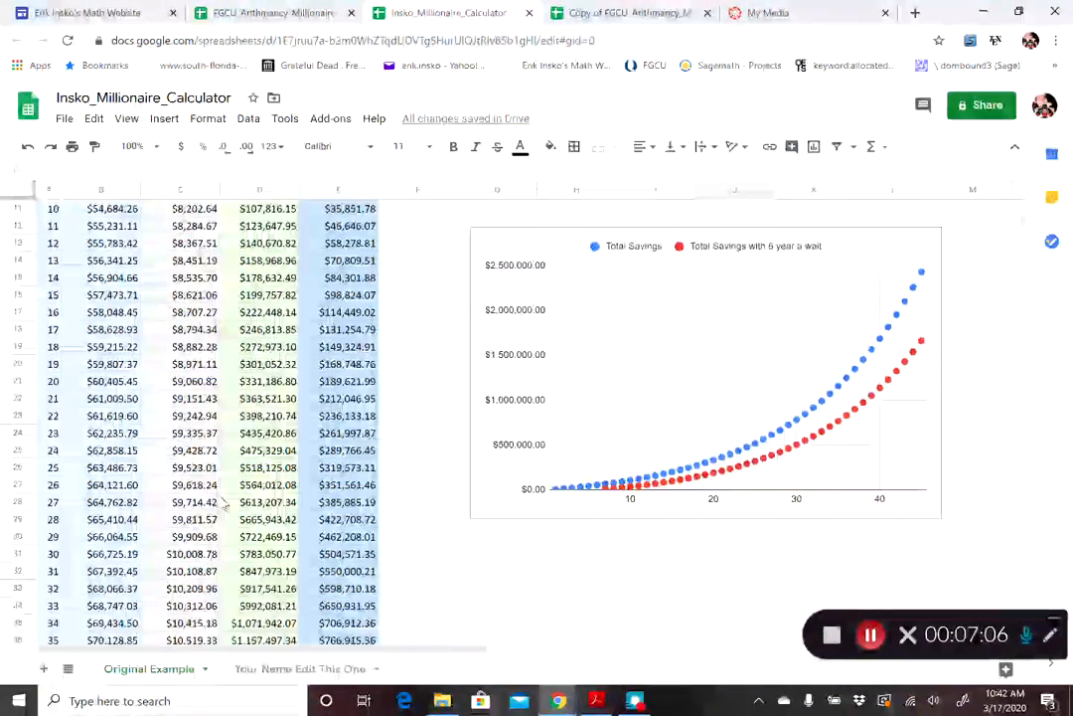
scroll("down", 3)
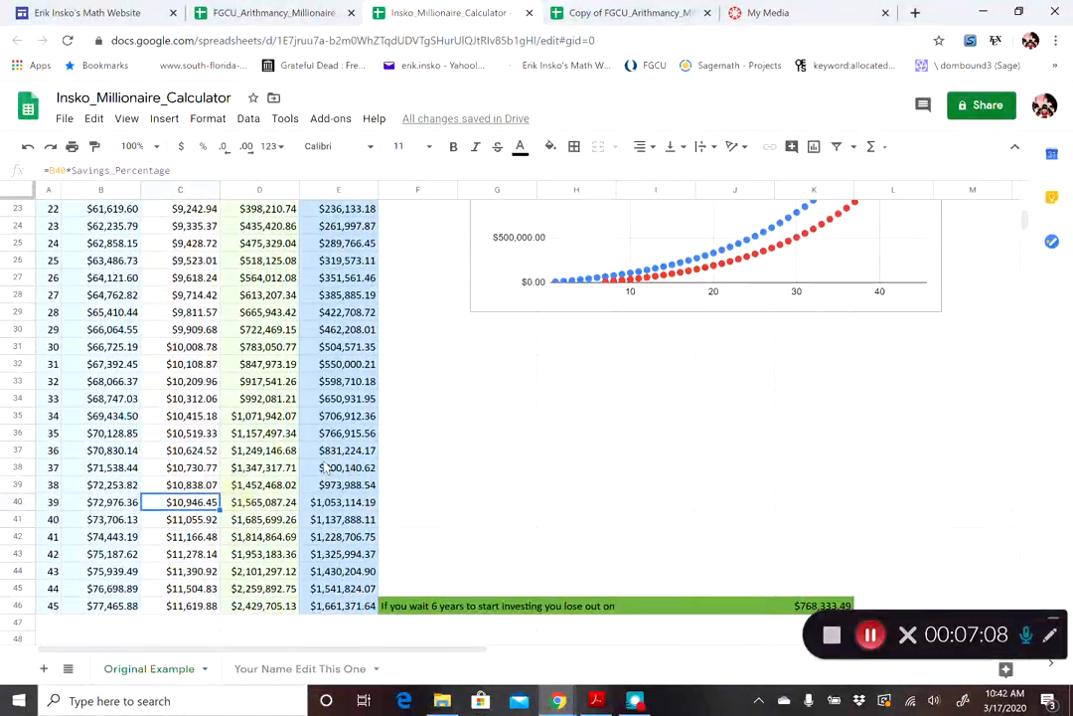
scroll("up", 3)
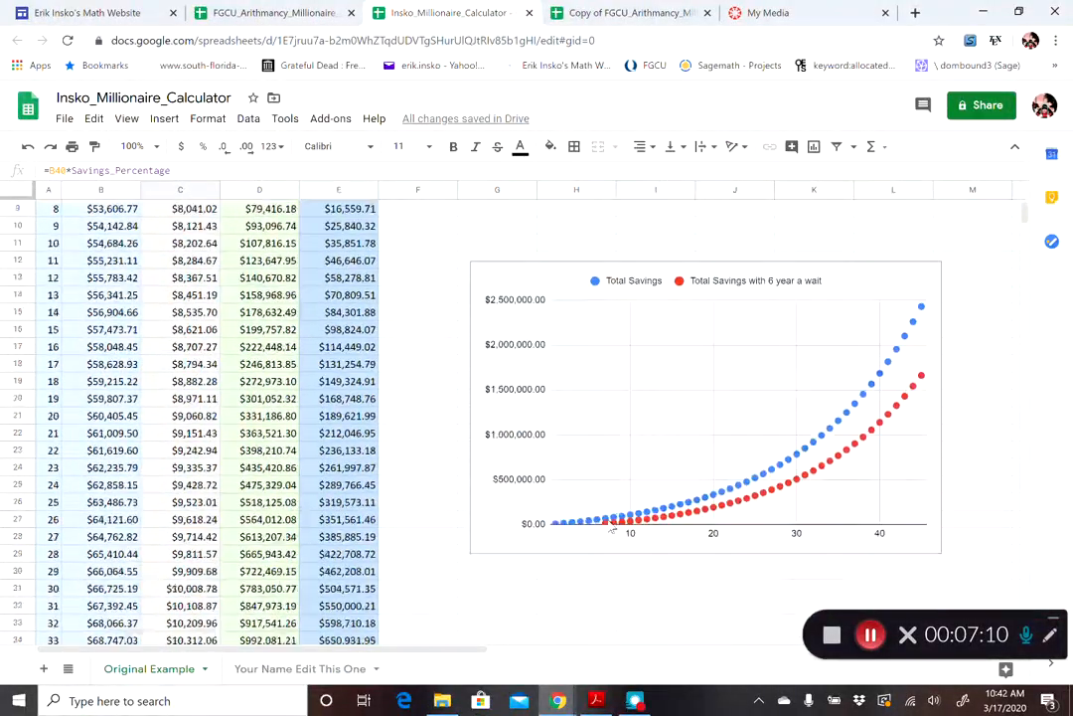
scroll("up", 3)
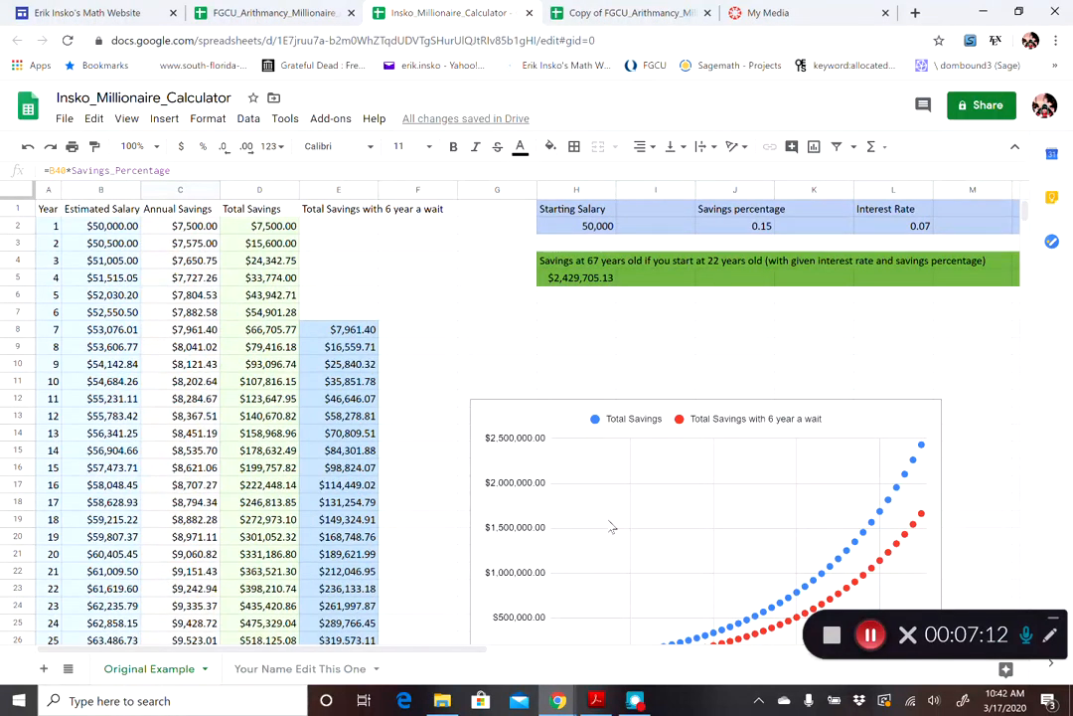
left_click(338, 226)
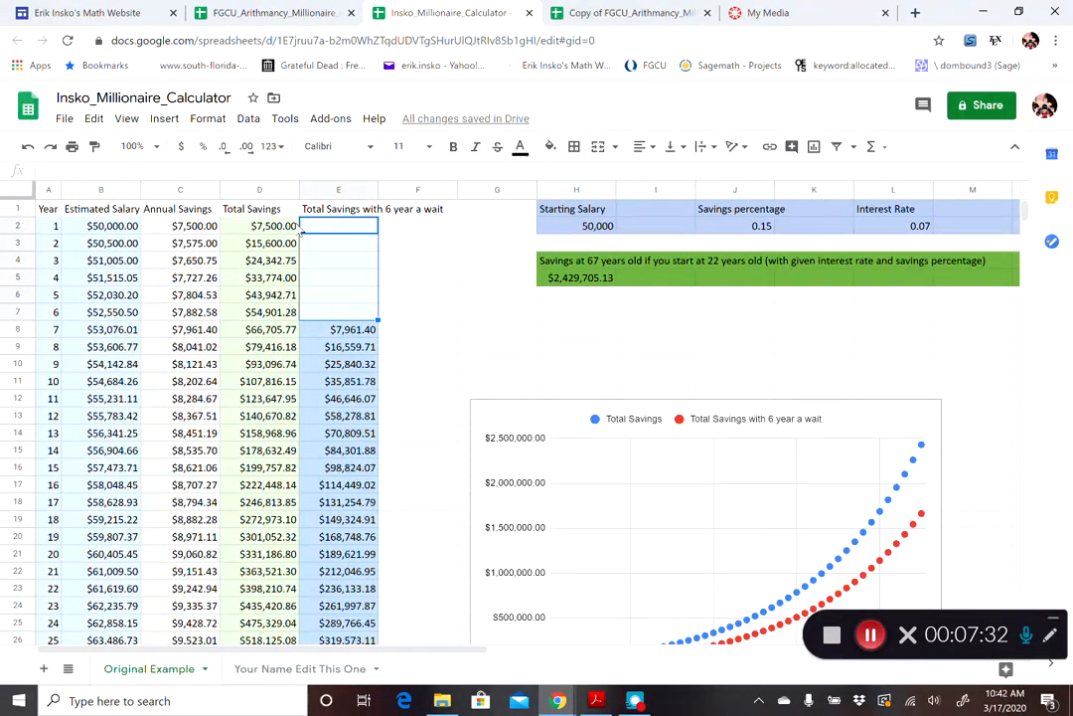
left_click(258, 226)
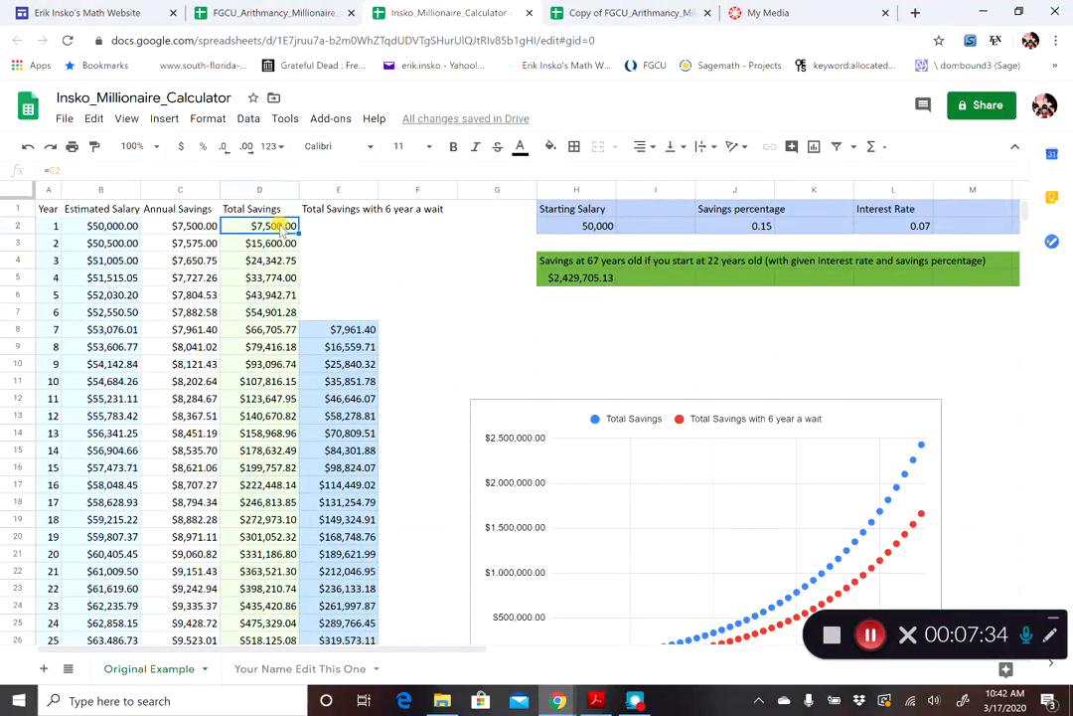
mouse_move(370, 231)
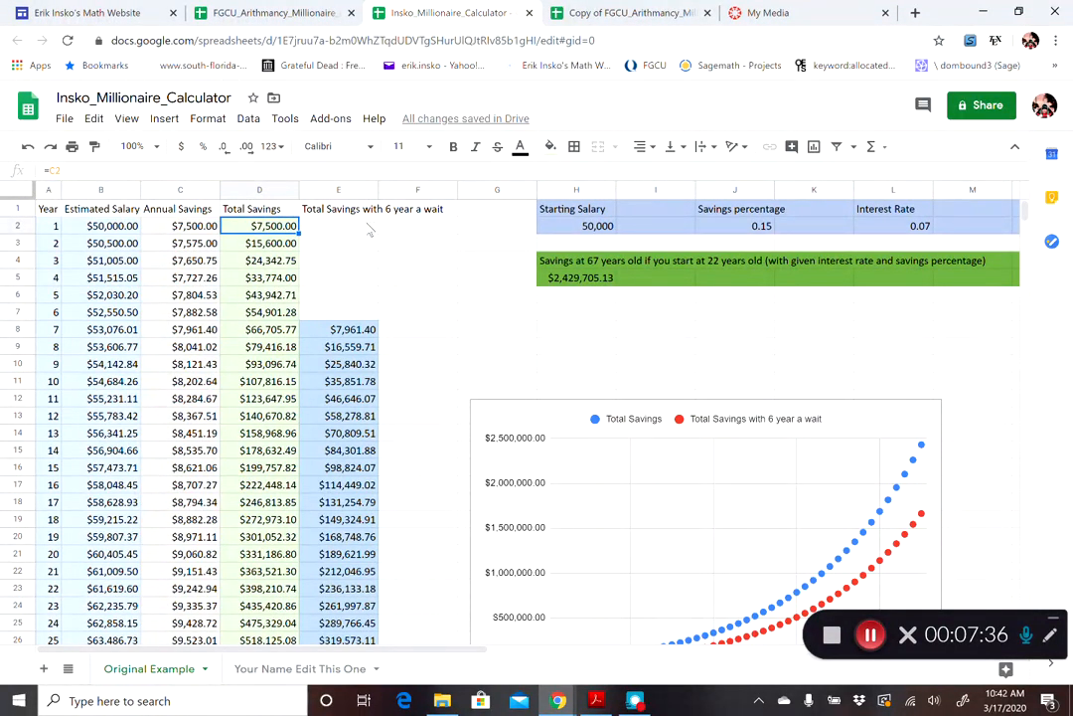
left_click(338, 225)
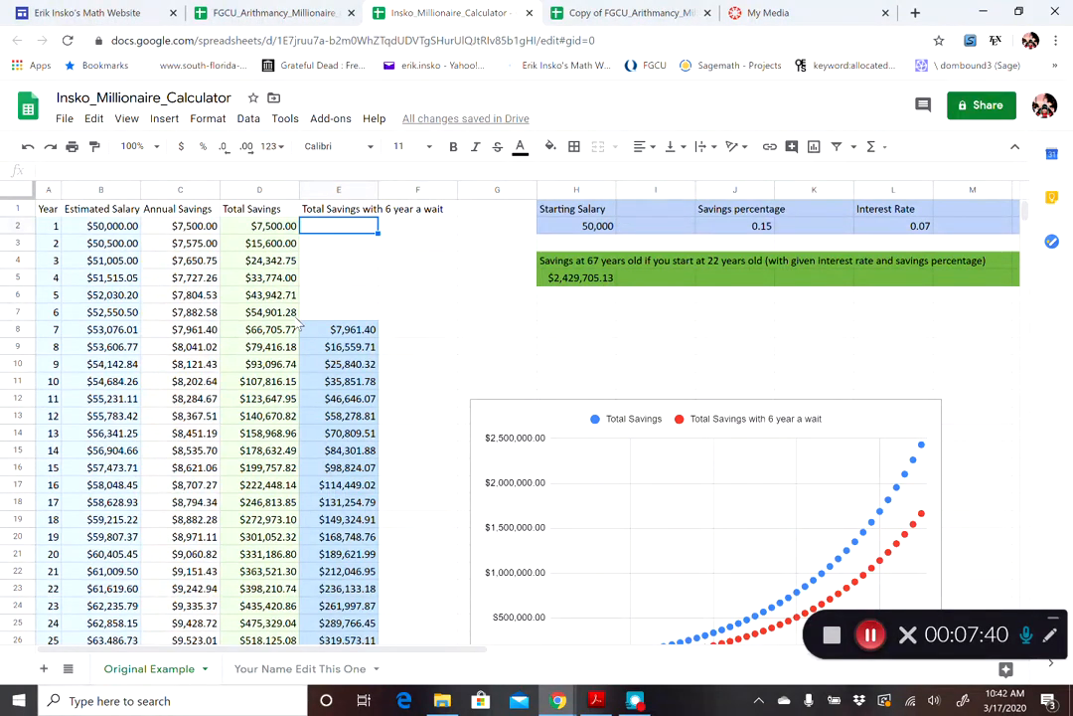
left_click(258, 312)
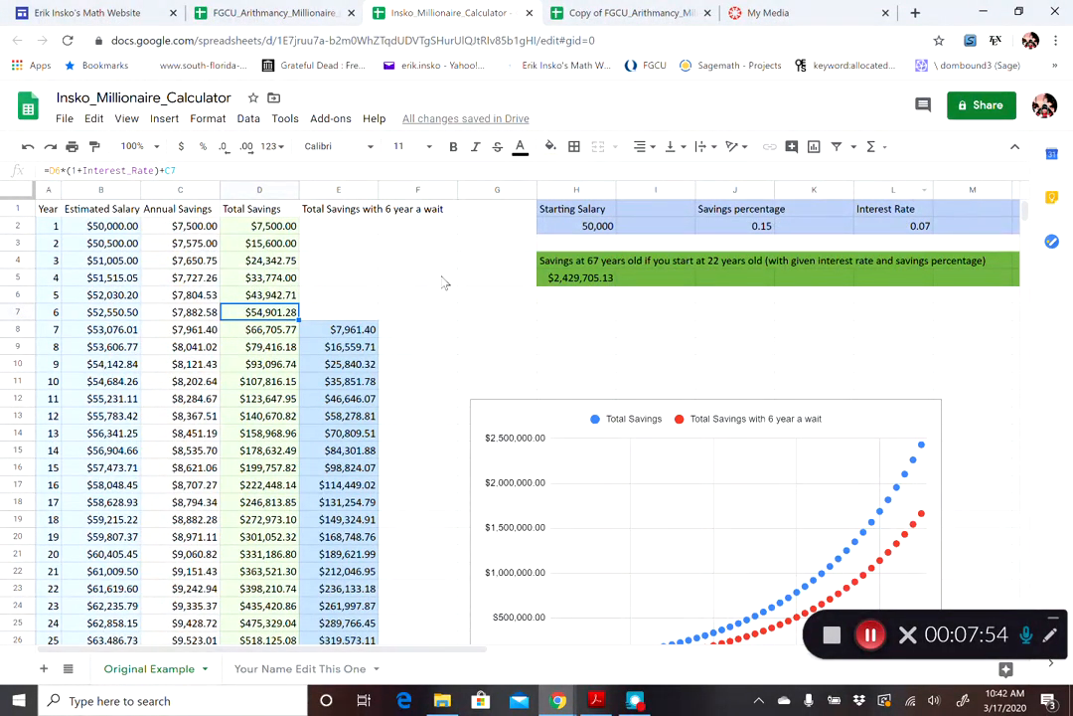
mouse_move(263, 312)
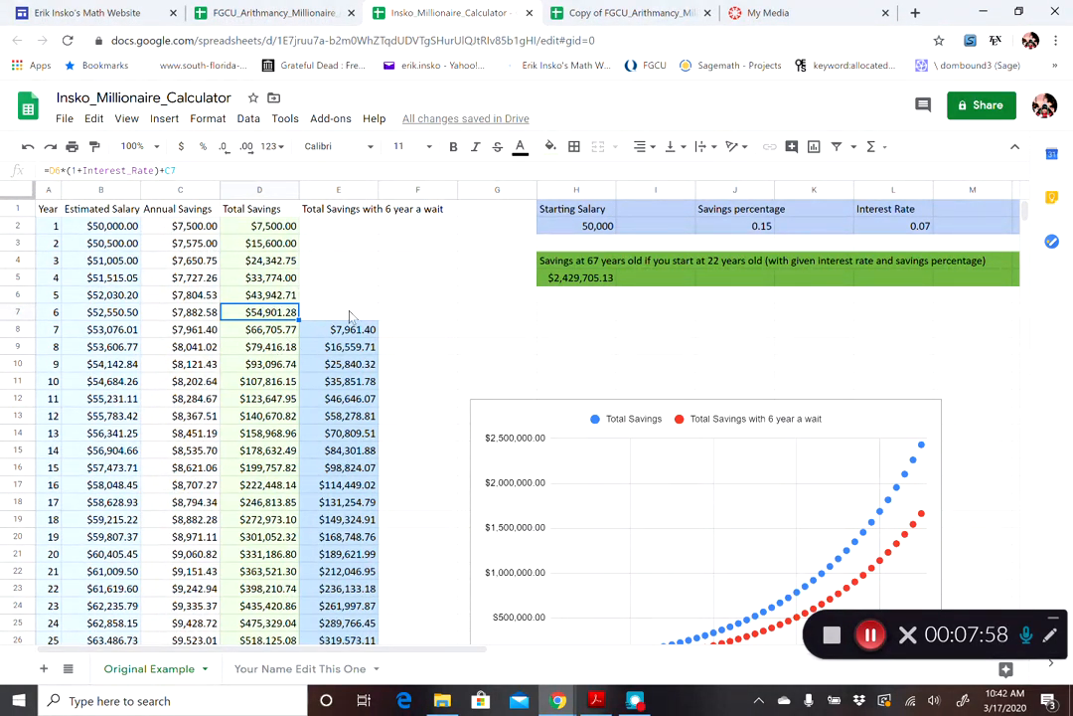
scroll("down", 3)
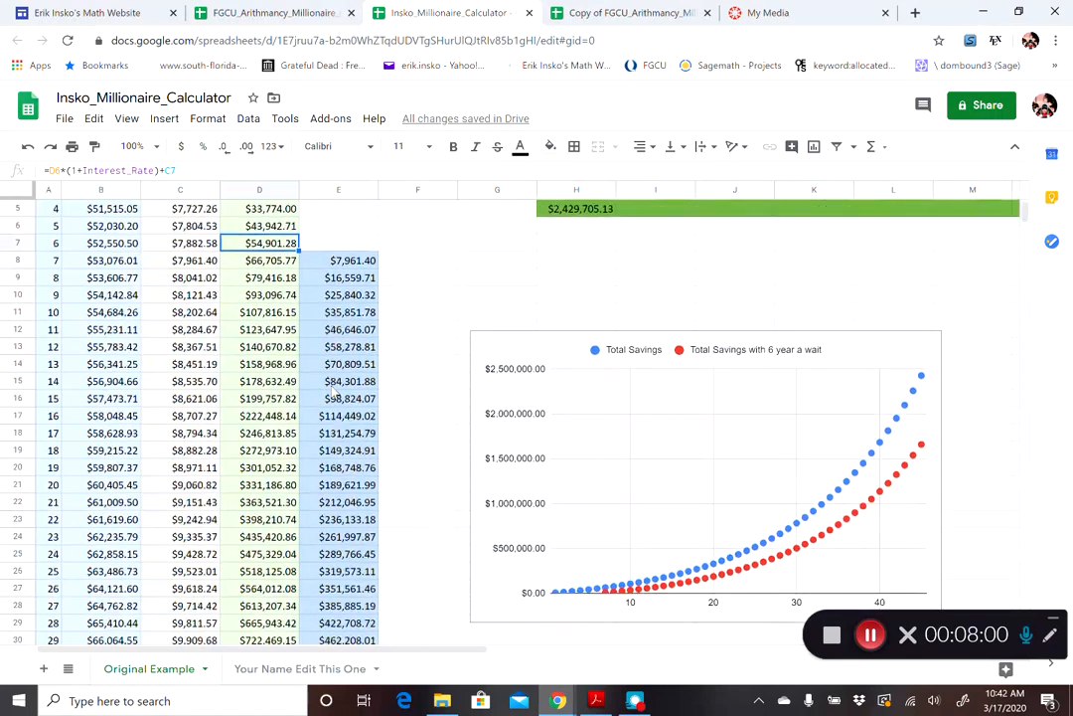
left_click(337, 242)
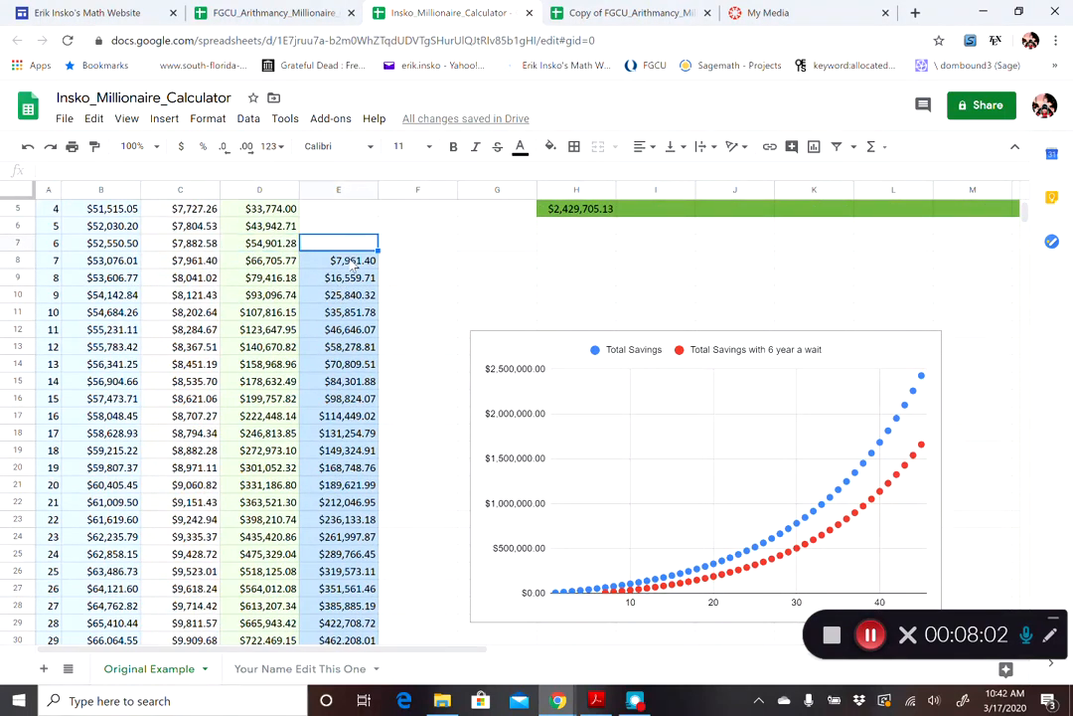
left_click(338, 259)
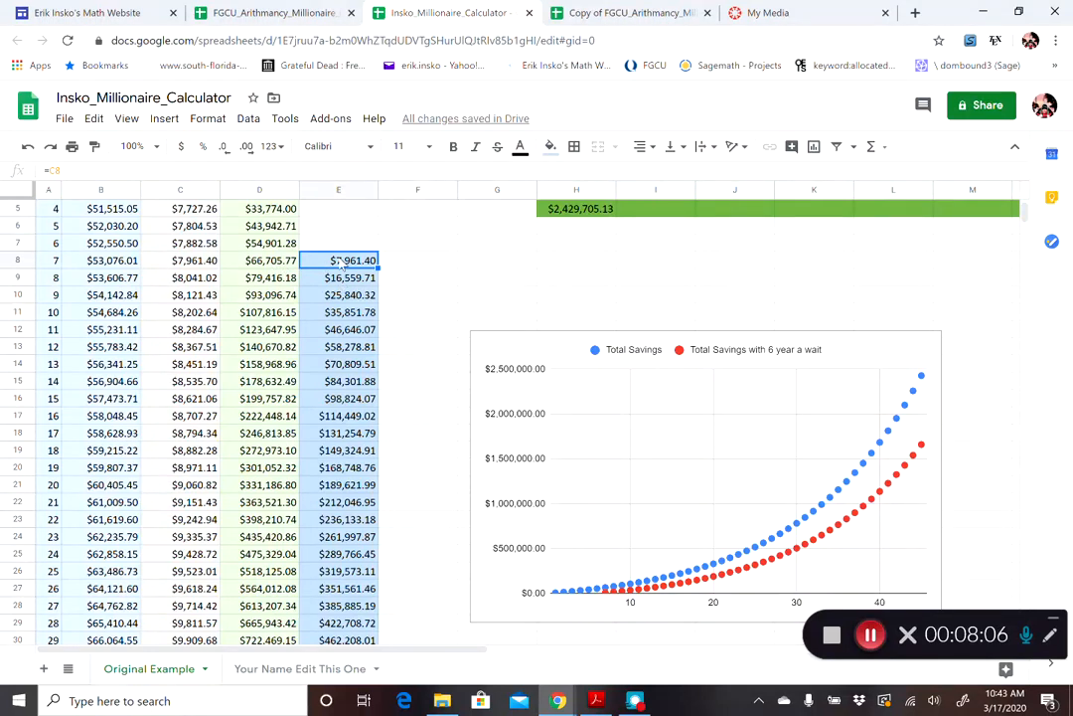
left_click(258, 242)
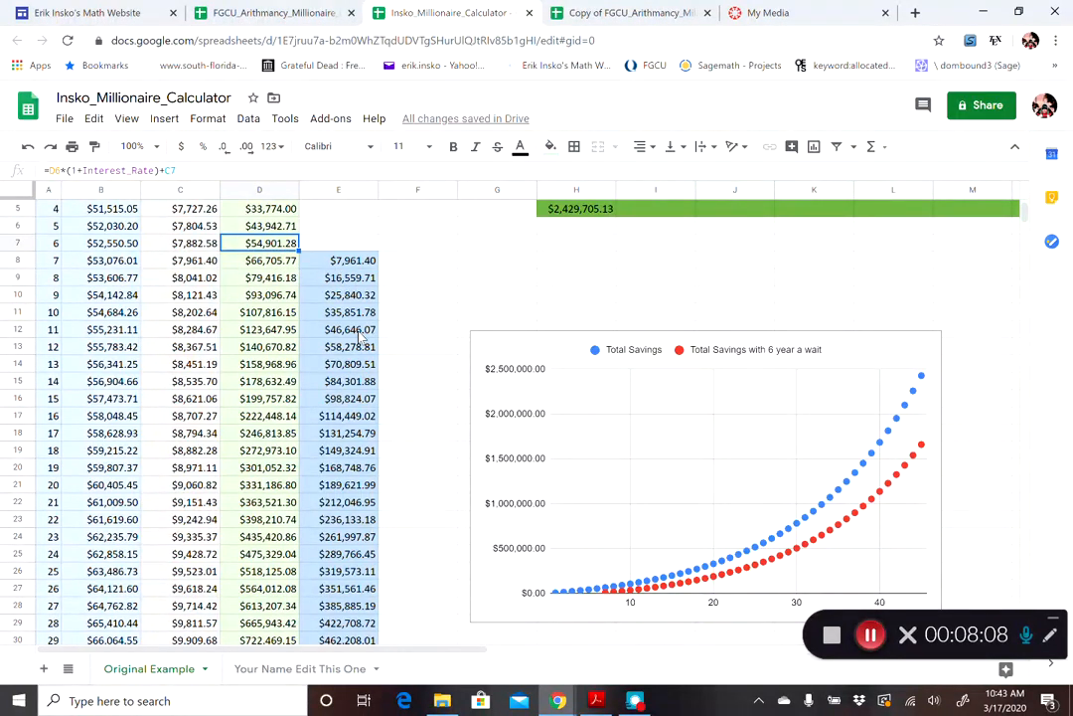
scroll("down", 3)
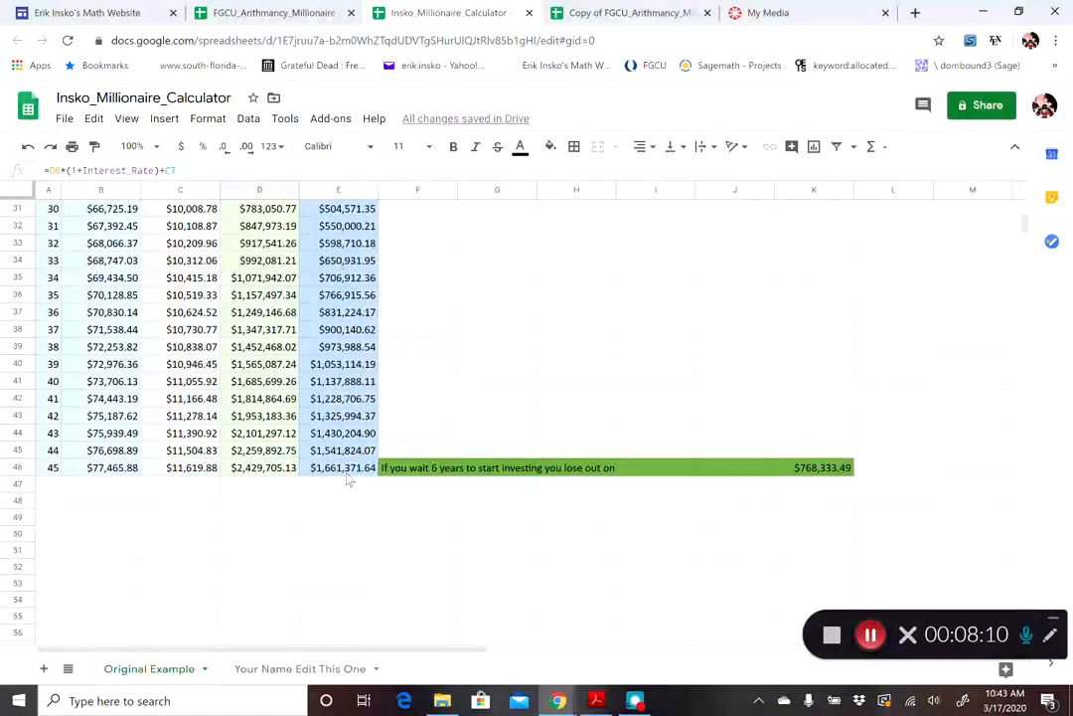
left_click(338, 467)
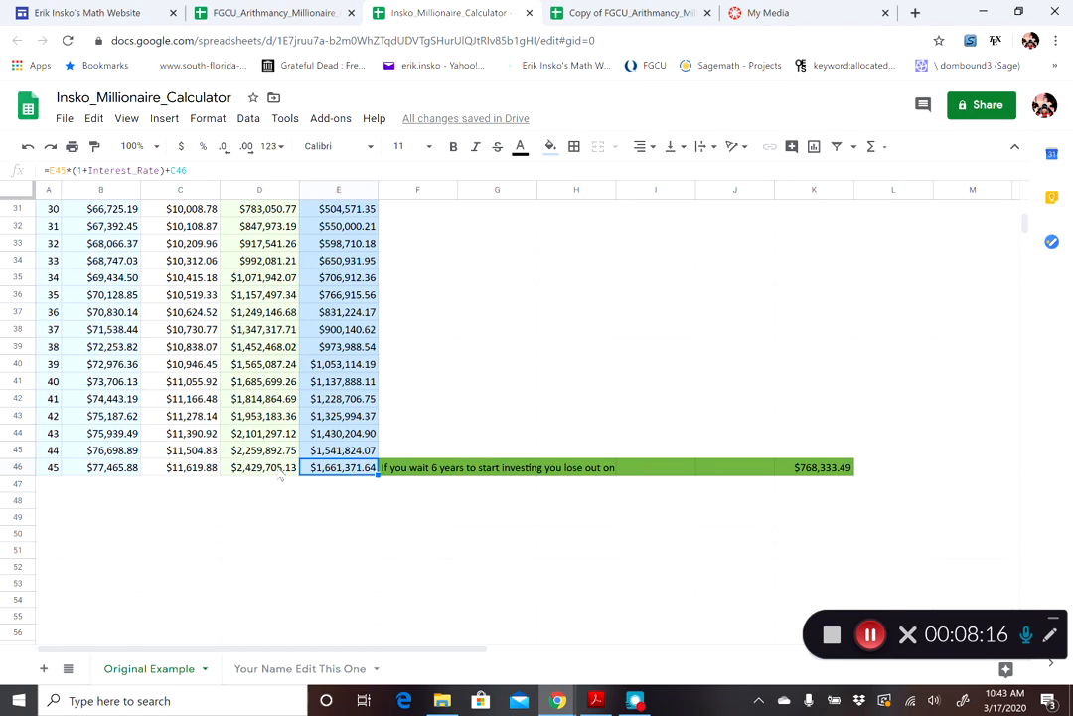
left_click(815, 467)
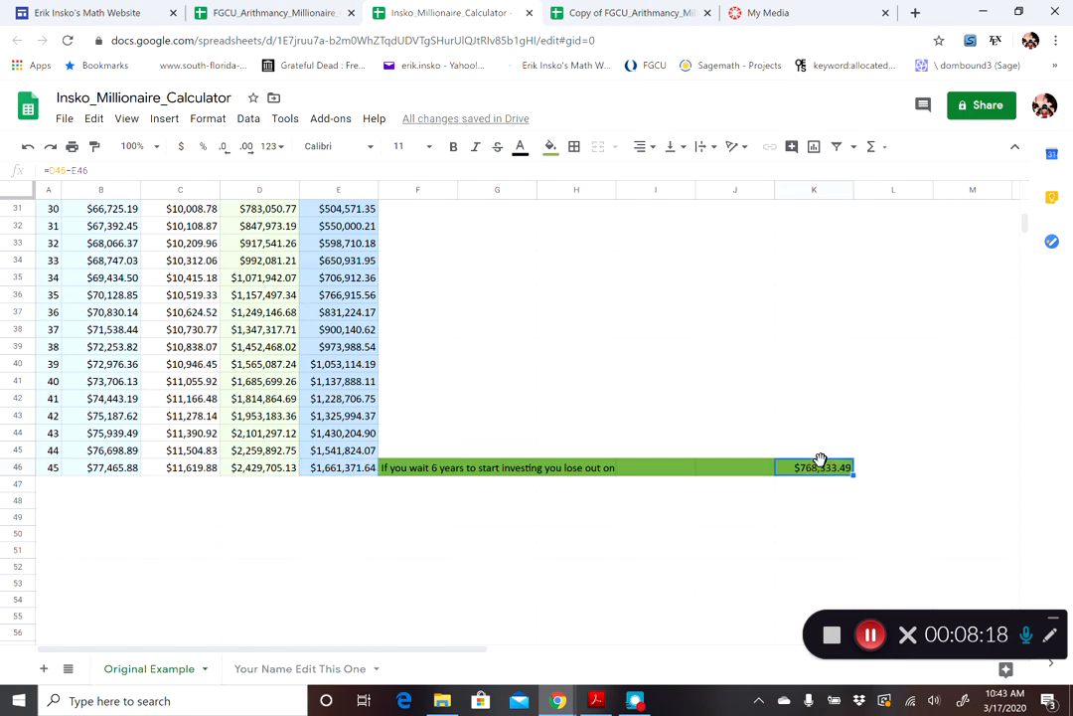
mouse_move(342, 479)
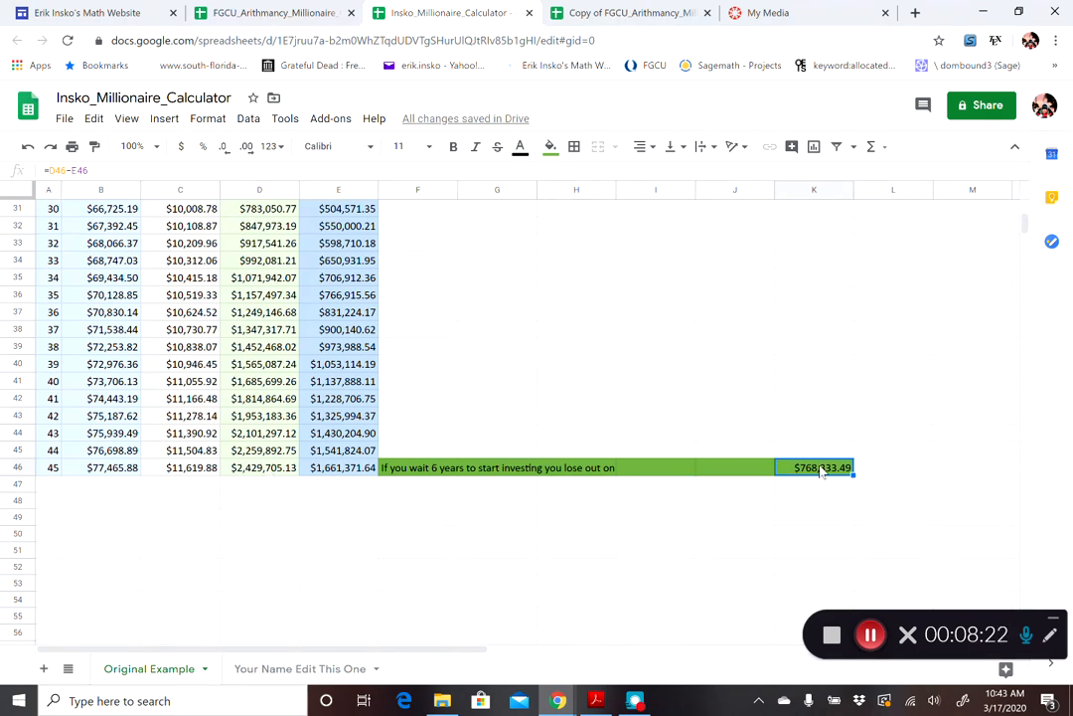
left_click(813, 433)
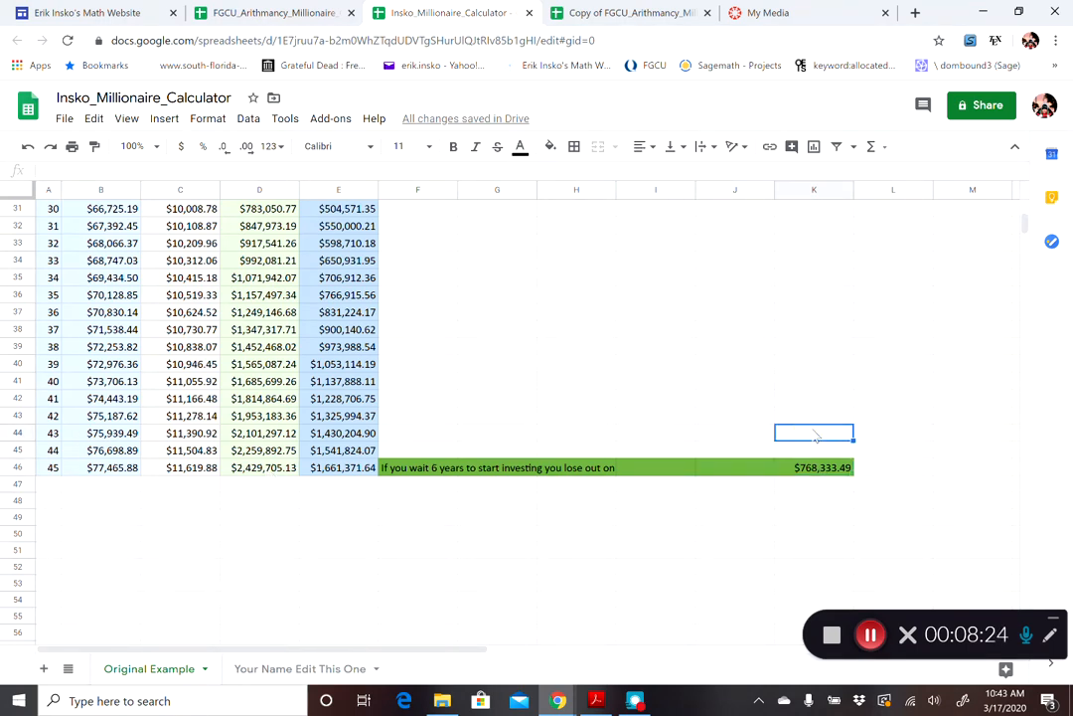
scroll("up", 3)
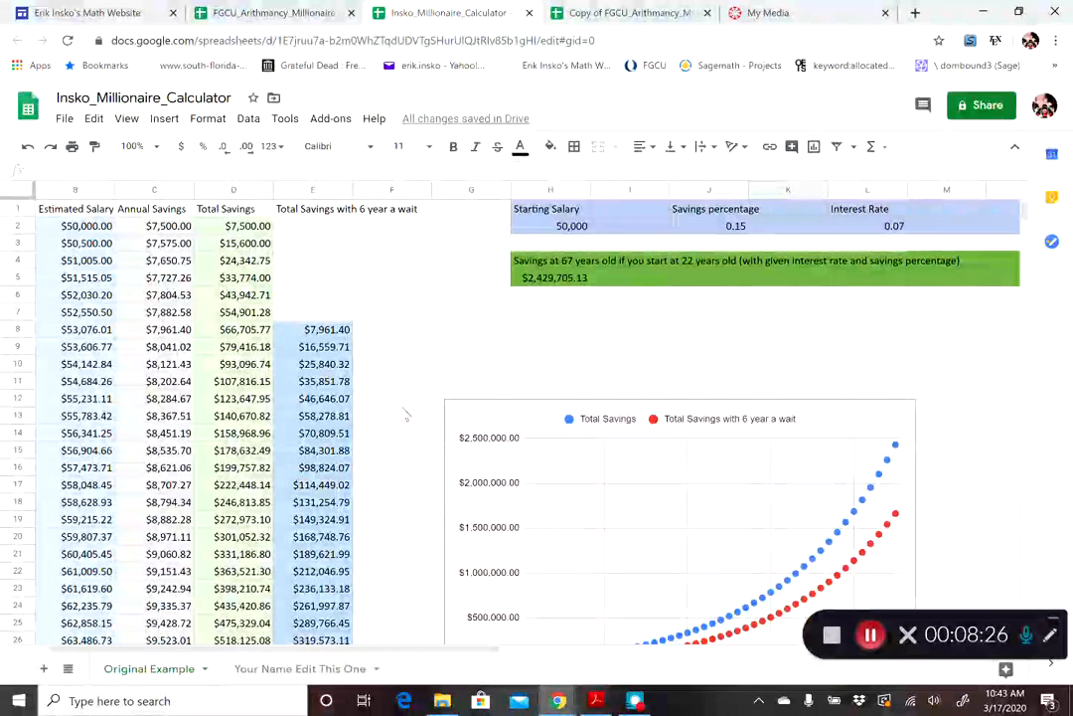
scroll("down", 3)
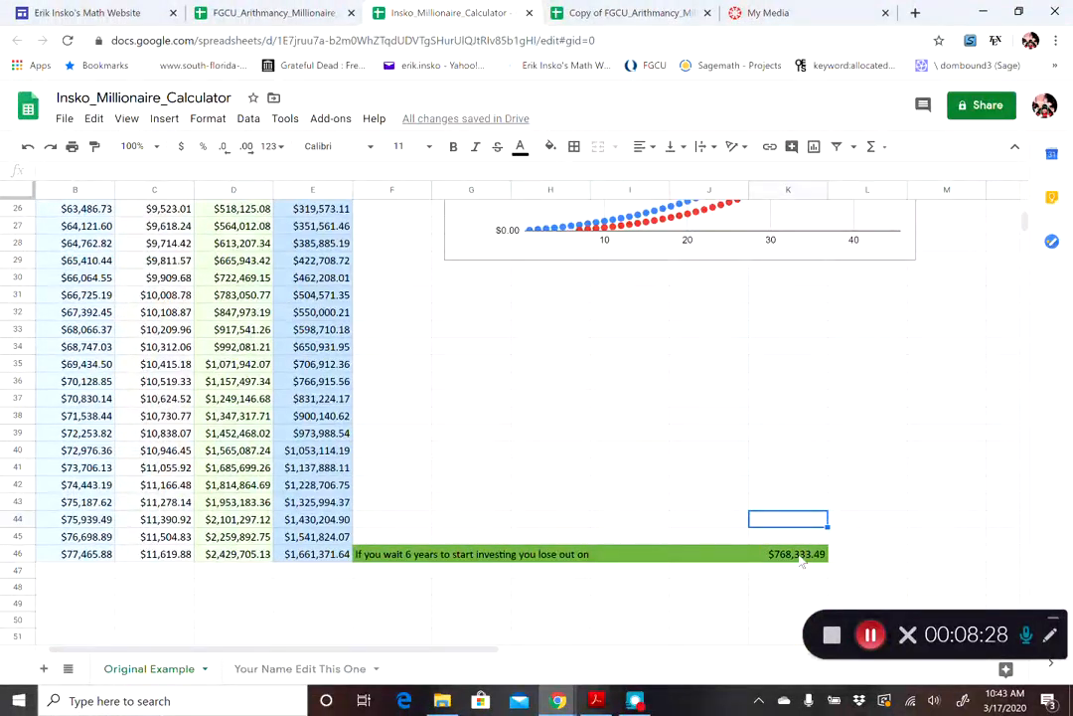
scroll("up", 3)
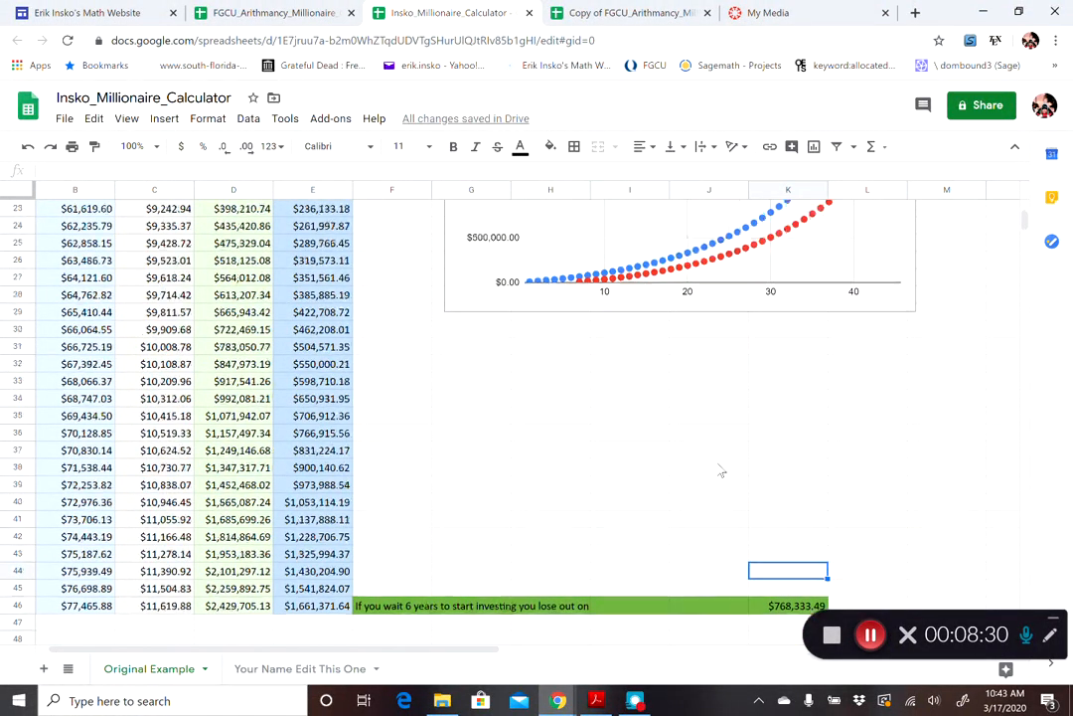
scroll("up", 3)
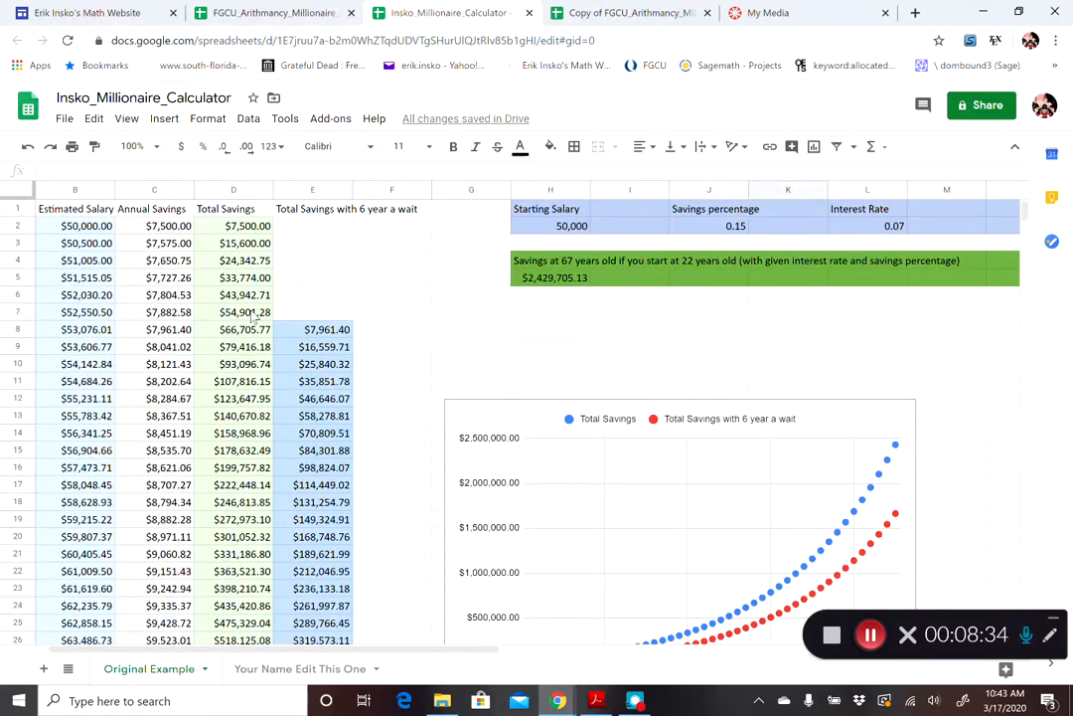
scroll("down", 3)
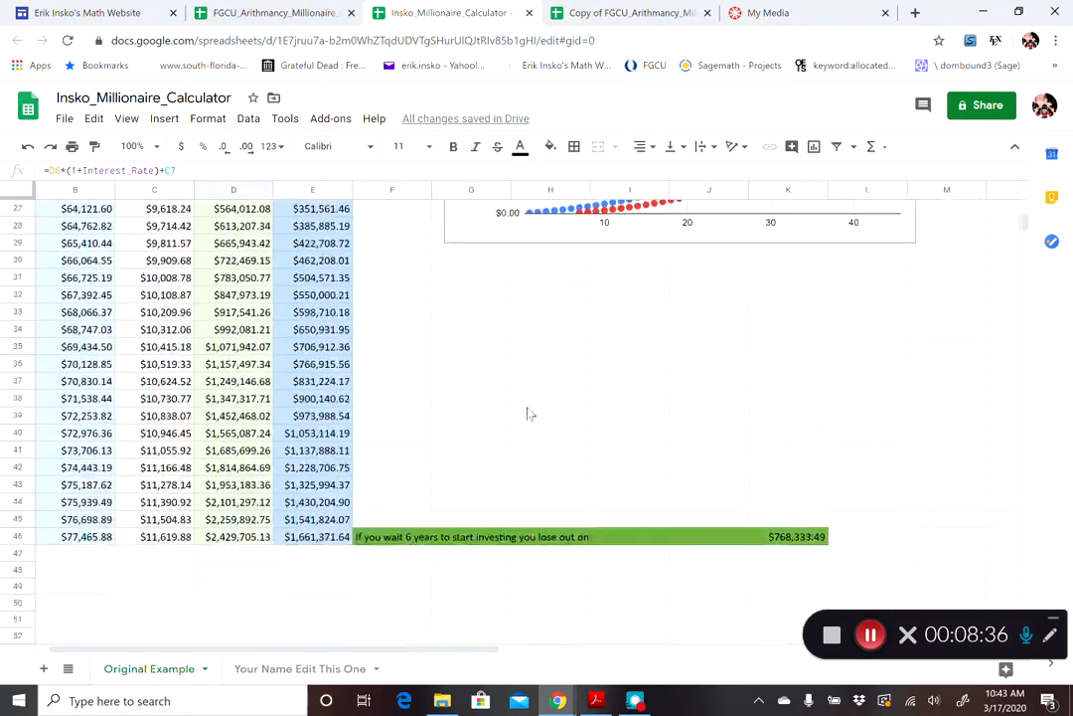
scroll("down", 3)
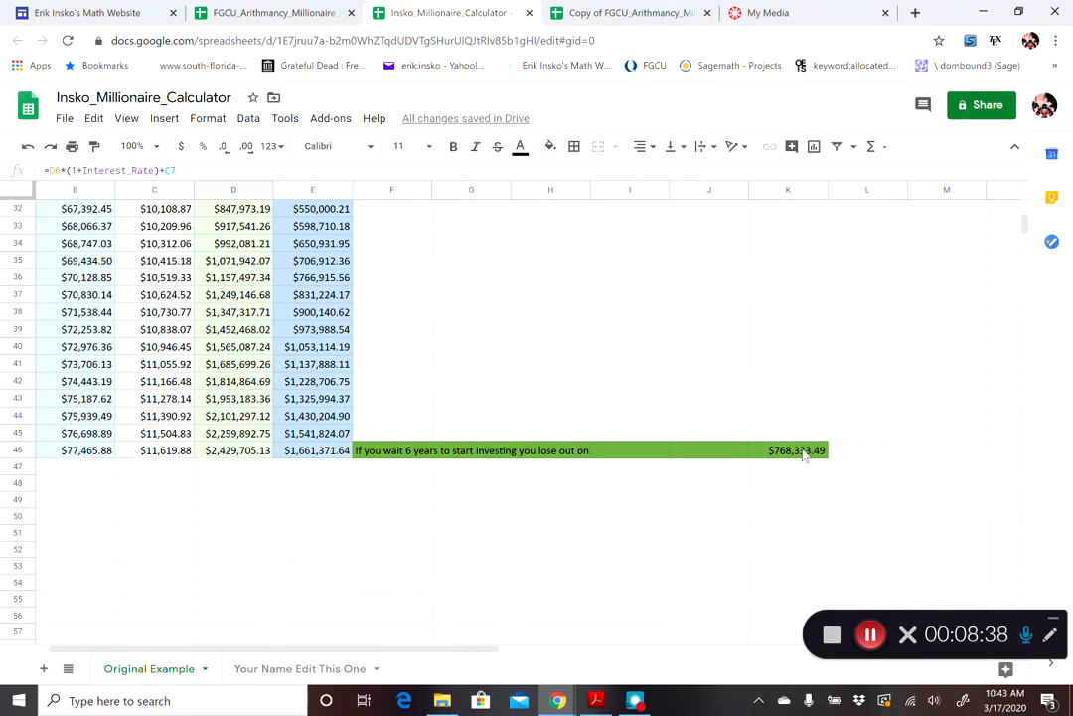
mouse_move(850, 430)
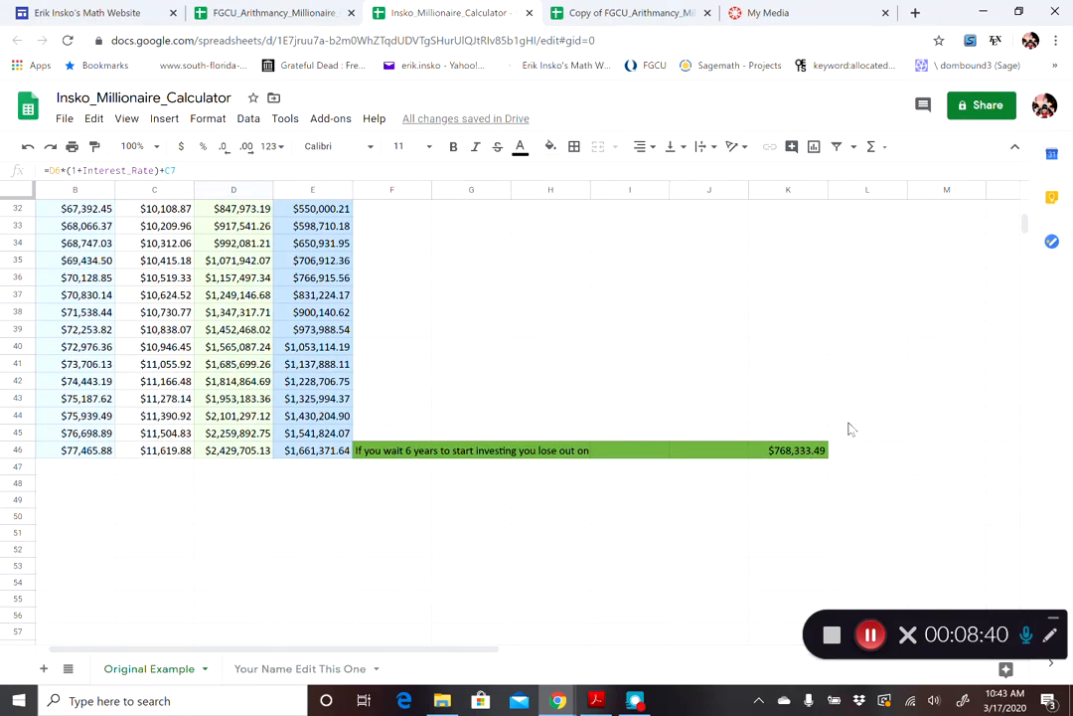
scroll("up", 3)
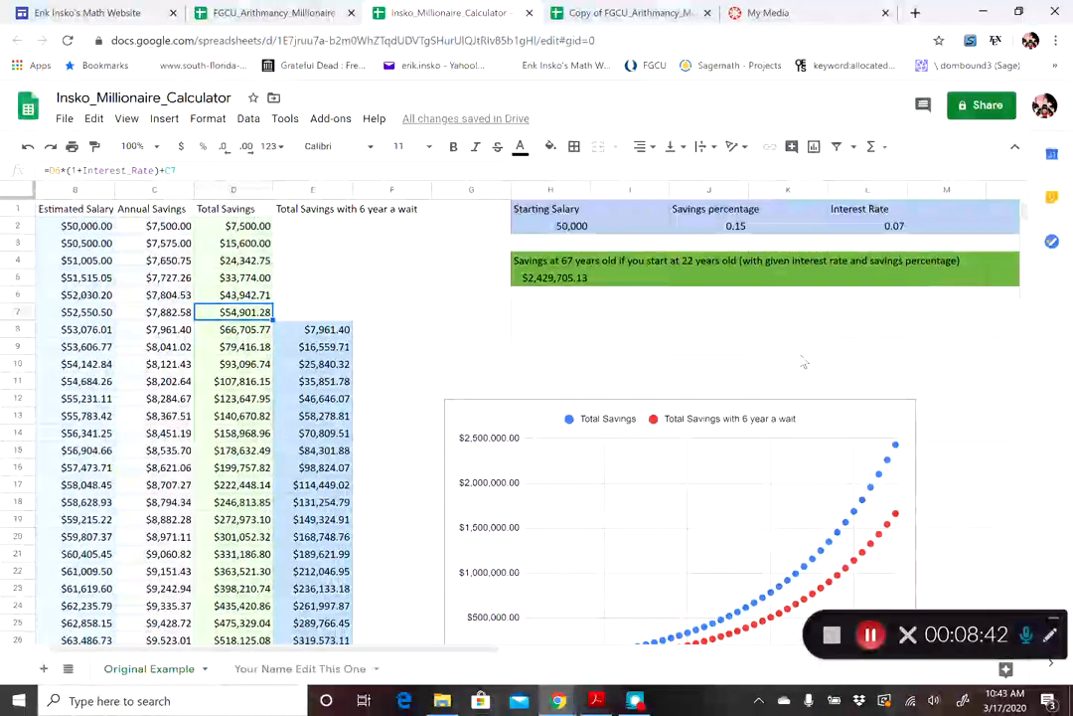
mouse_move(636, 473)
type("30,000")
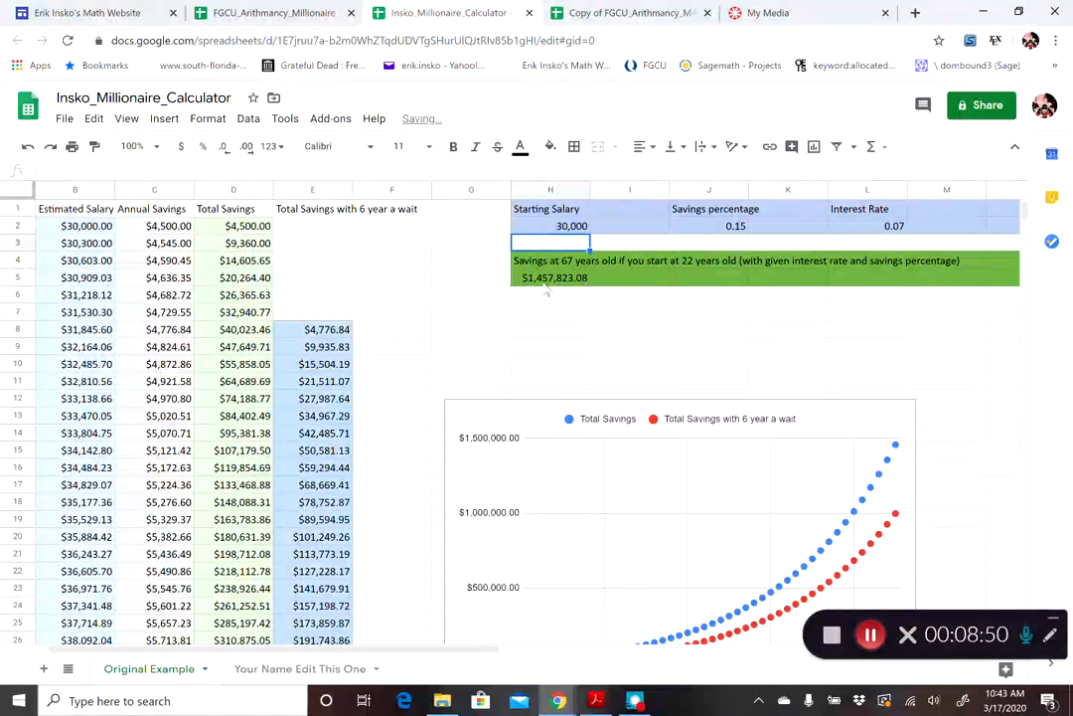
With salary 30,000, set the savings percentage to 0.1 then 0.11, giving $1,069,070.26 at 67
left_click(553, 278)
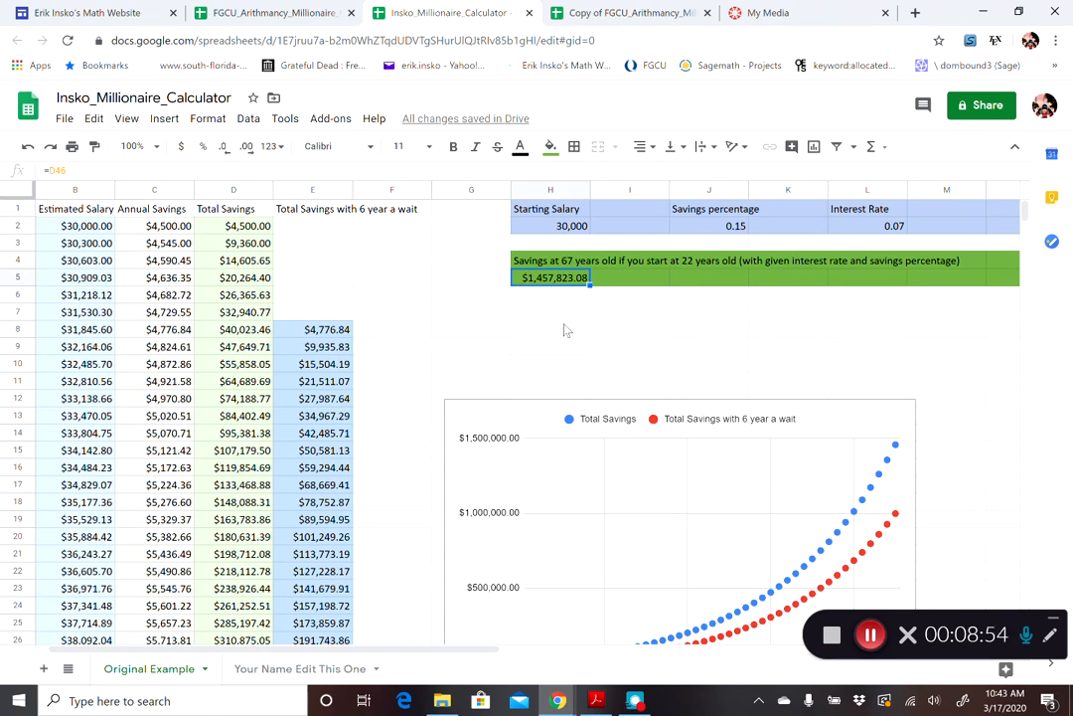
left_click(708, 226)
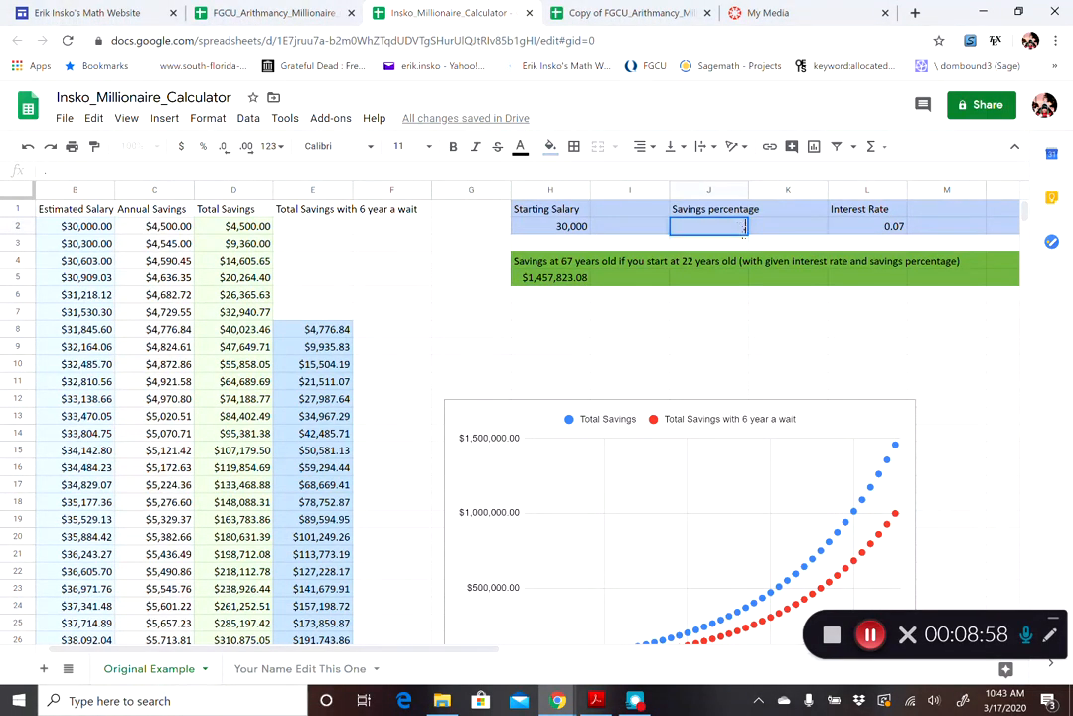
type("0.1")
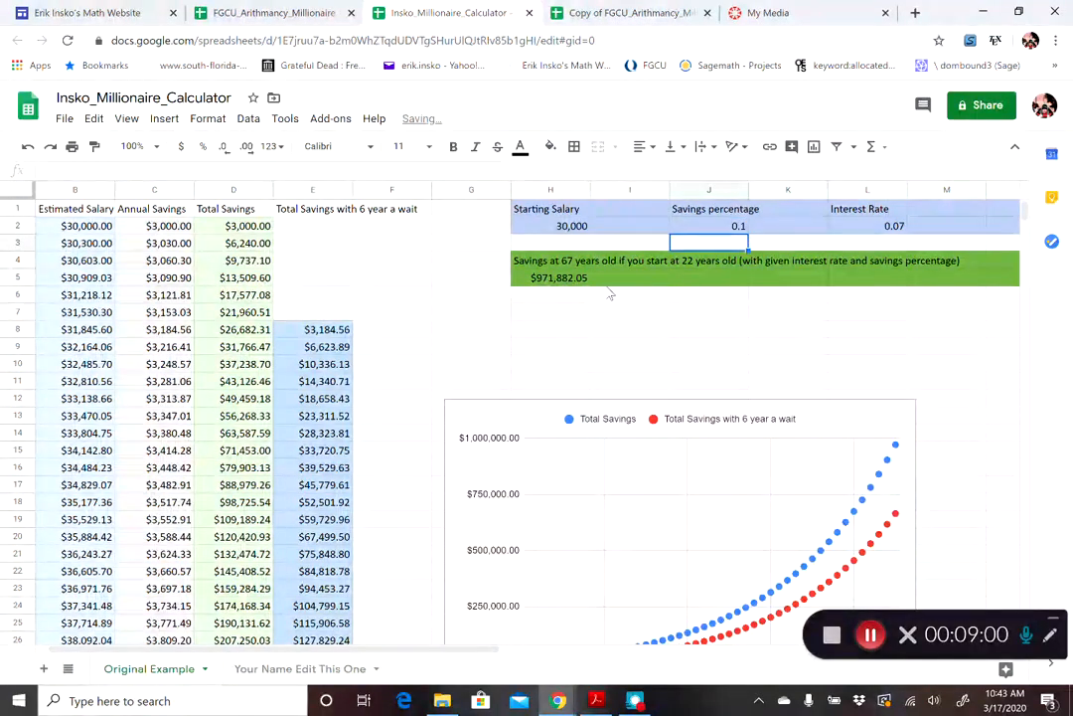
left_click(707, 226)
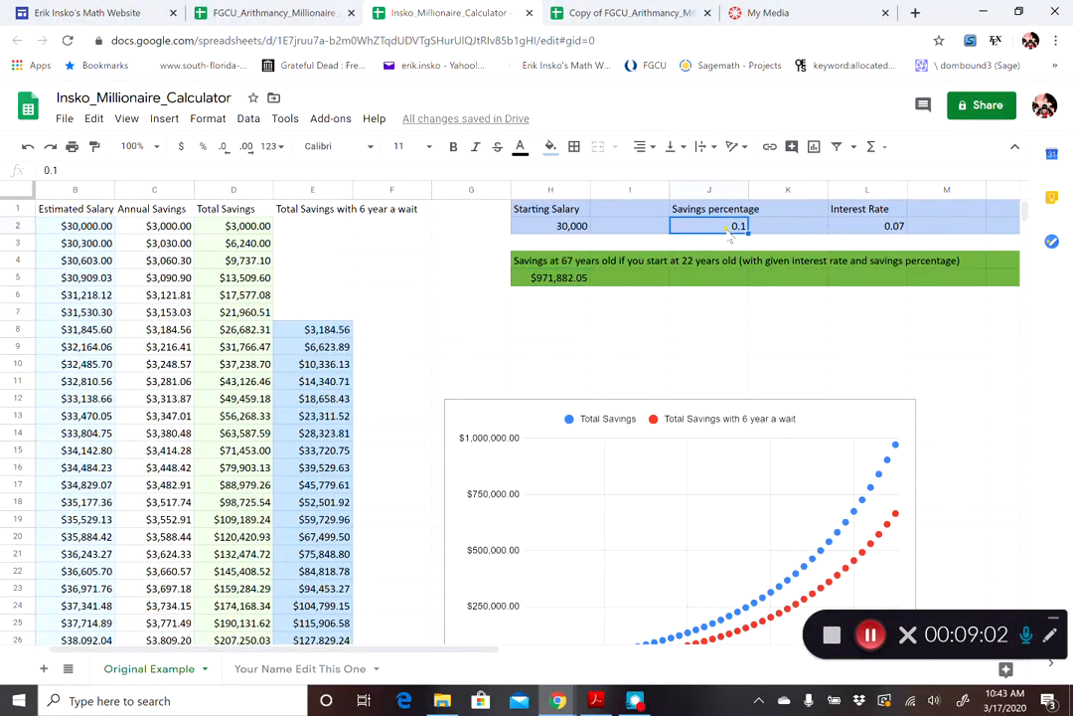
type("0.11")
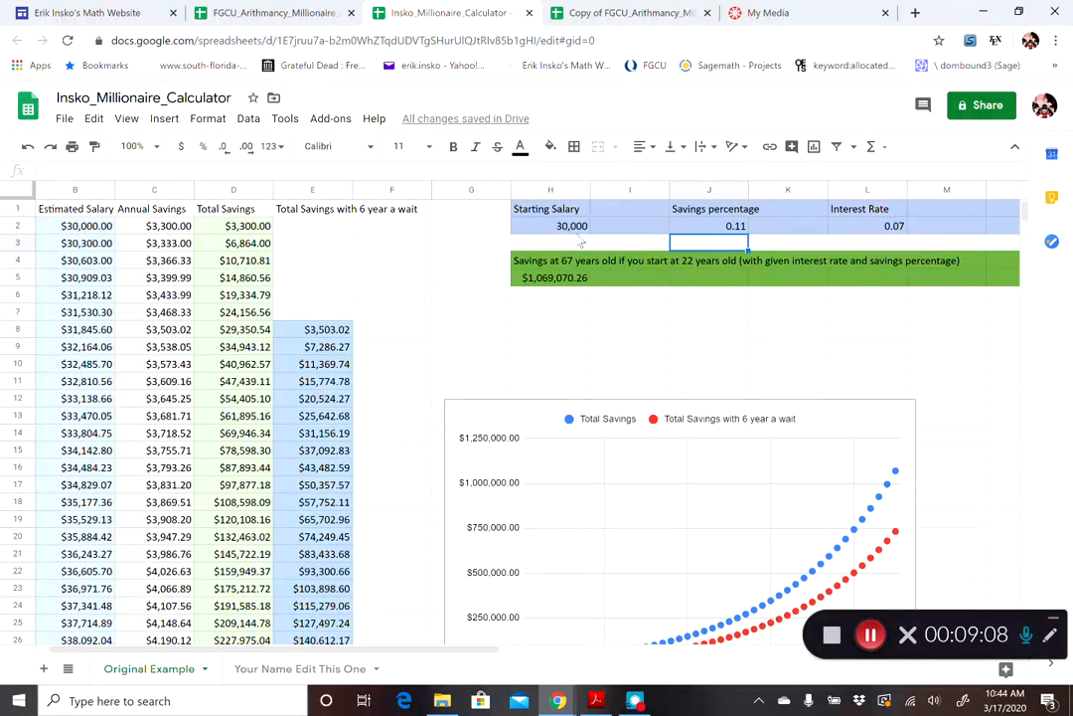
scroll("down", 3)
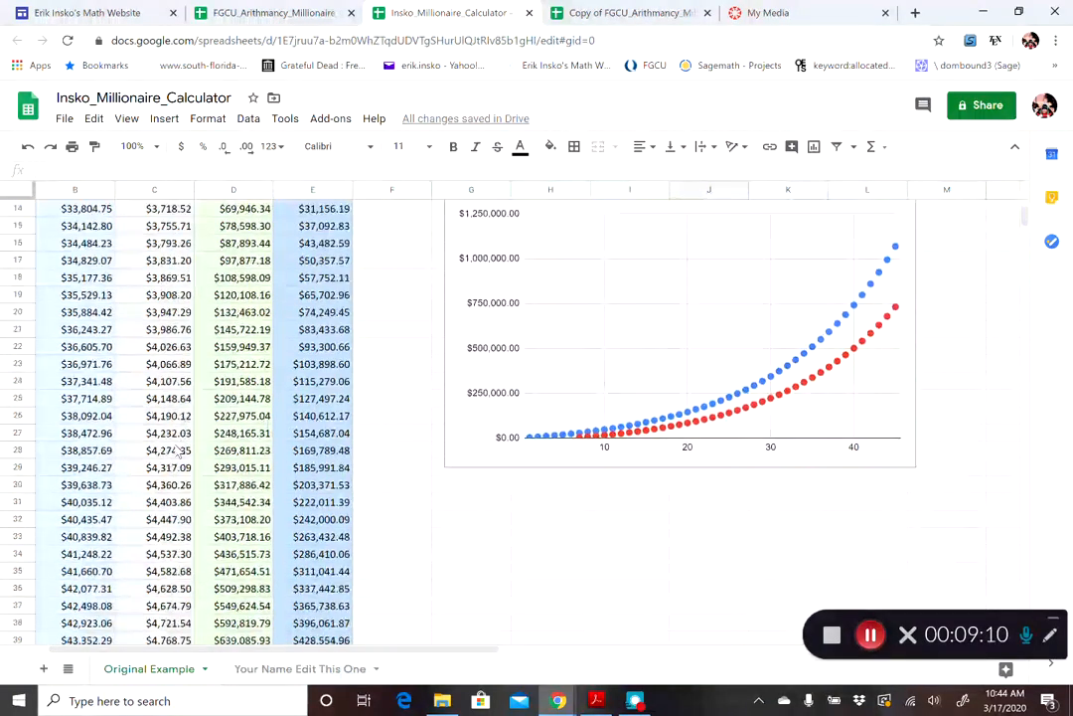
scroll("down", 3)
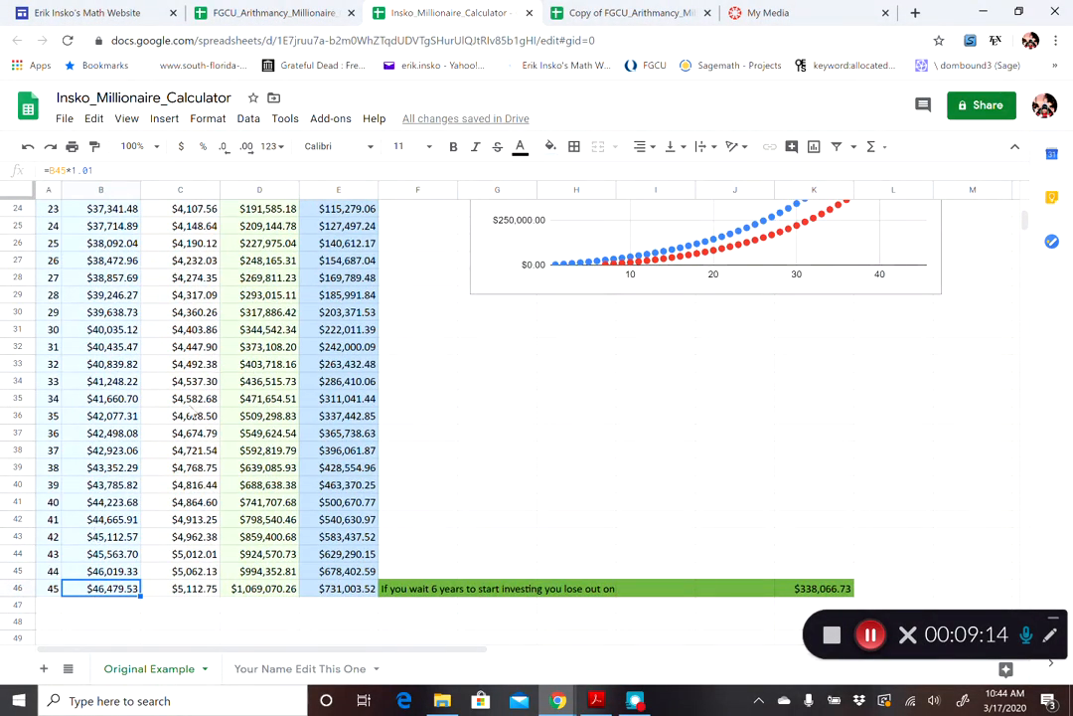
scroll("up", 3)
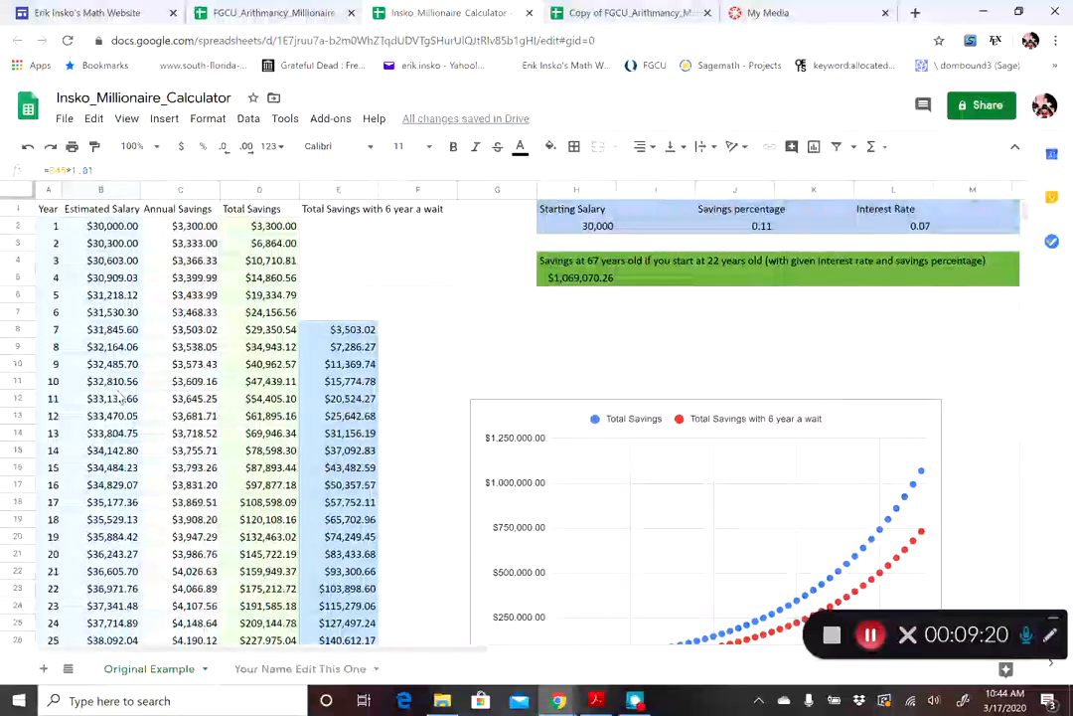
scroll("down", 3)
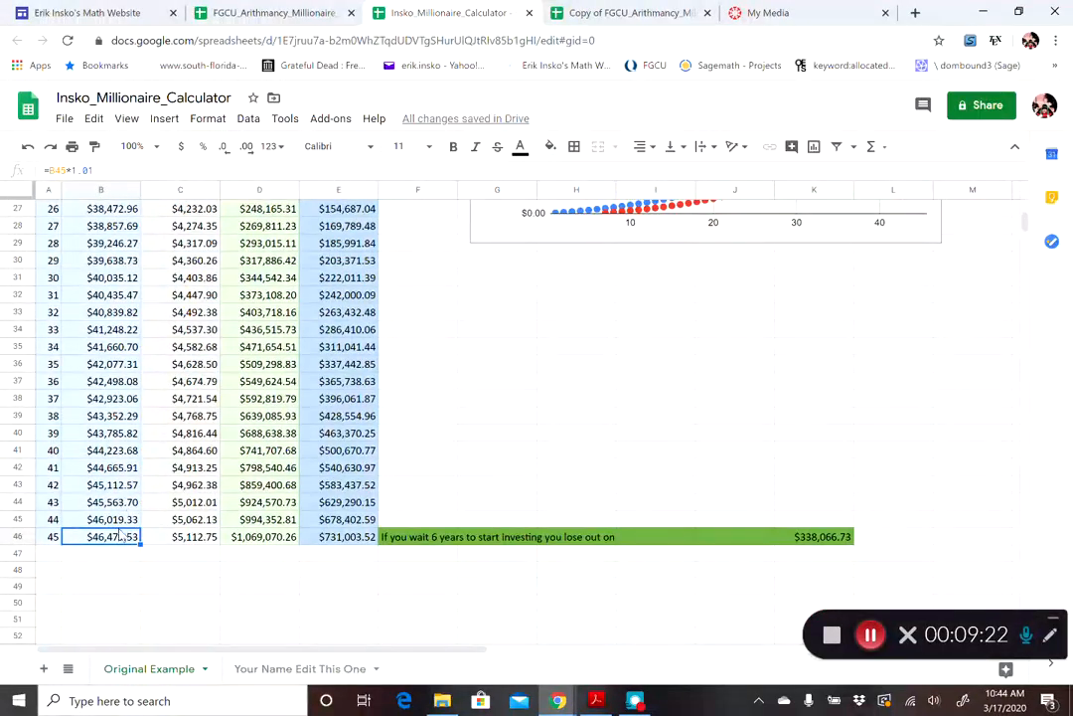
scroll("up", 3)
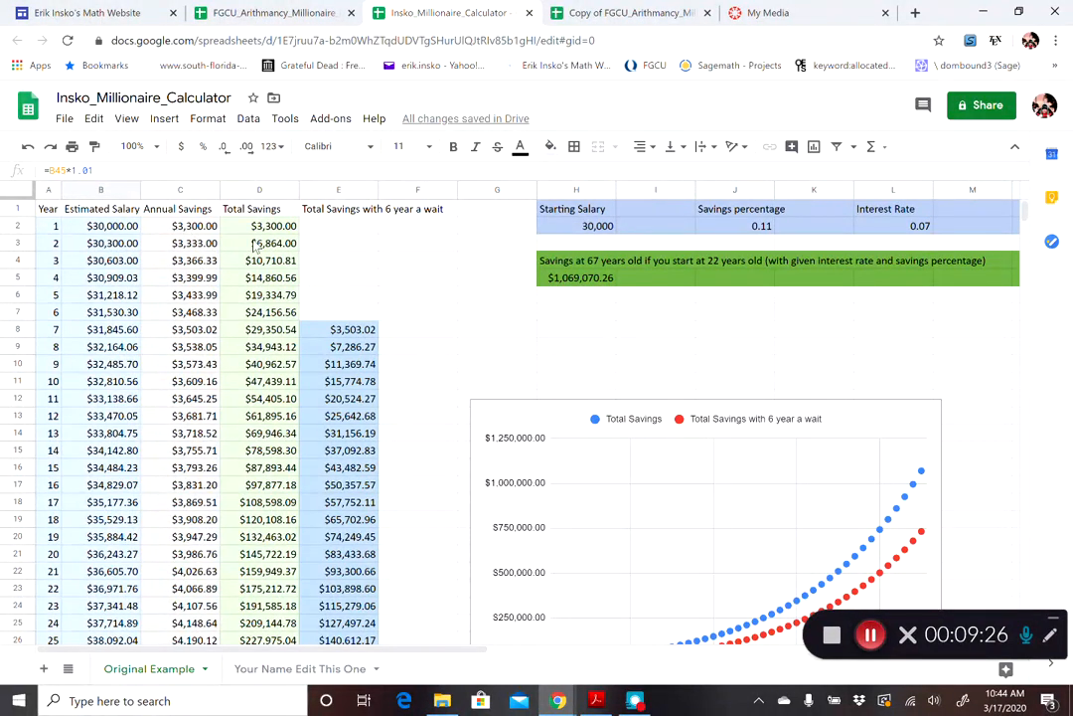
left_click(739, 209)
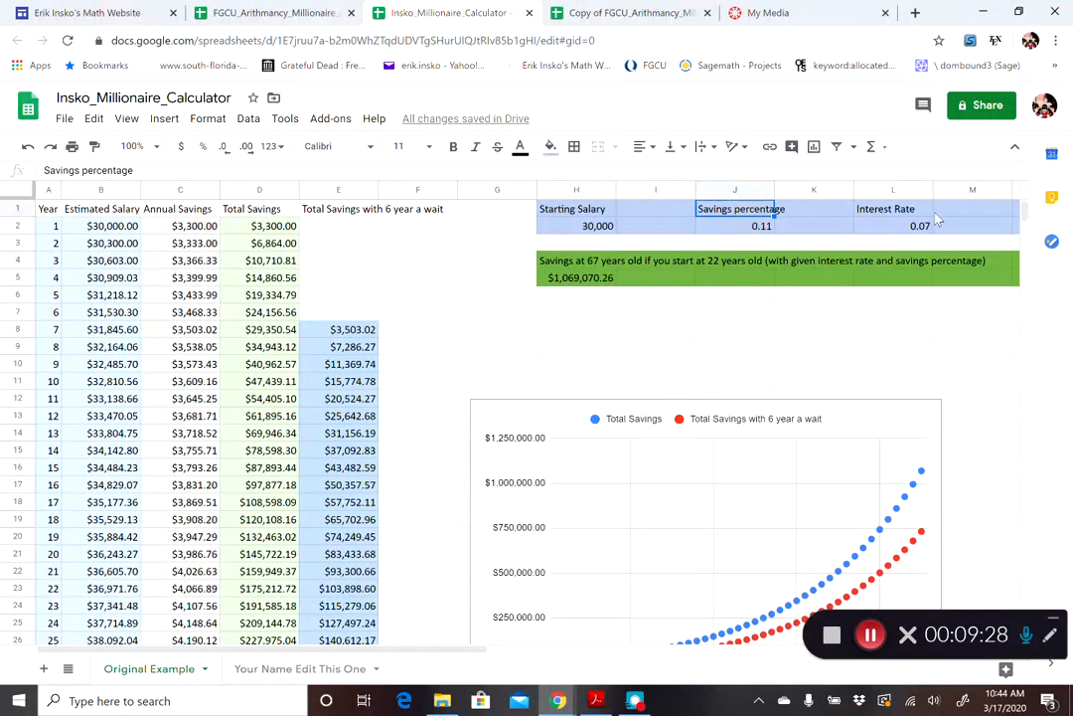
left_click(892, 226)
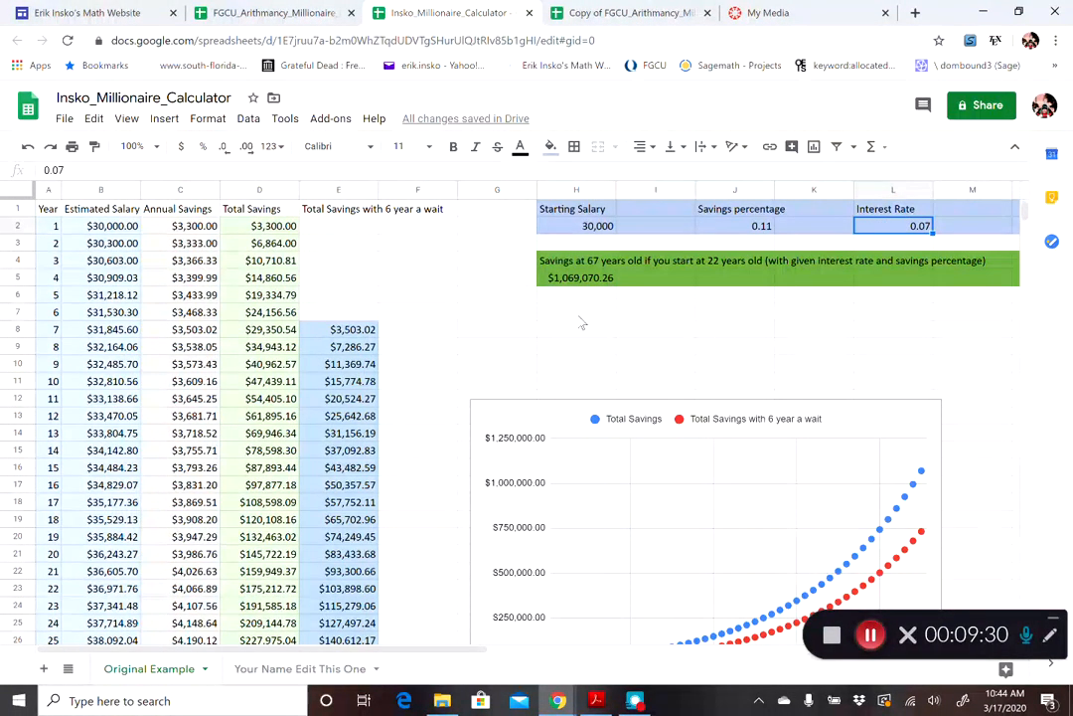
left_click(577, 278)
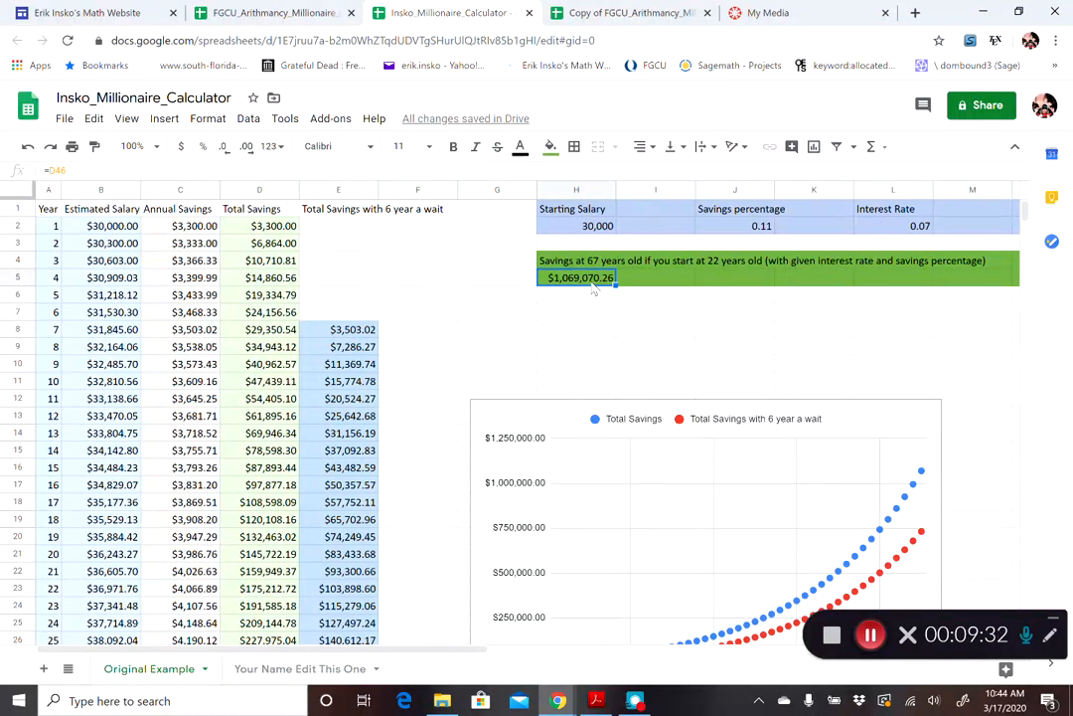